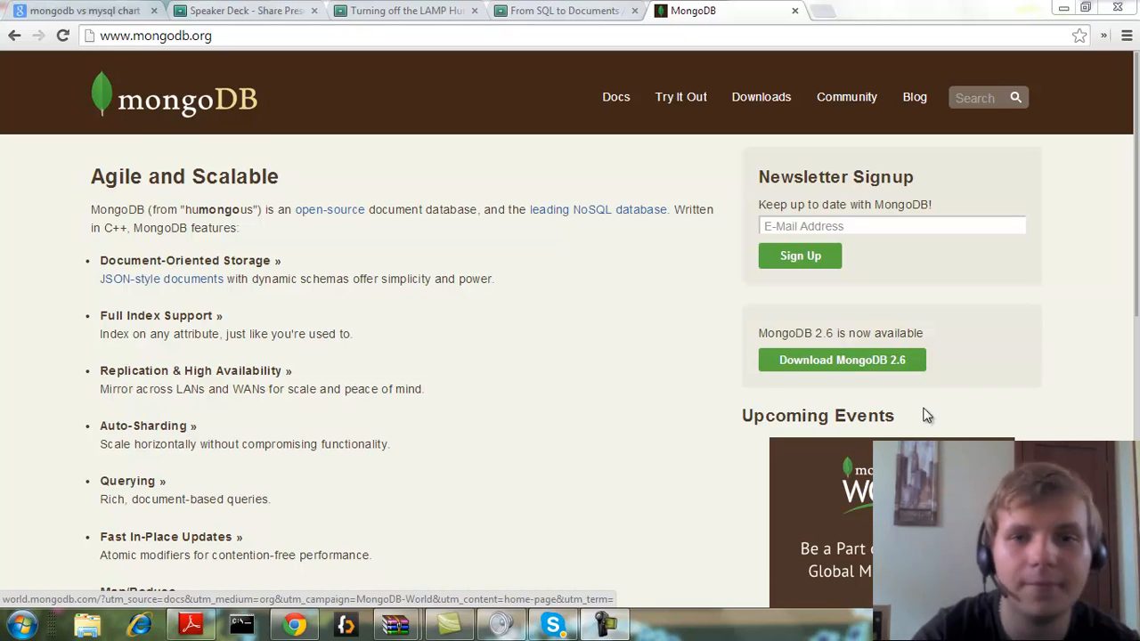
- Search 'nested sets' in a new tab and open the 'Nested set model' Wikipedia article
left_click(837, 9)
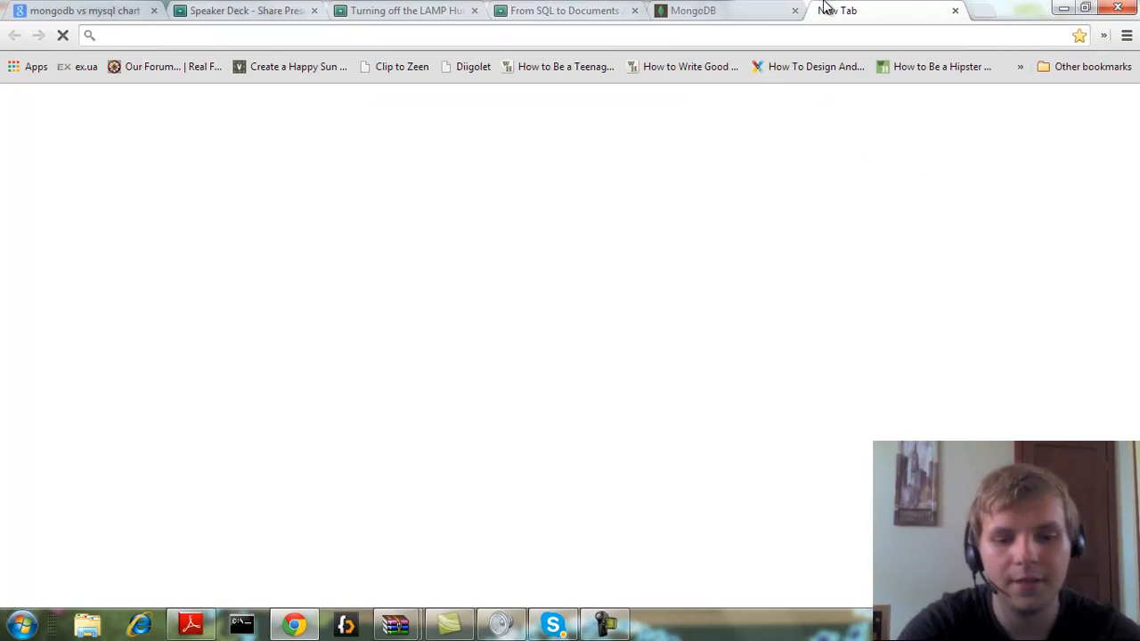
type("nested sets")
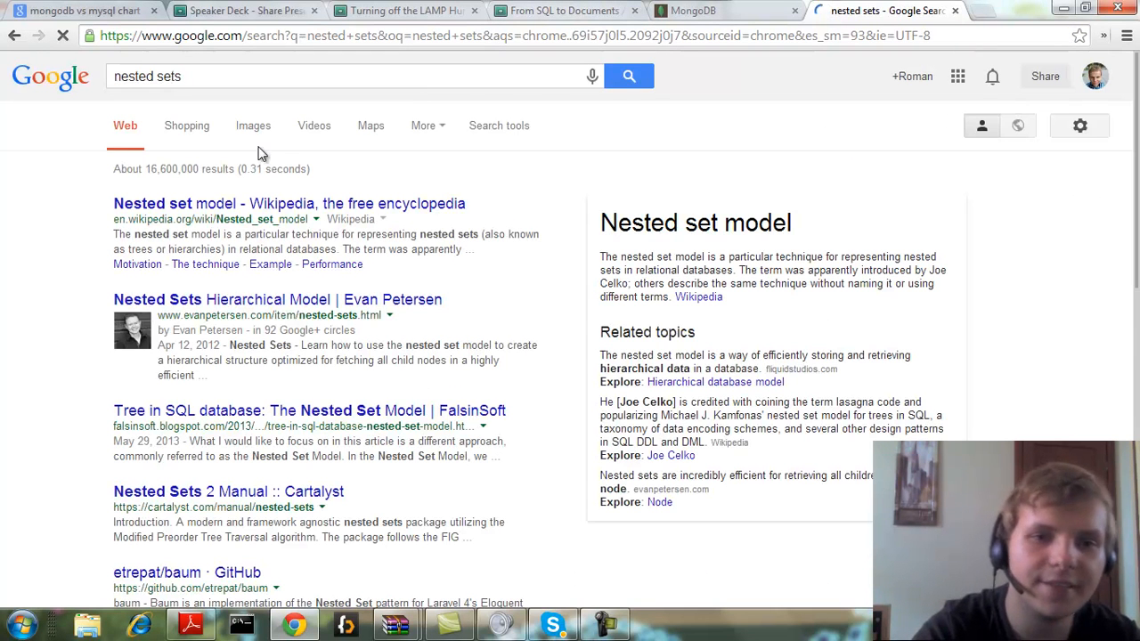
left_click(288, 203)
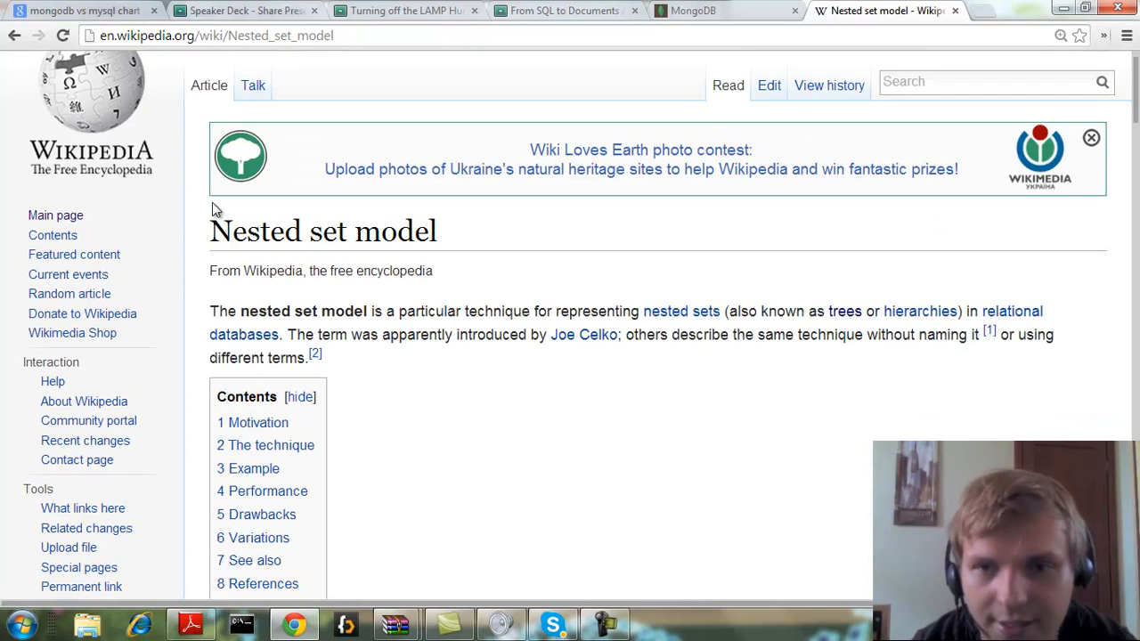
- Scroll down to the Example section with the clothing hierarchy diagrams and left/right numbering table
scroll("down", 3)
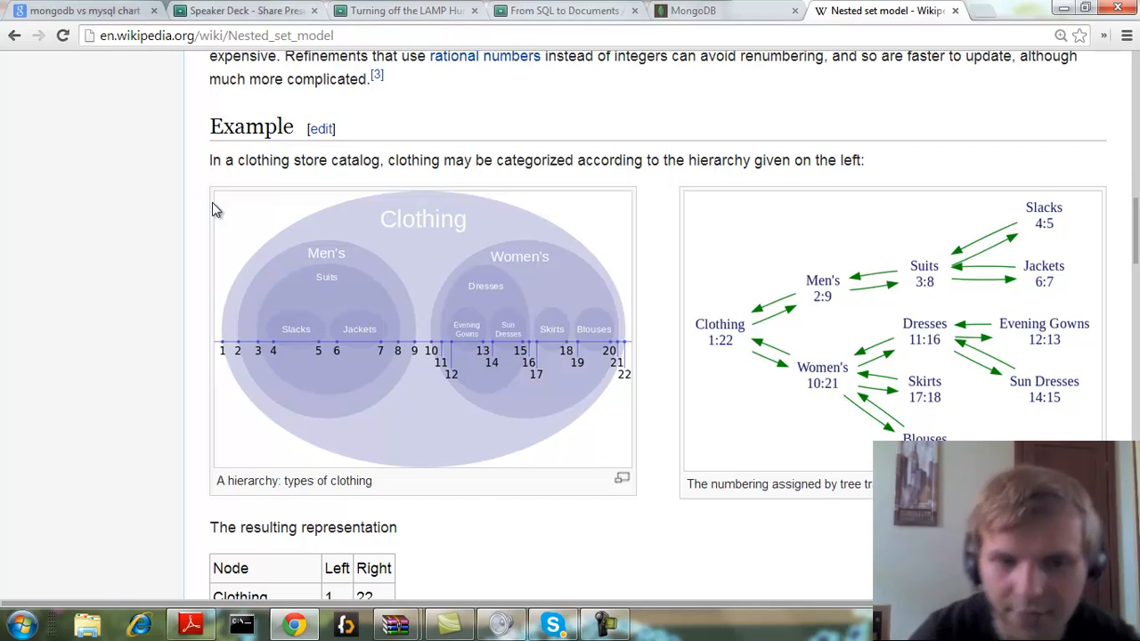
scroll("down", 3)
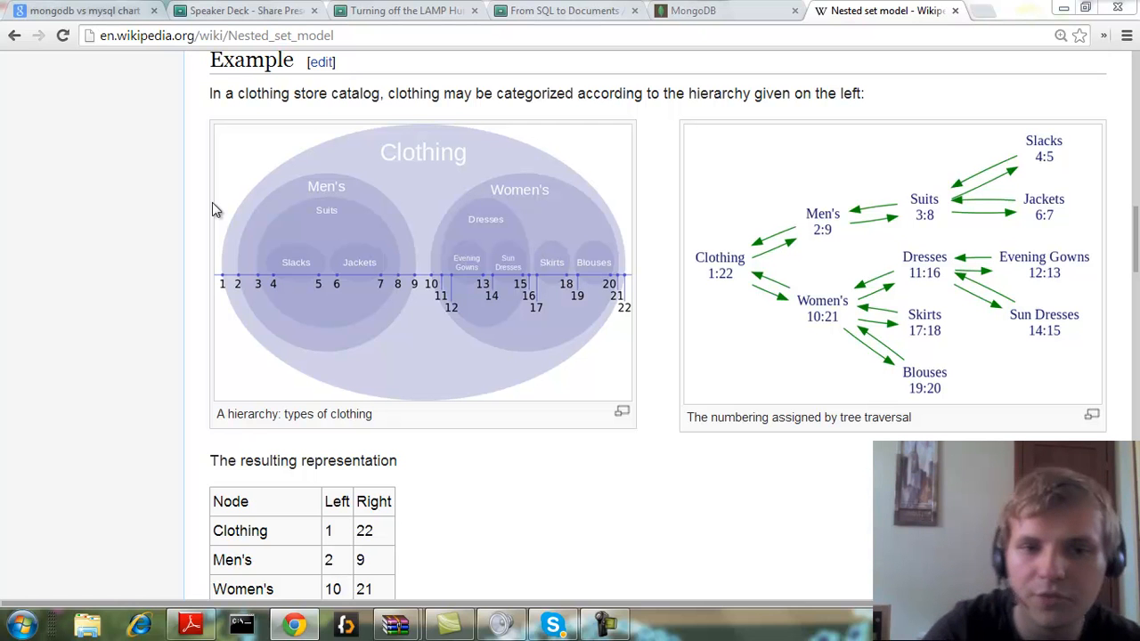
mouse_move(470, 272)
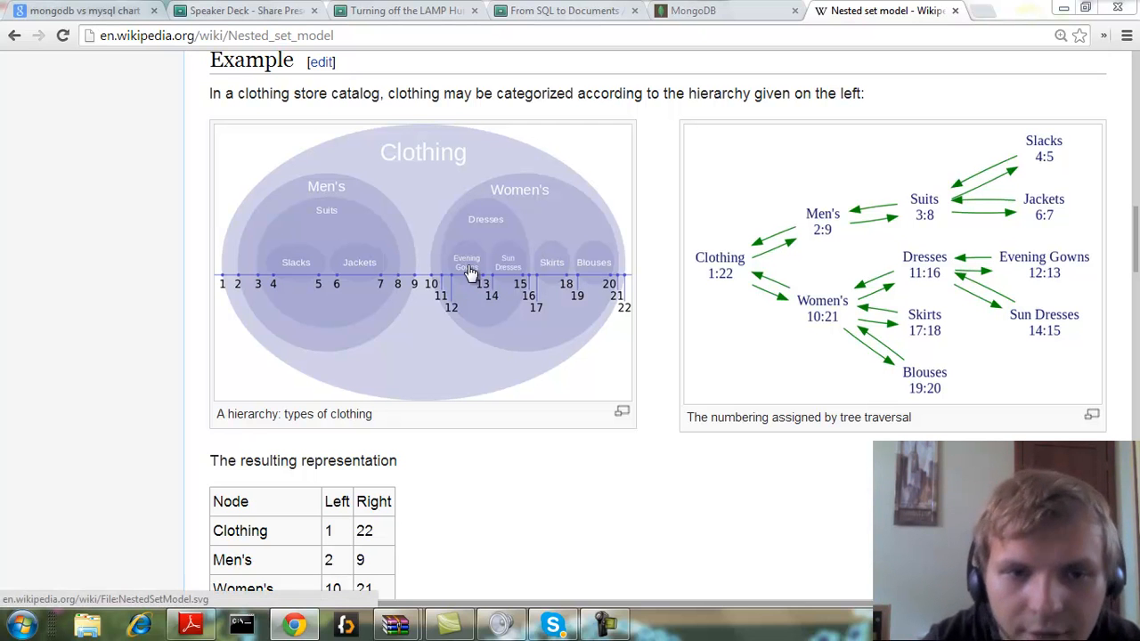
mouse_move(369, 264)
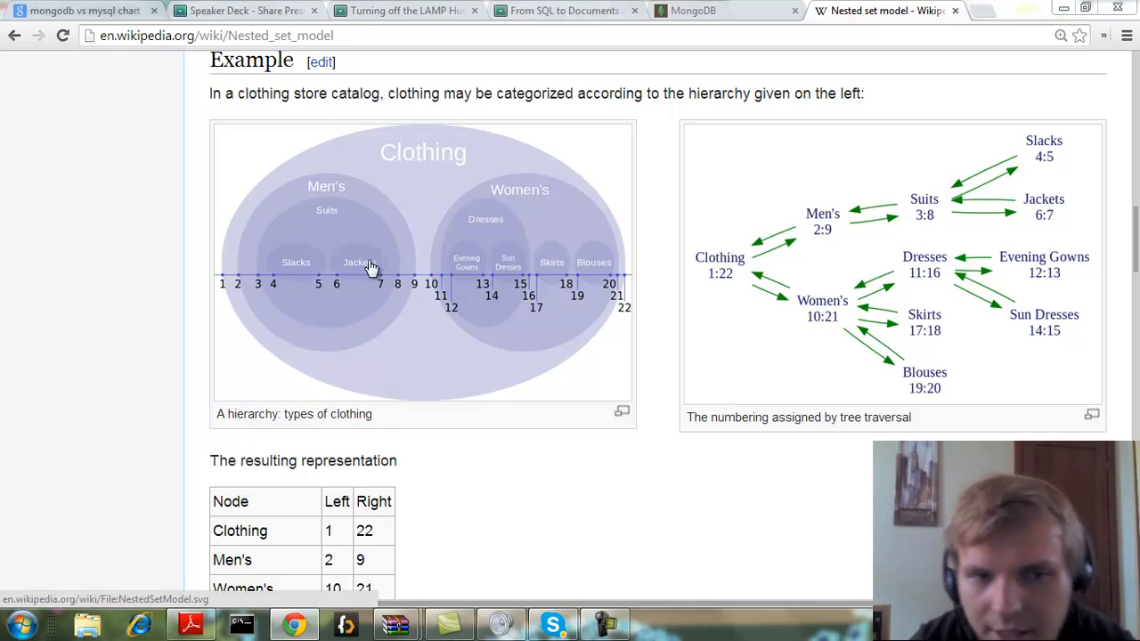
mouse_move(351, 283)
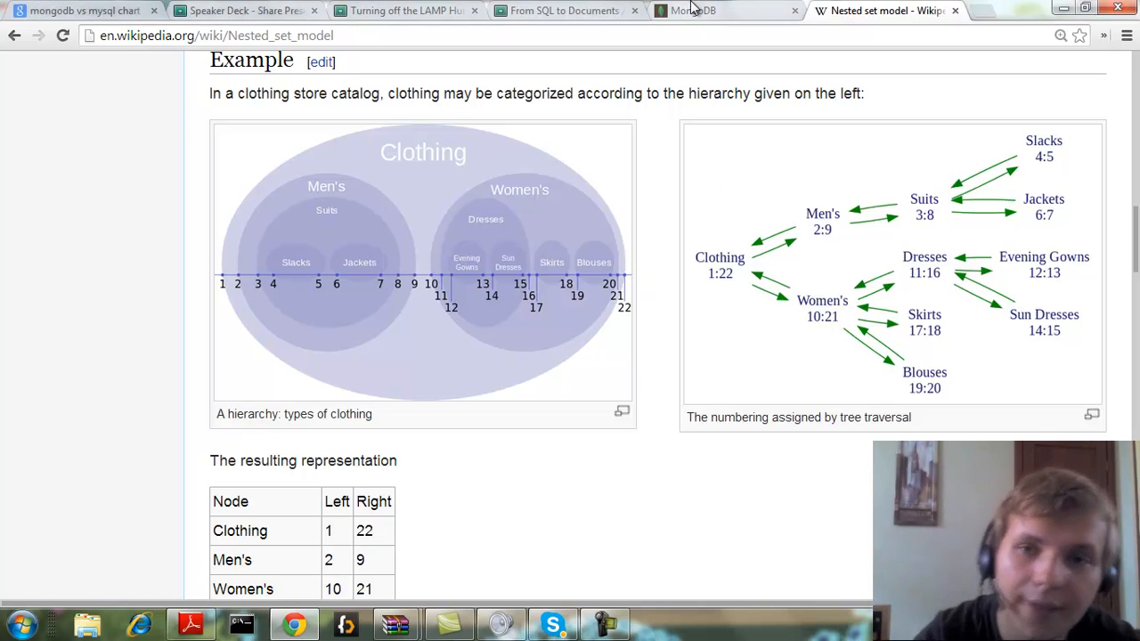
- Switch to the mongodb.org home page tab showing its feature list
left_click(695, 11)
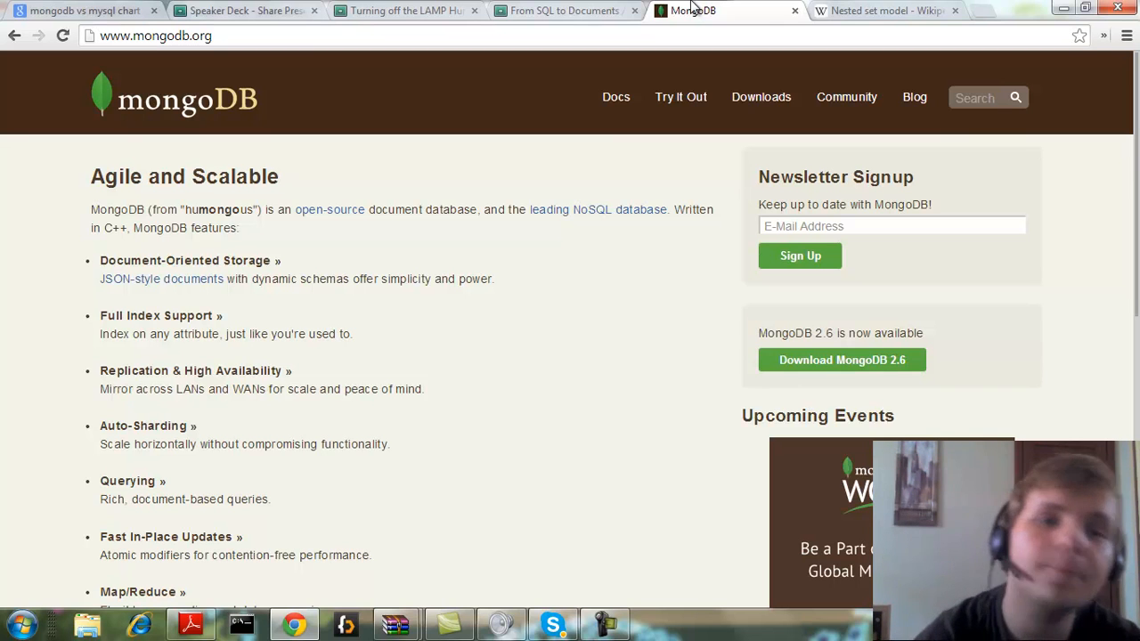
mouse_move(406, 9)
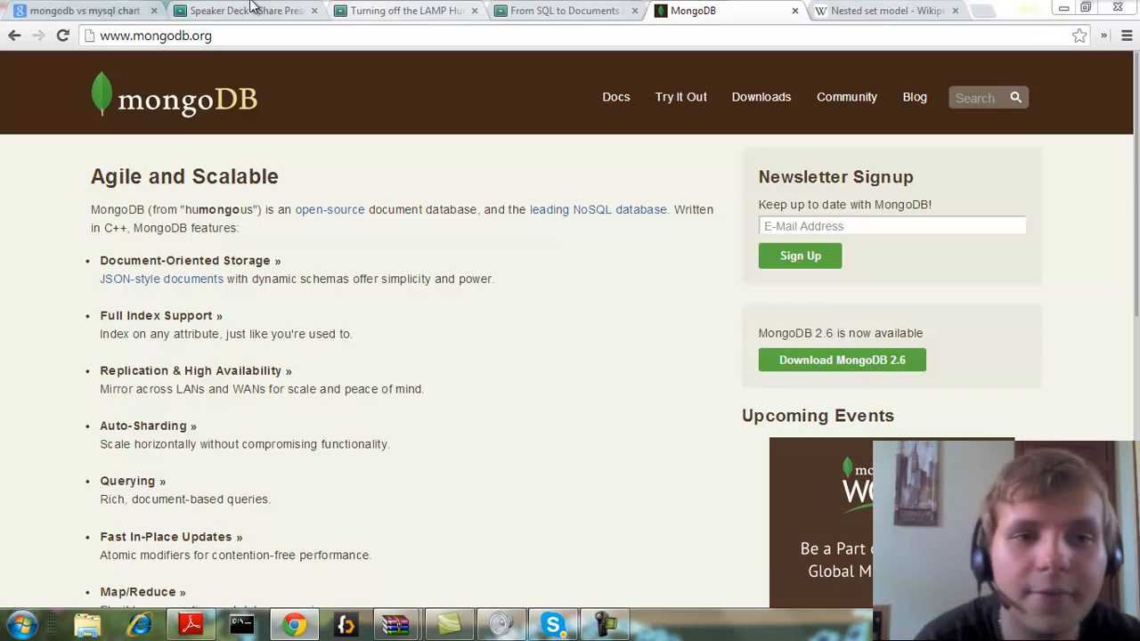
- Open the From SQL to Documents deck and page to the 'A simple blog post' slide
left_click(245, 11)
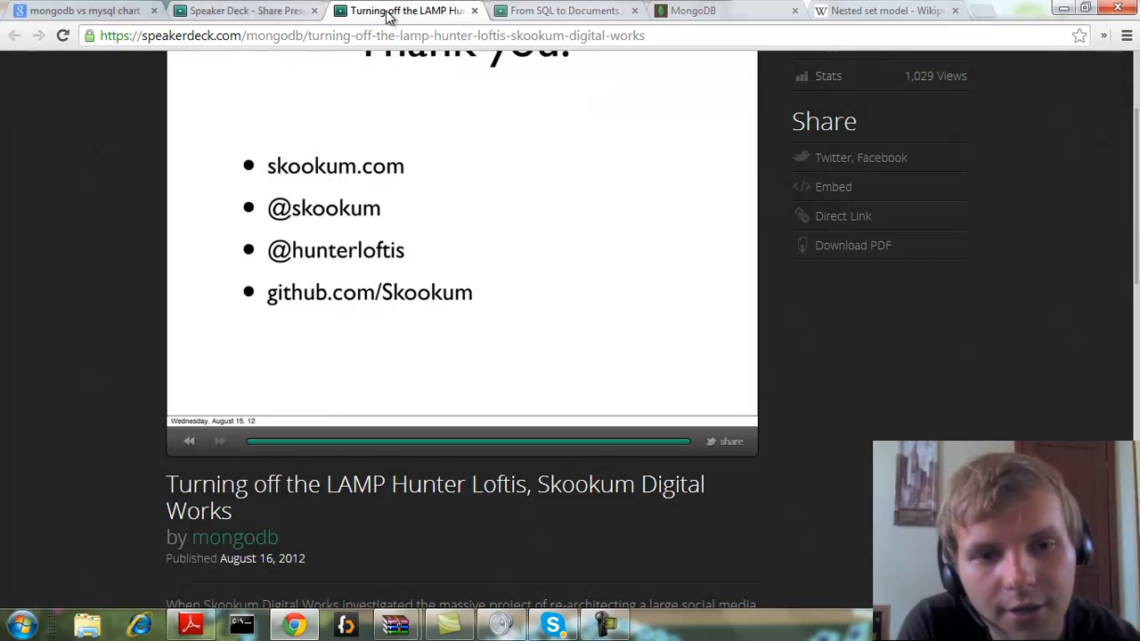
left_click(565, 11)
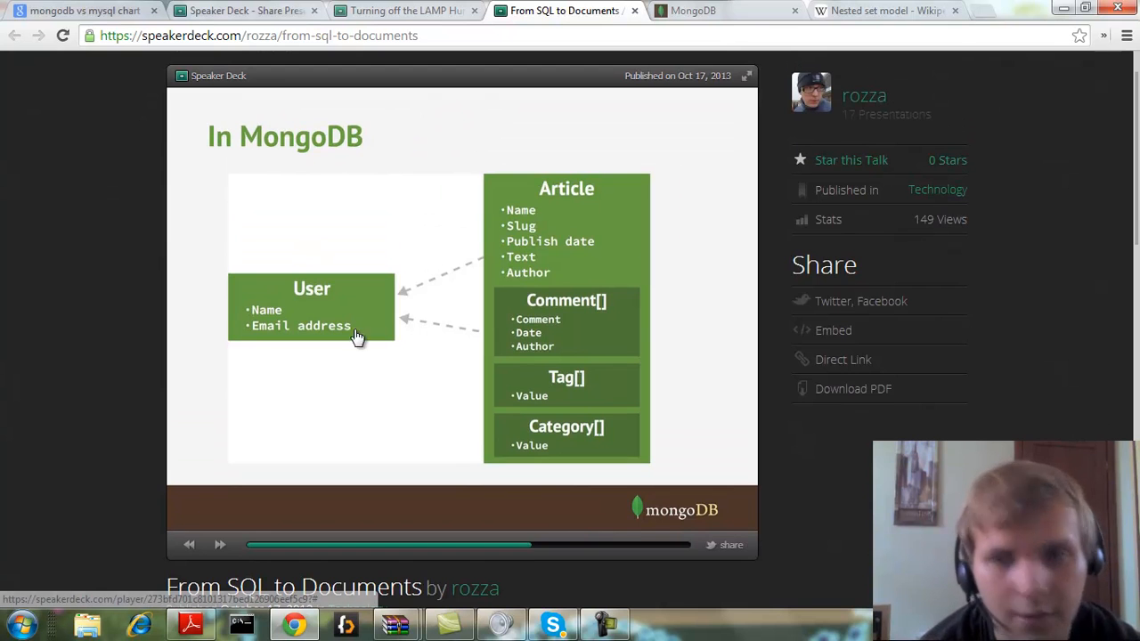
left_click(188, 544)
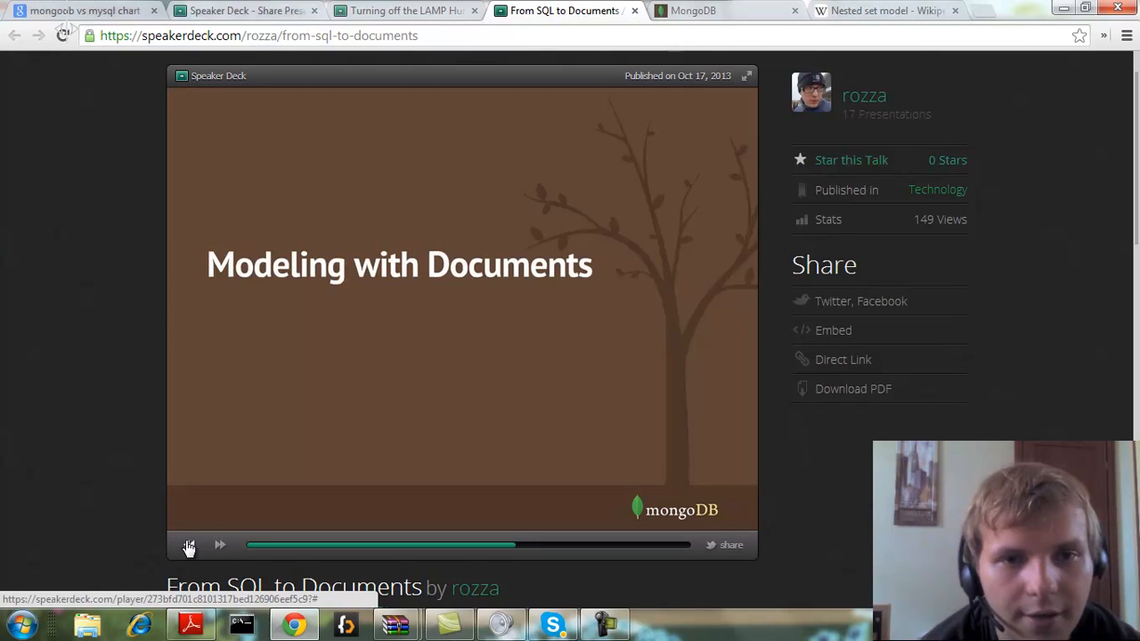
left_click(219, 545)
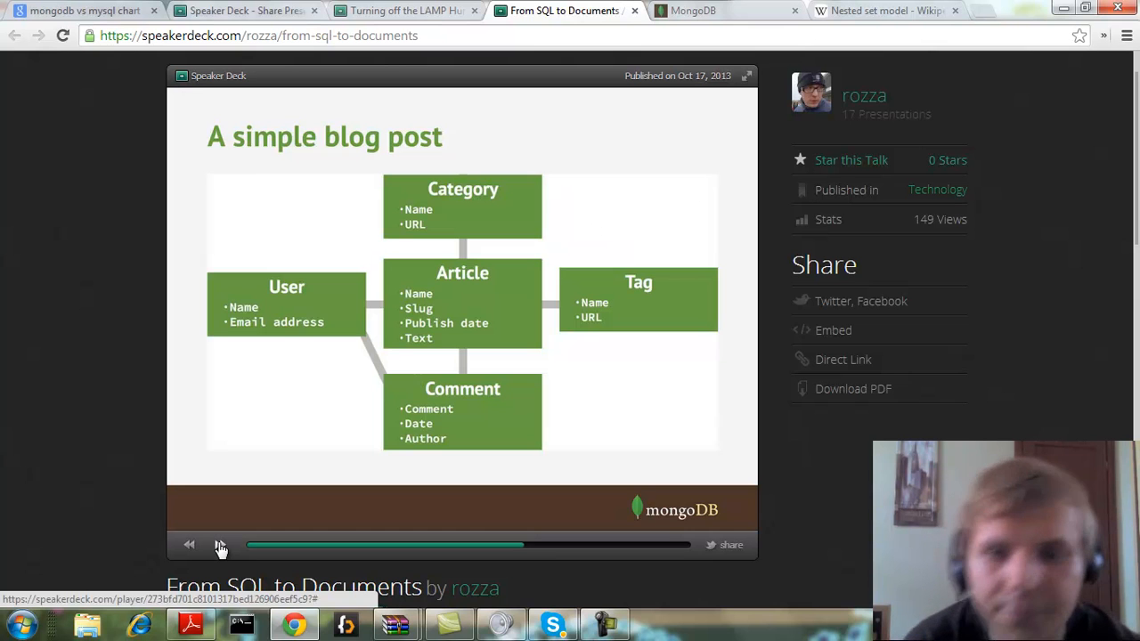
left_click(220, 545)
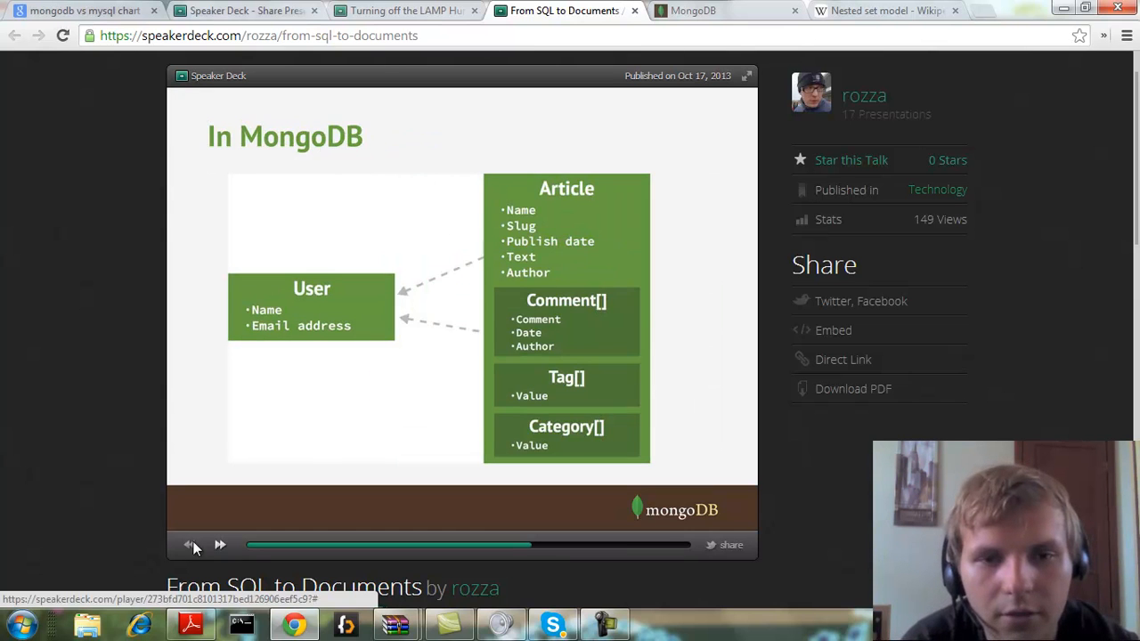
left_click(188, 544)
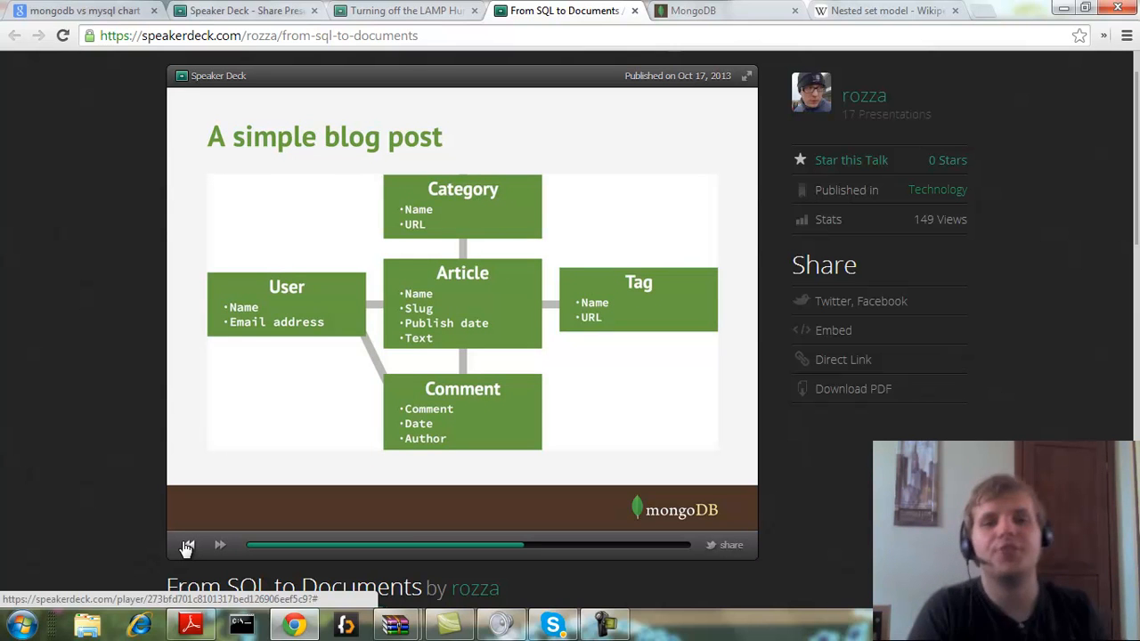
mouse_move(752, 64)
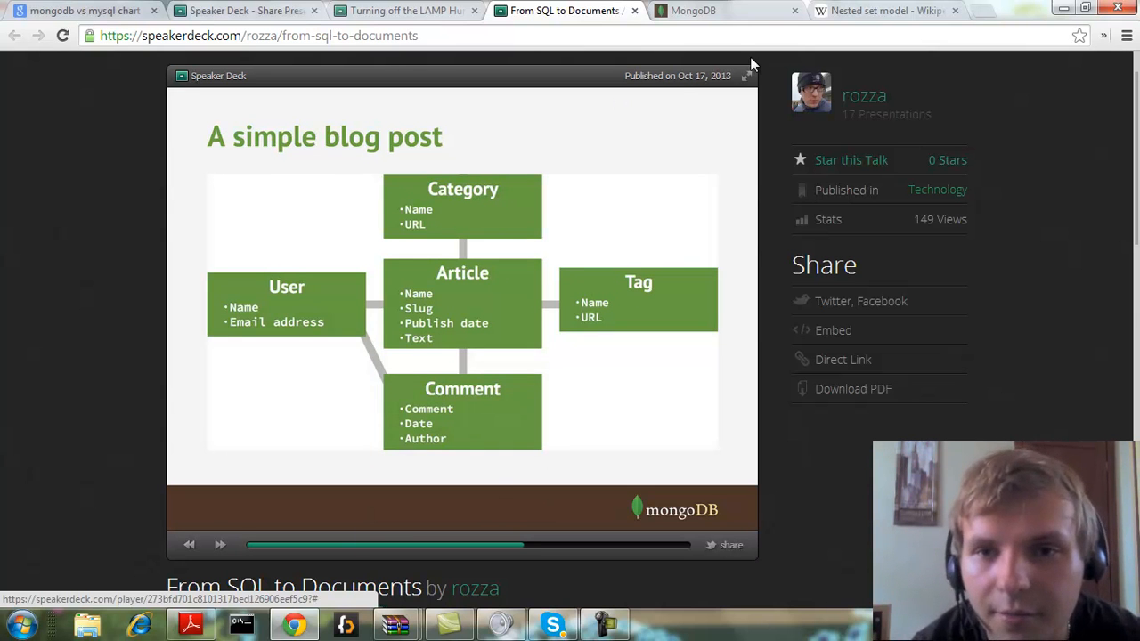
left_click(746, 75)
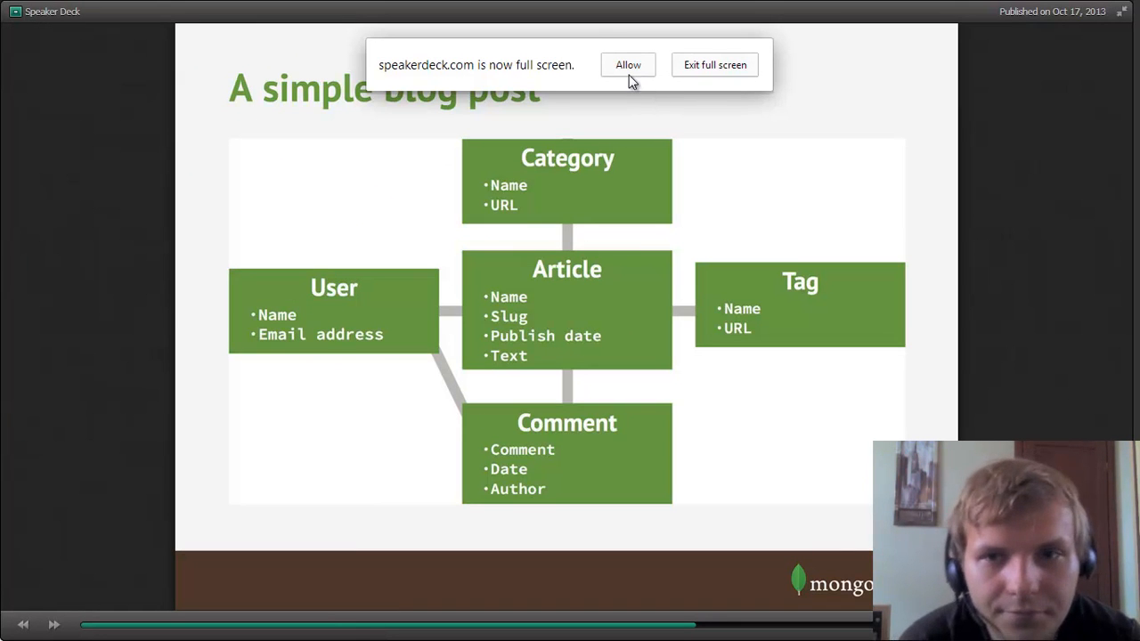
left_click(715, 65)
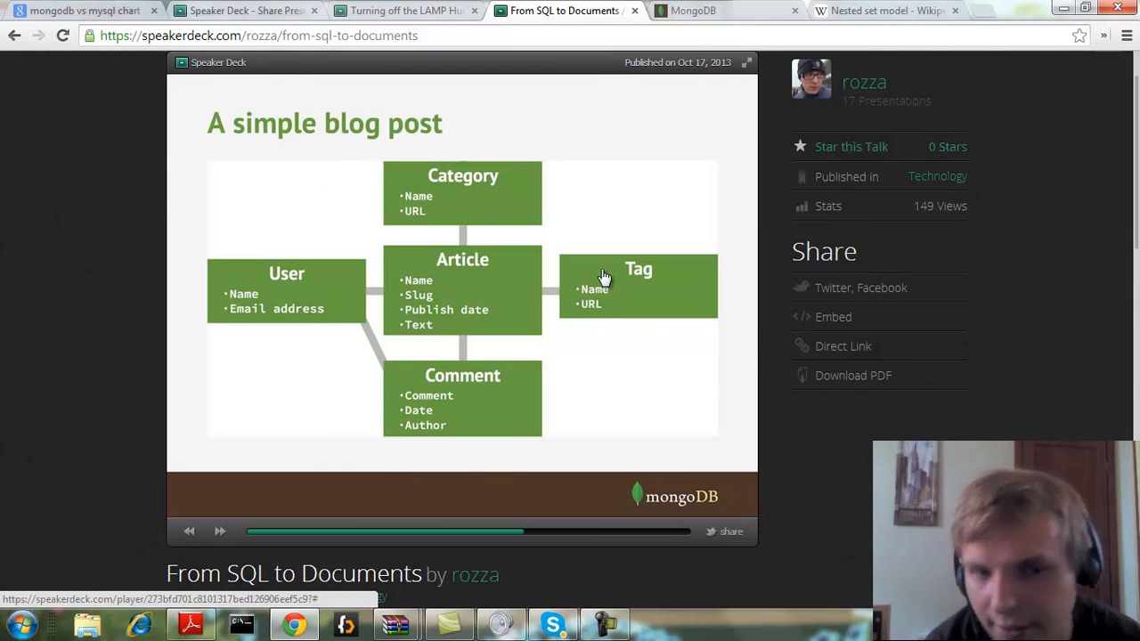
mouse_move(476, 188)
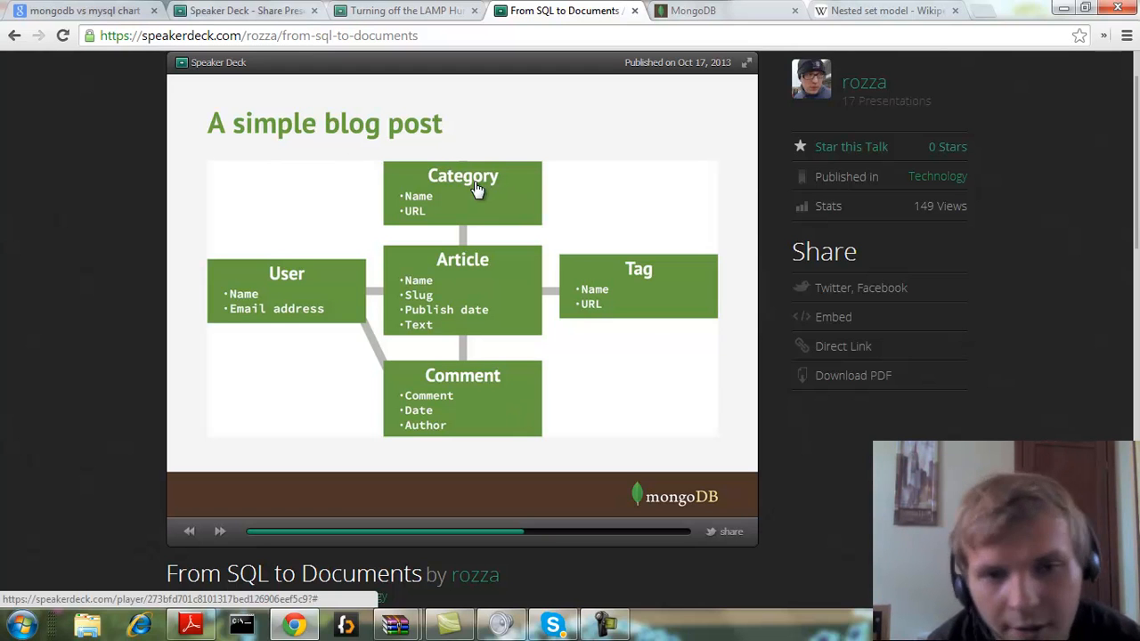
mouse_move(459, 361)
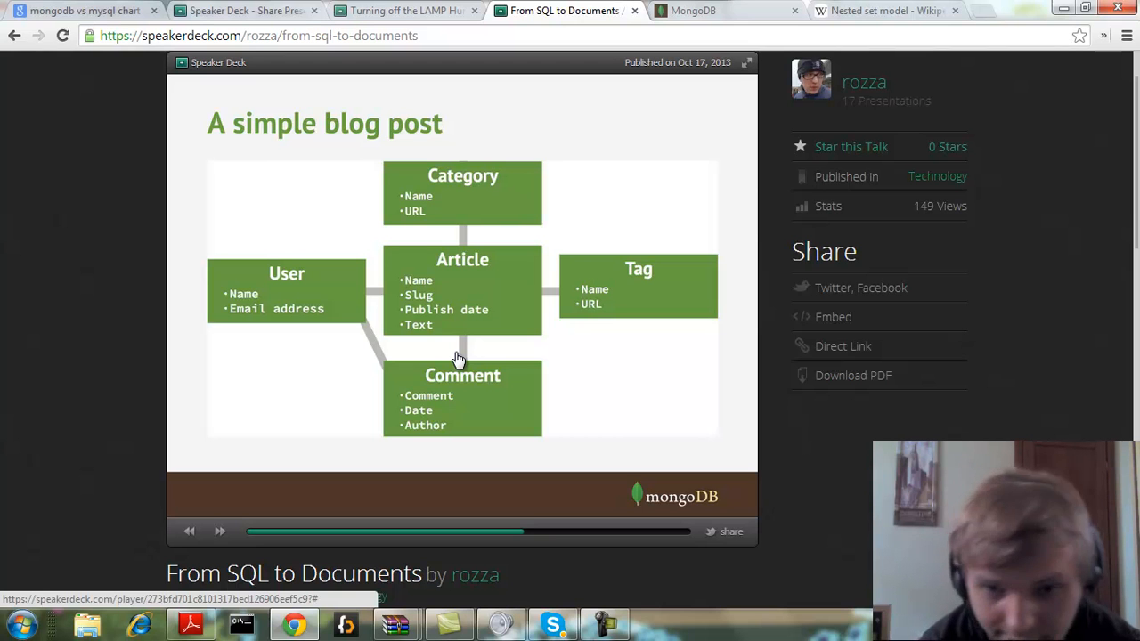
mouse_move(245, 454)
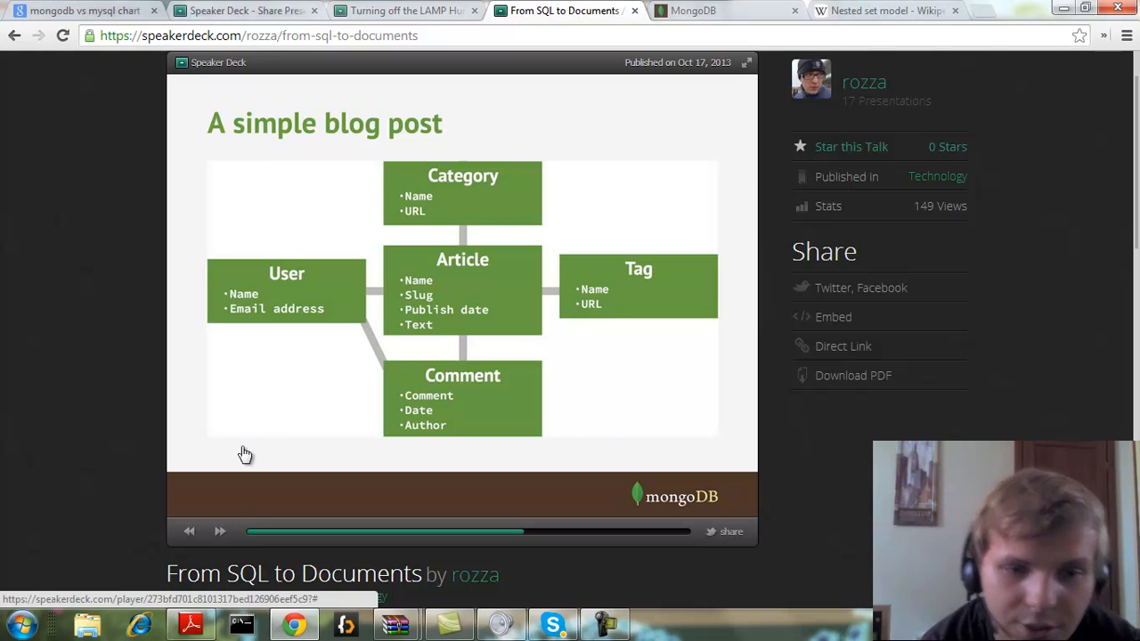
- Page back and forth to settle on the 'In MongoDB' slide with embedded comments, tags, categories
left_click(219, 531)
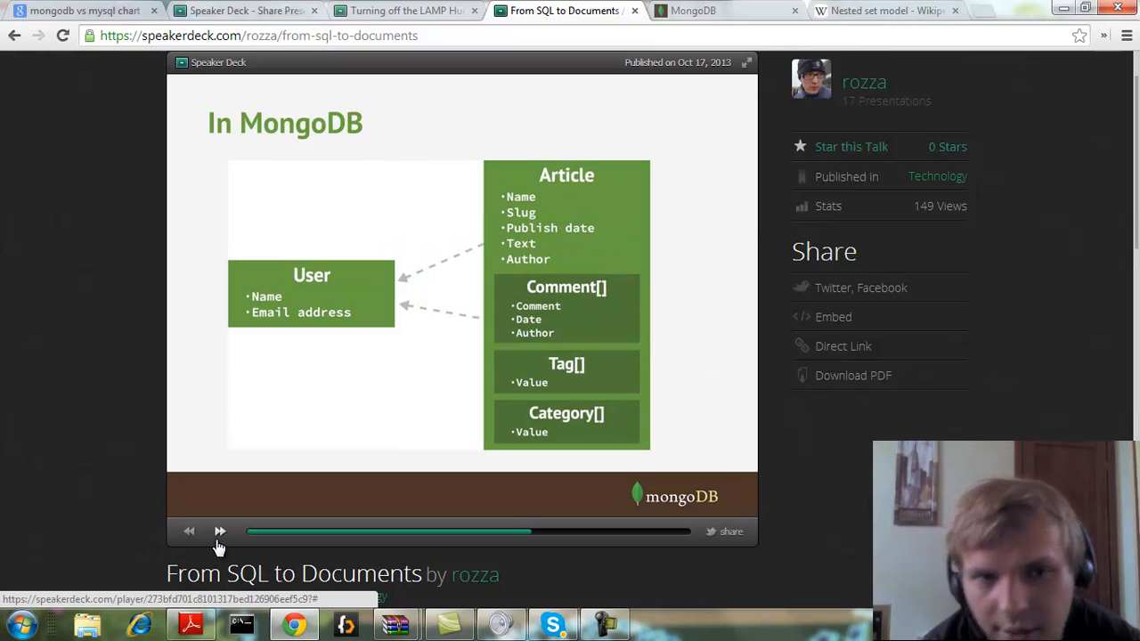
left_click(188, 532)
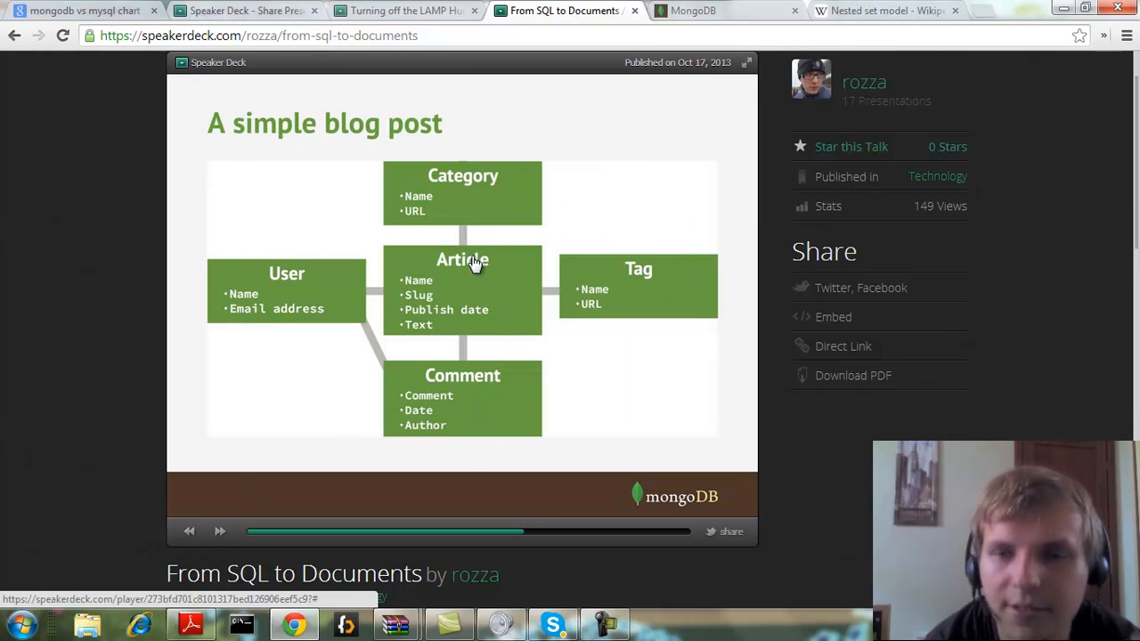
mouse_move(231, 517)
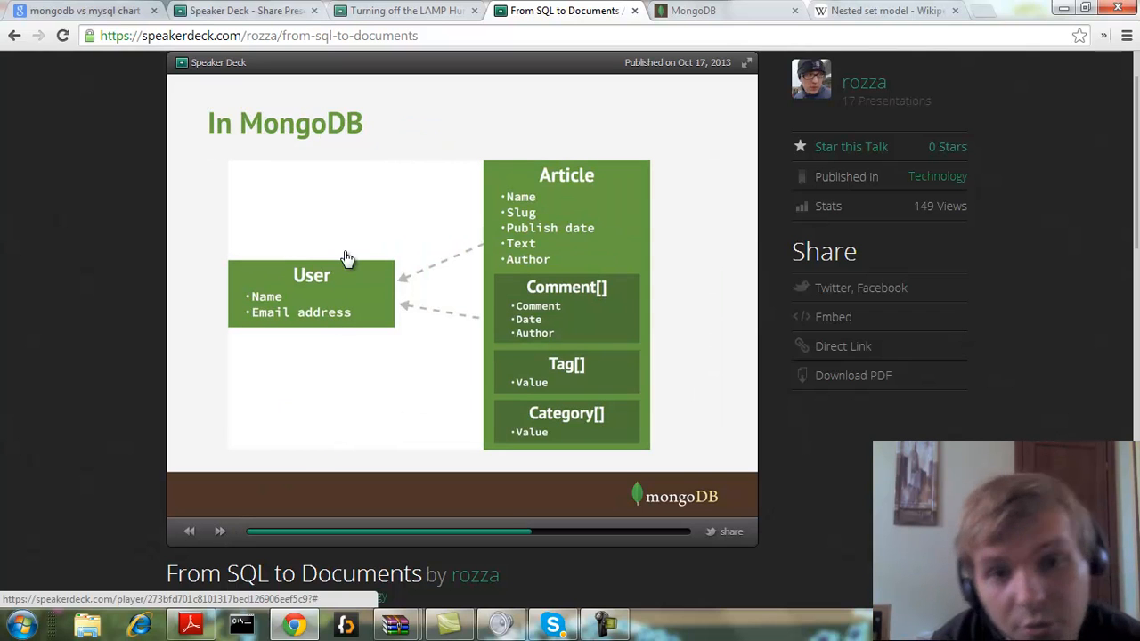
mouse_move(556, 262)
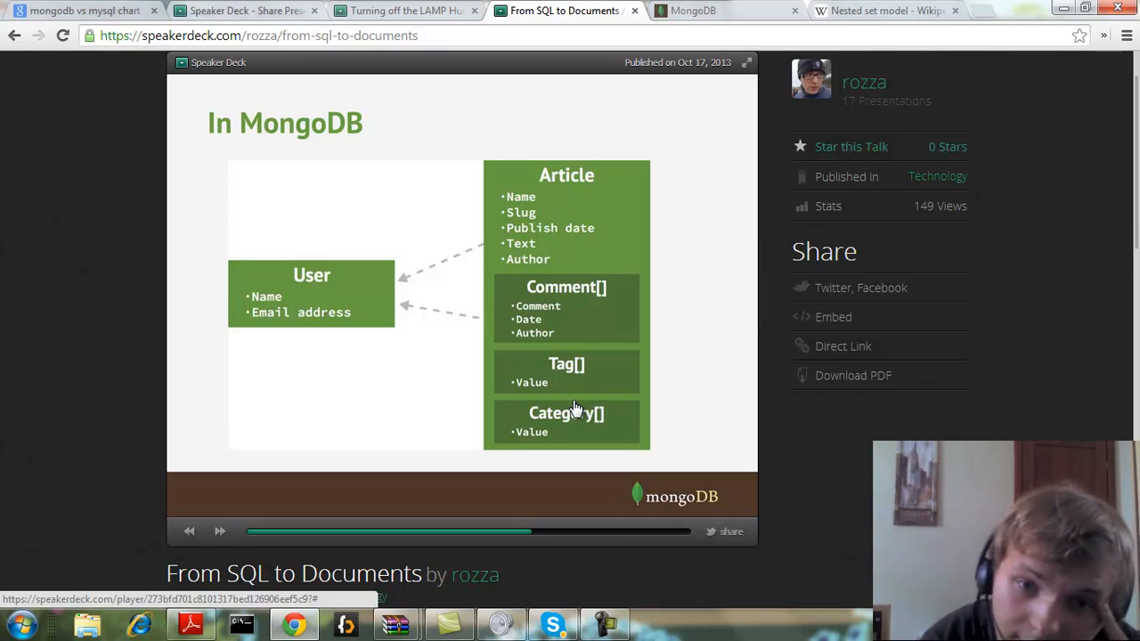
mouse_move(561, 214)
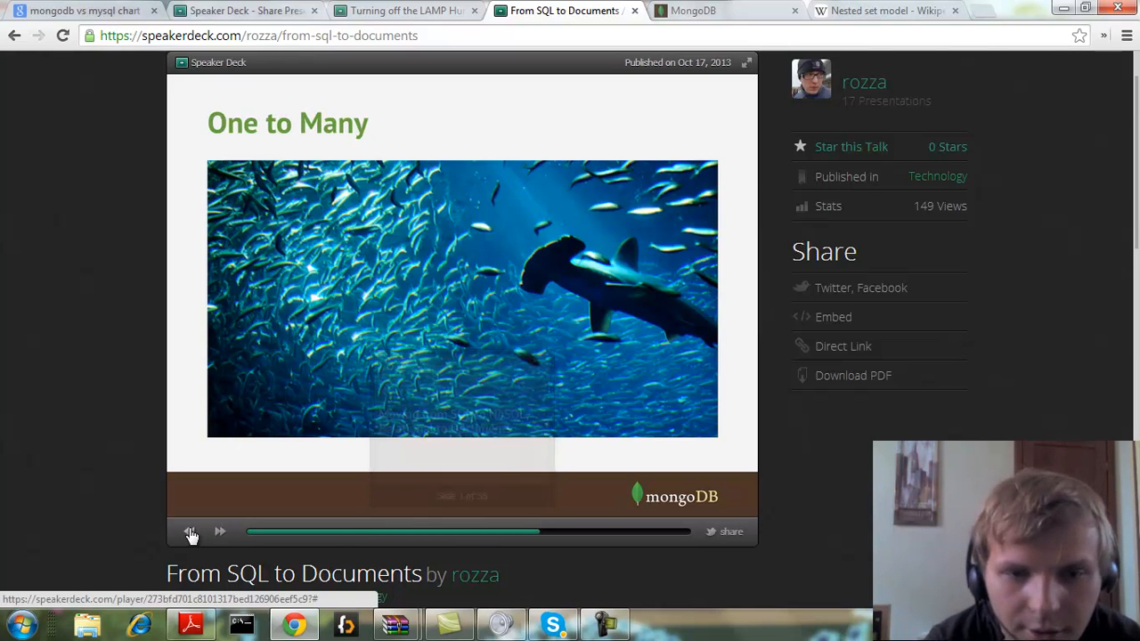
left_click(220, 532)
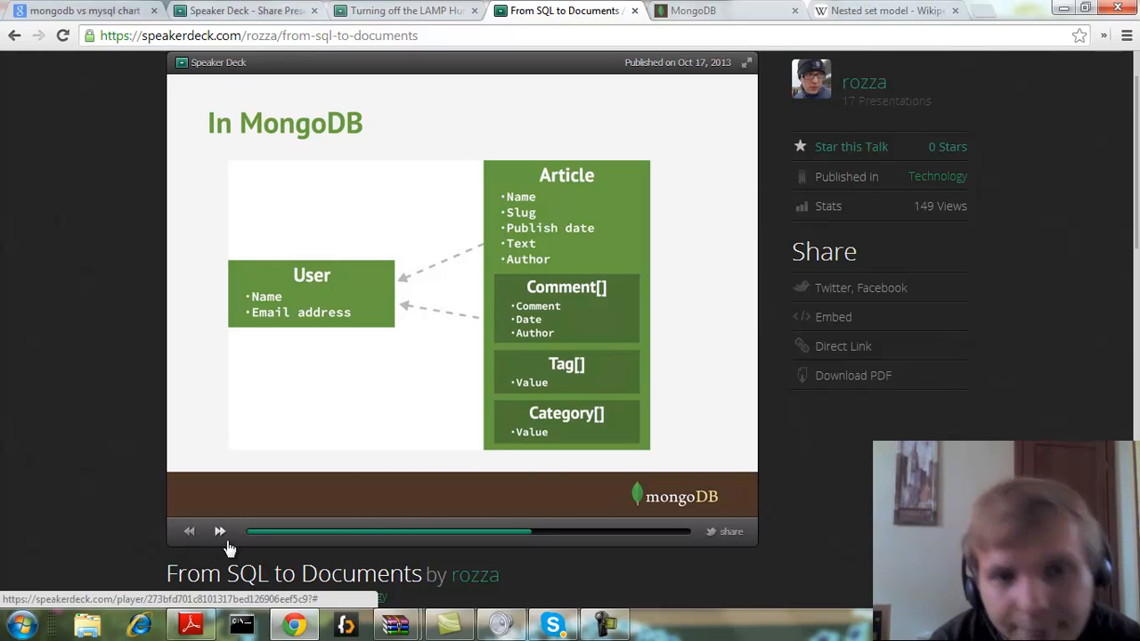
- Page past the Embedded and Many to Many slides, ending on the Linked slide
left_click(219, 532)
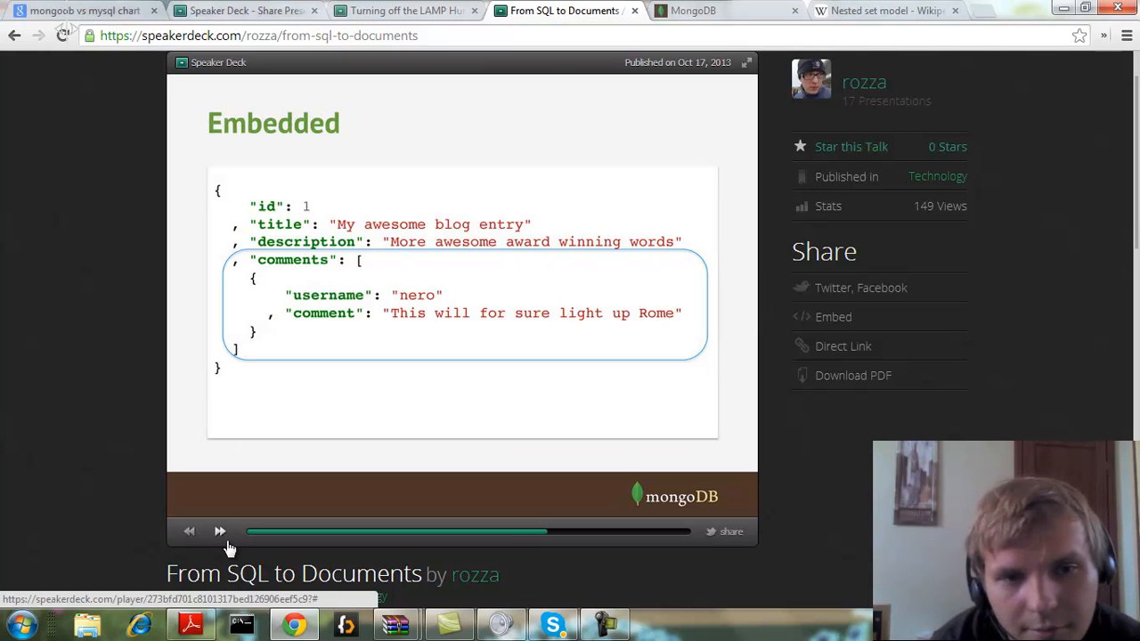
mouse_move(312, 297)
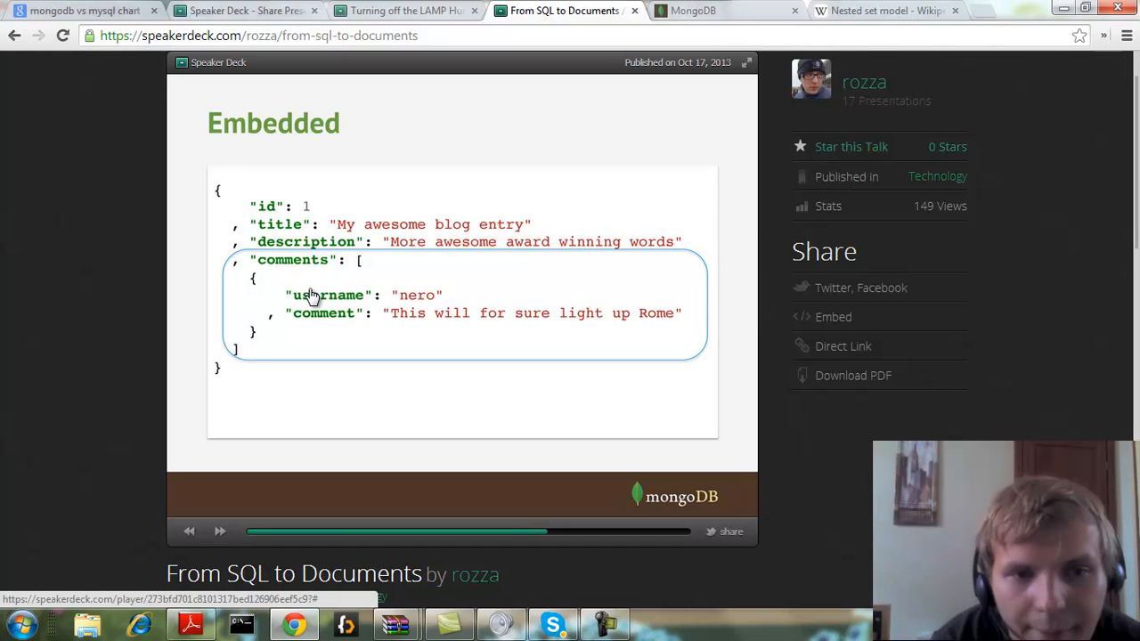
mouse_move(472, 334)
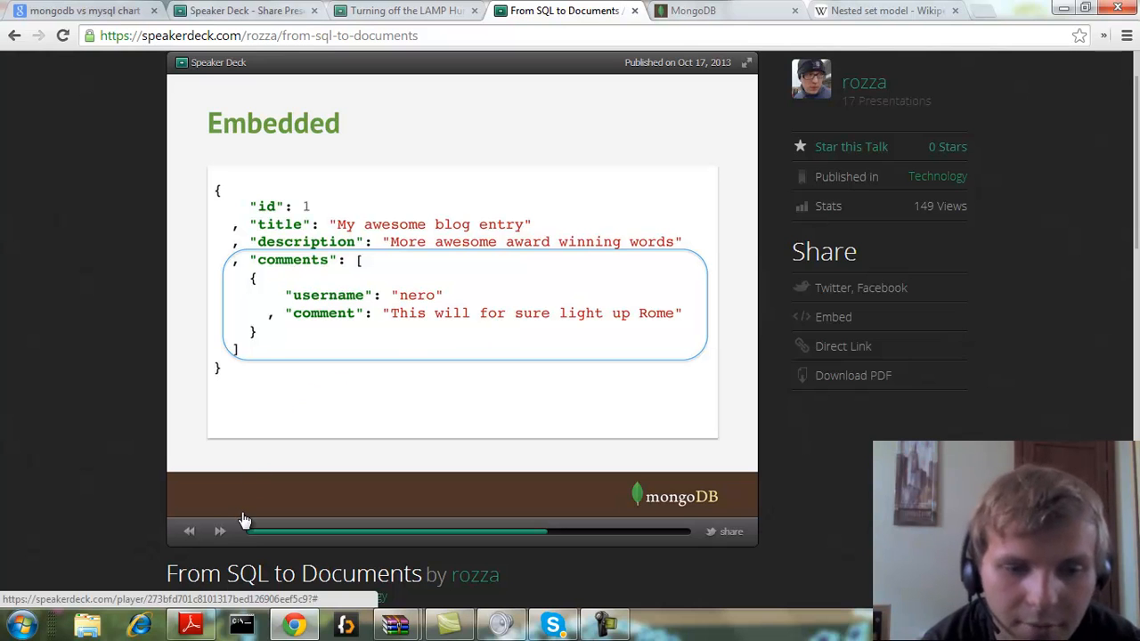
left_click(220, 531)
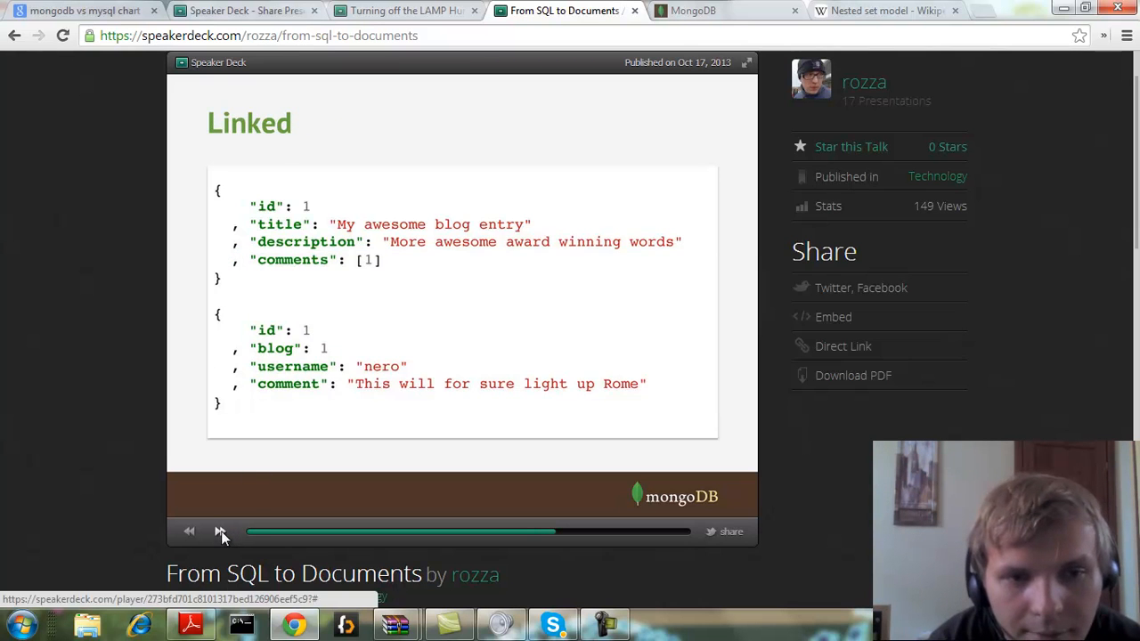
left_click(220, 531)
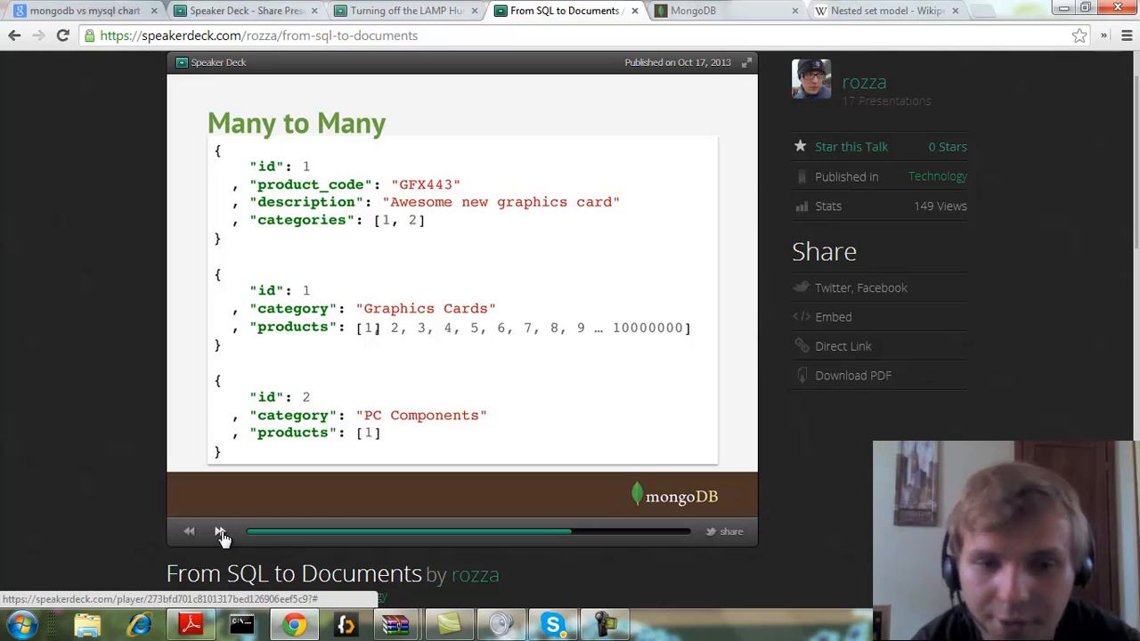
left_click(219, 531)
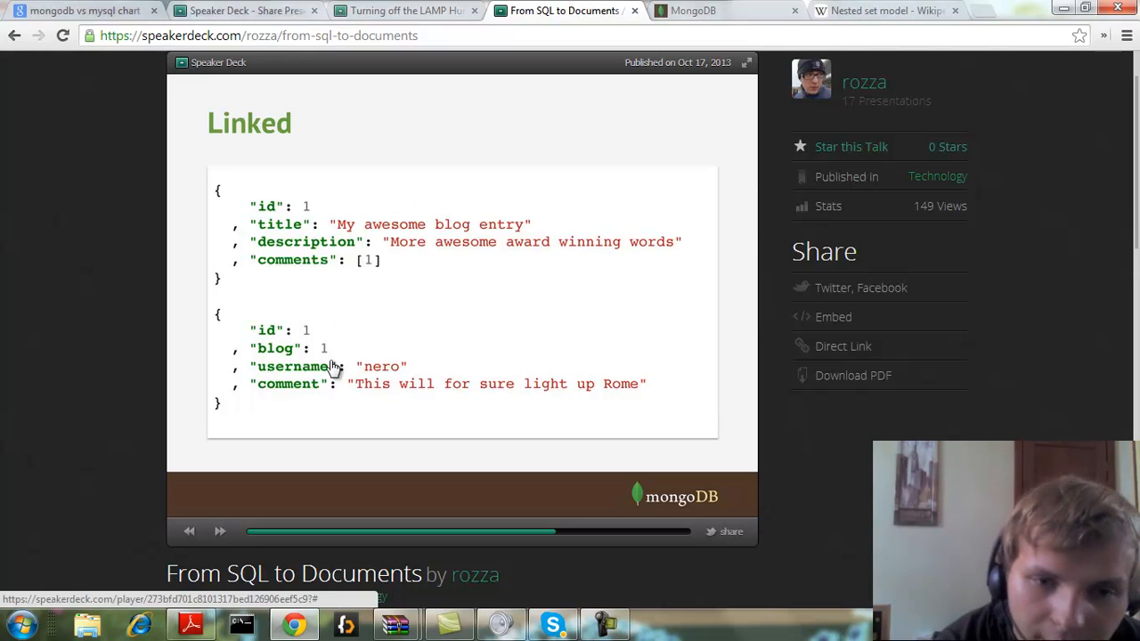
mouse_move(307, 368)
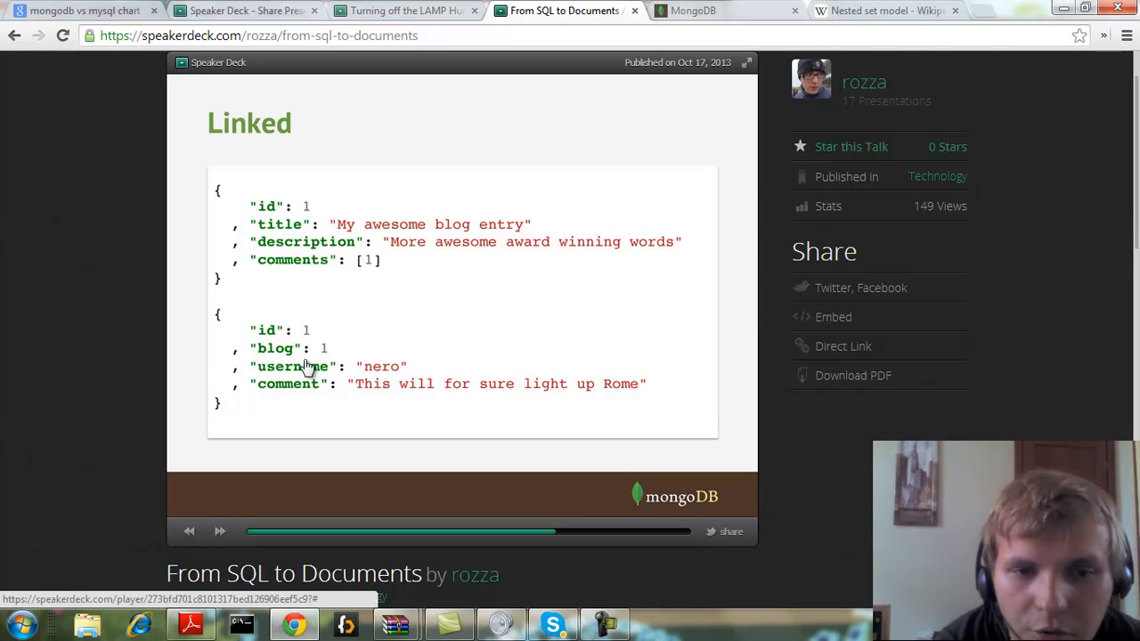
mouse_move(232, 374)
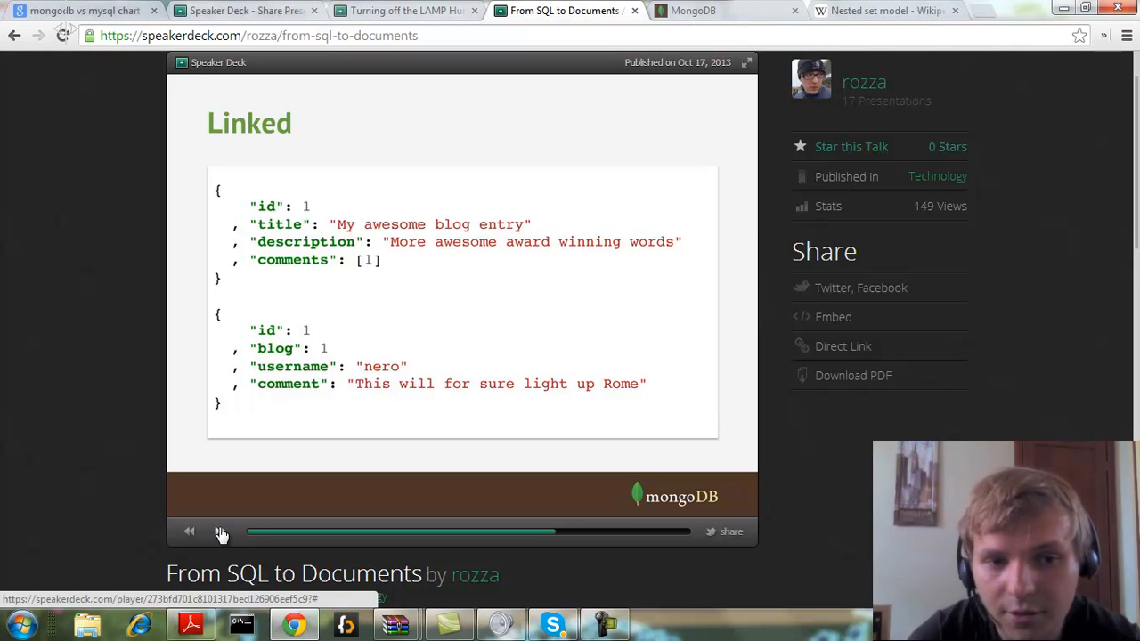
- Advance to the One To Many slide with products referencing category documents
left_click(221, 531)
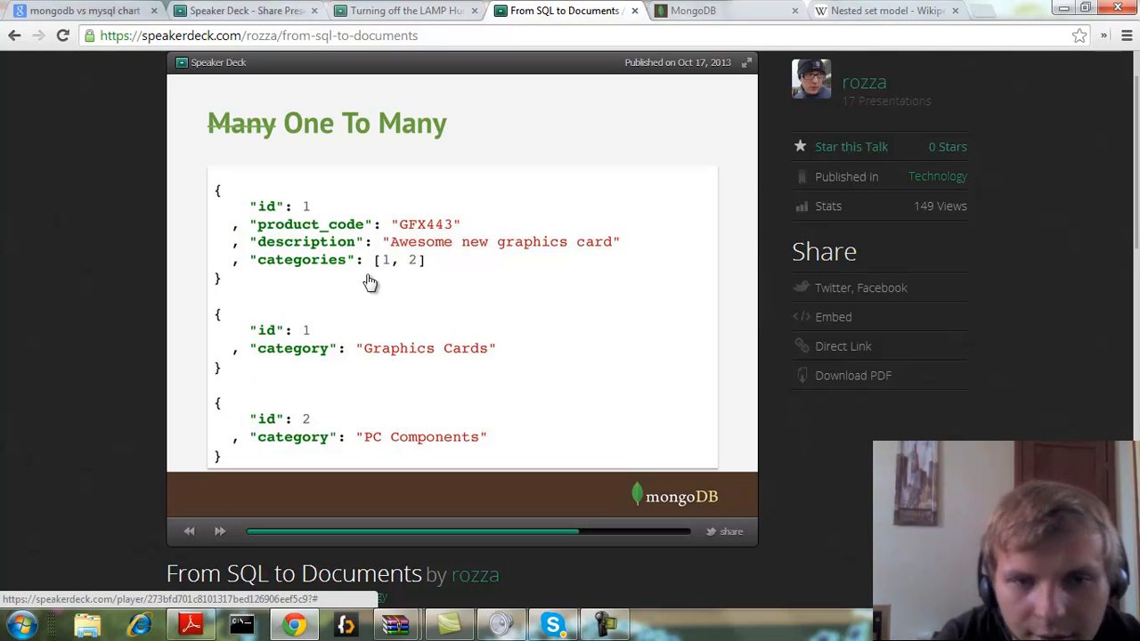
mouse_move(373, 294)
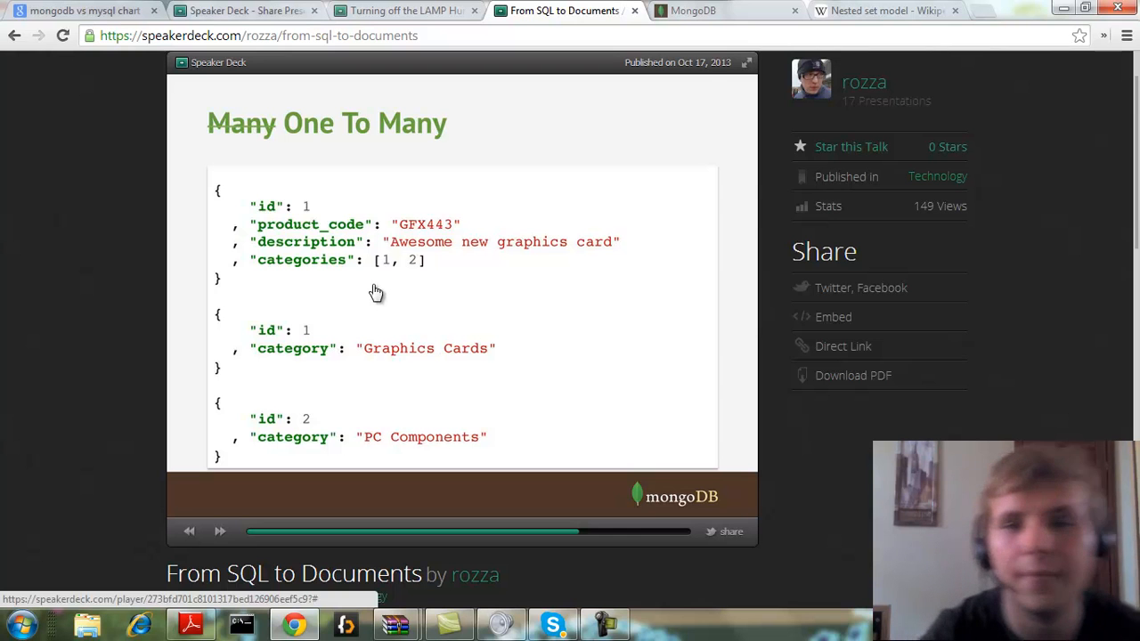
- Search Google for 'mongo dbref' and open the PHP MongoDBRef manual result
left_click(693, 10)
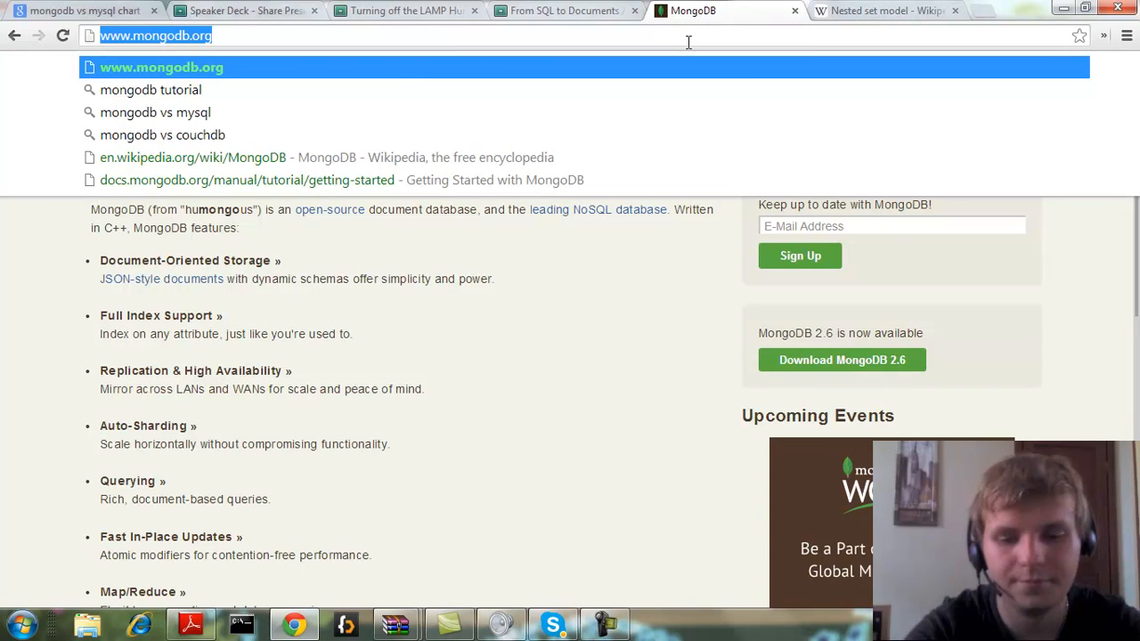
type("mongo dbref")
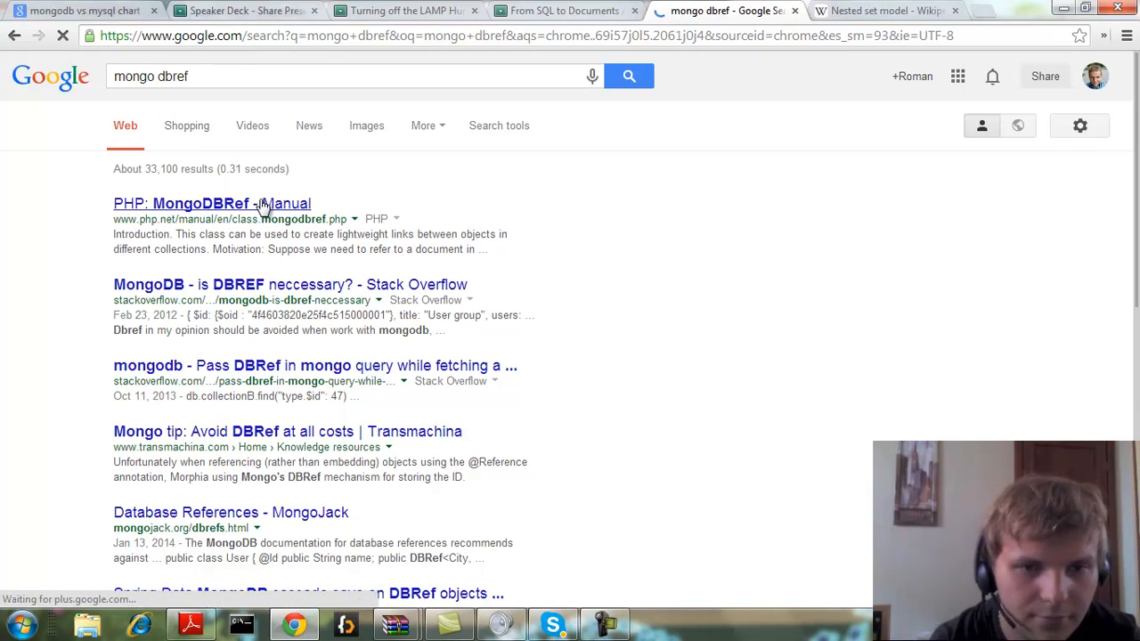
left_click(211, 203)
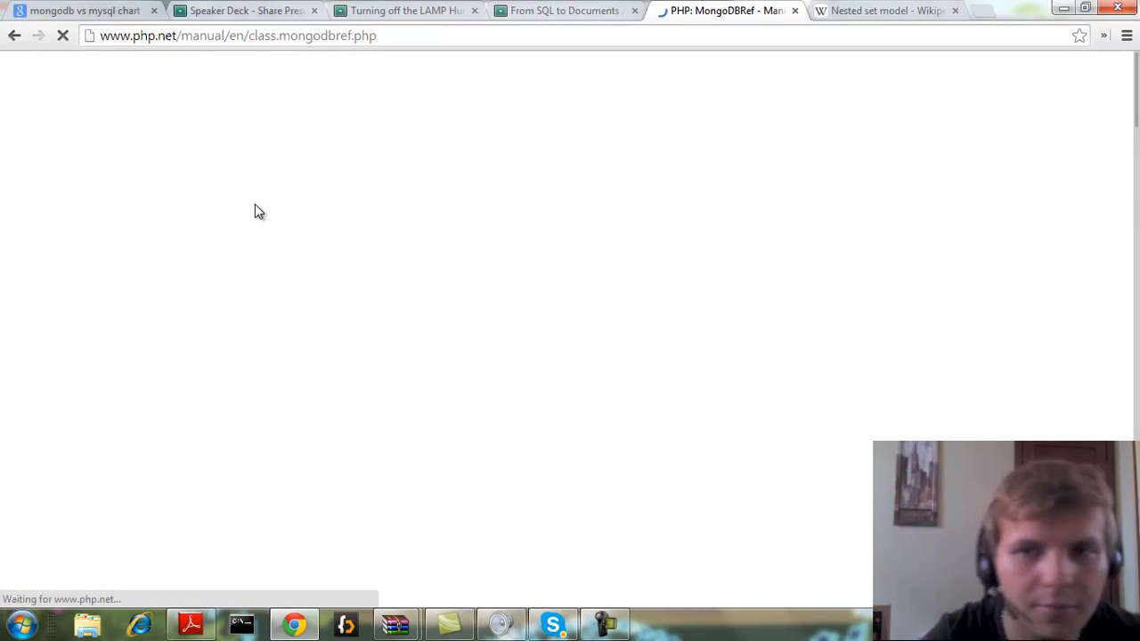
- Return to the search results and refine the DBRef query
left_click(14, 35)
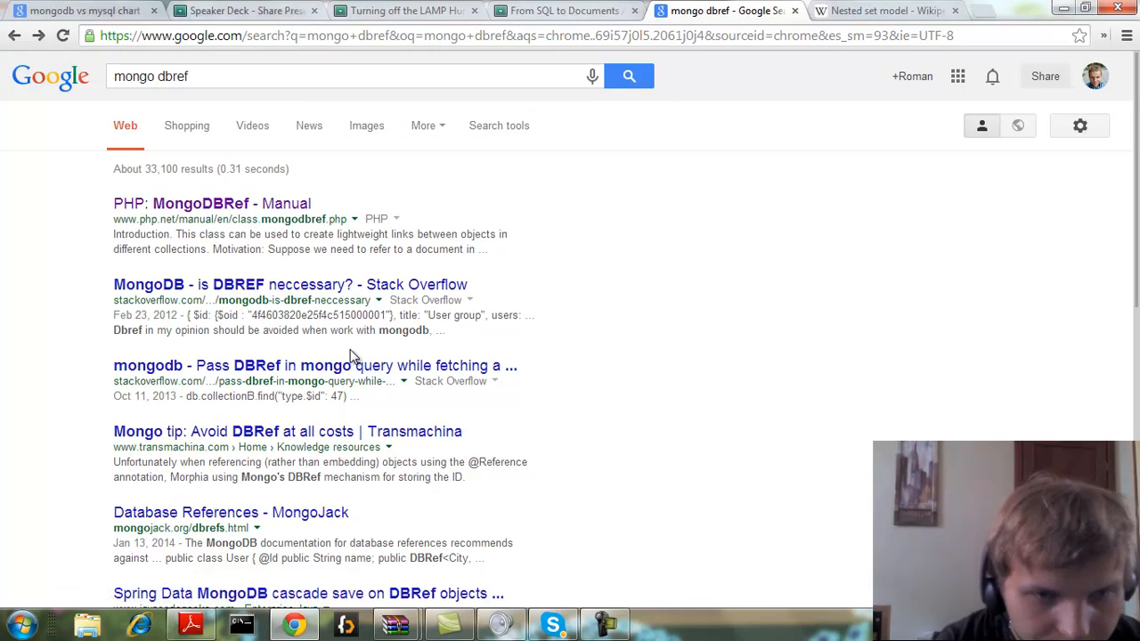
left_click(159, 75)
type("db")
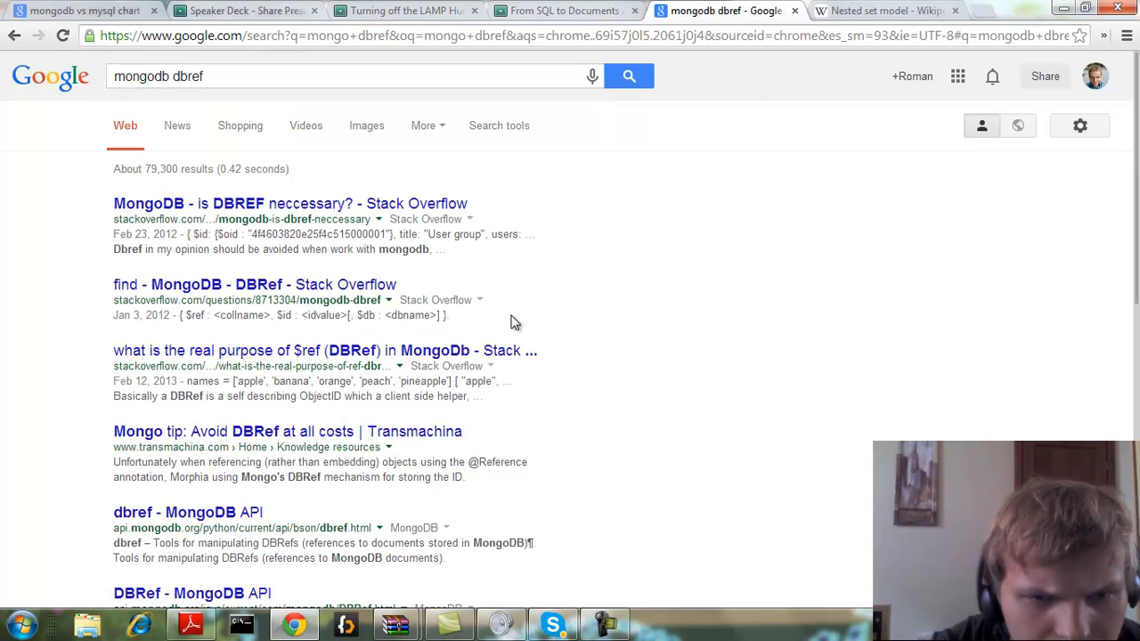
double_click(187, 75)
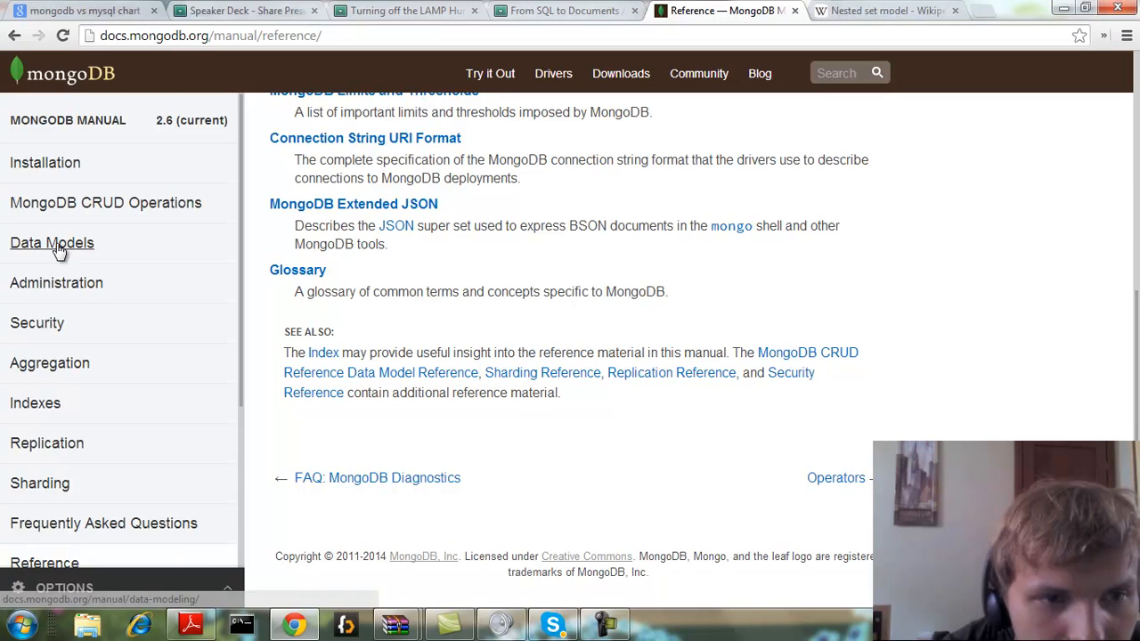
left_click(561, 10)
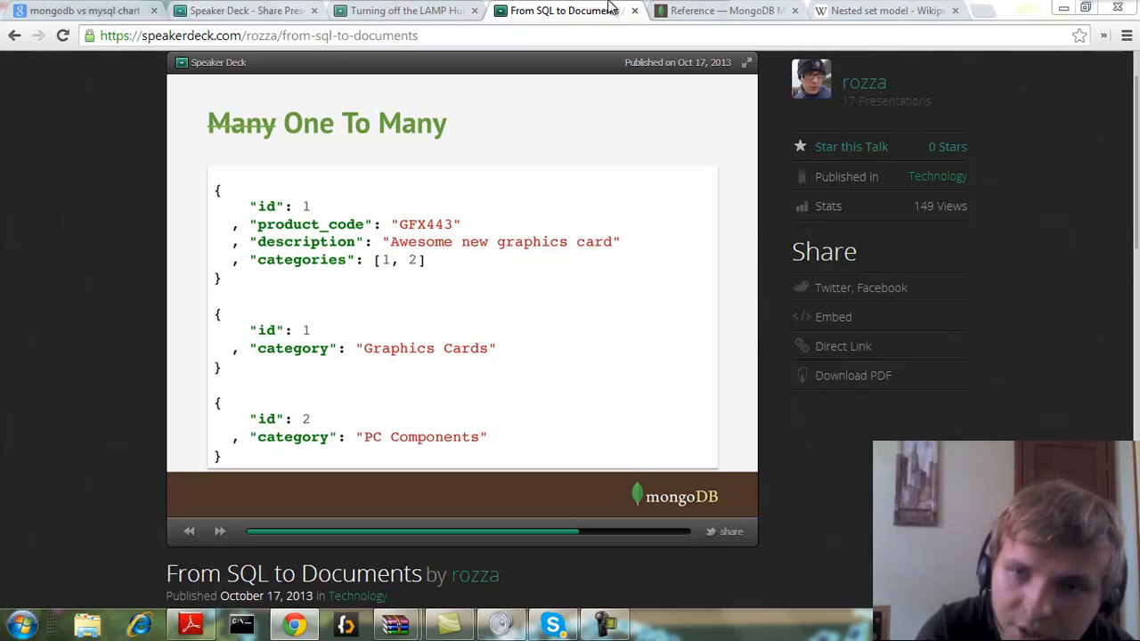
mouse_move(131, 193)
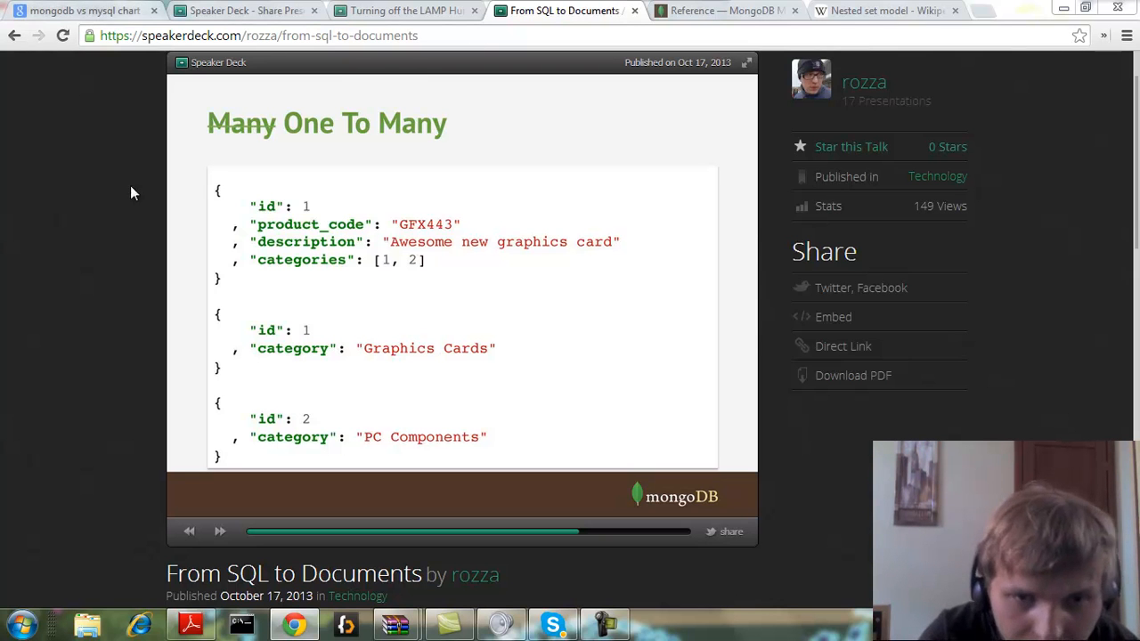
- Page through the closing slides back to Hints and tips, then switch to the MongoDB Manual Reference tab
left_click(220, 532)
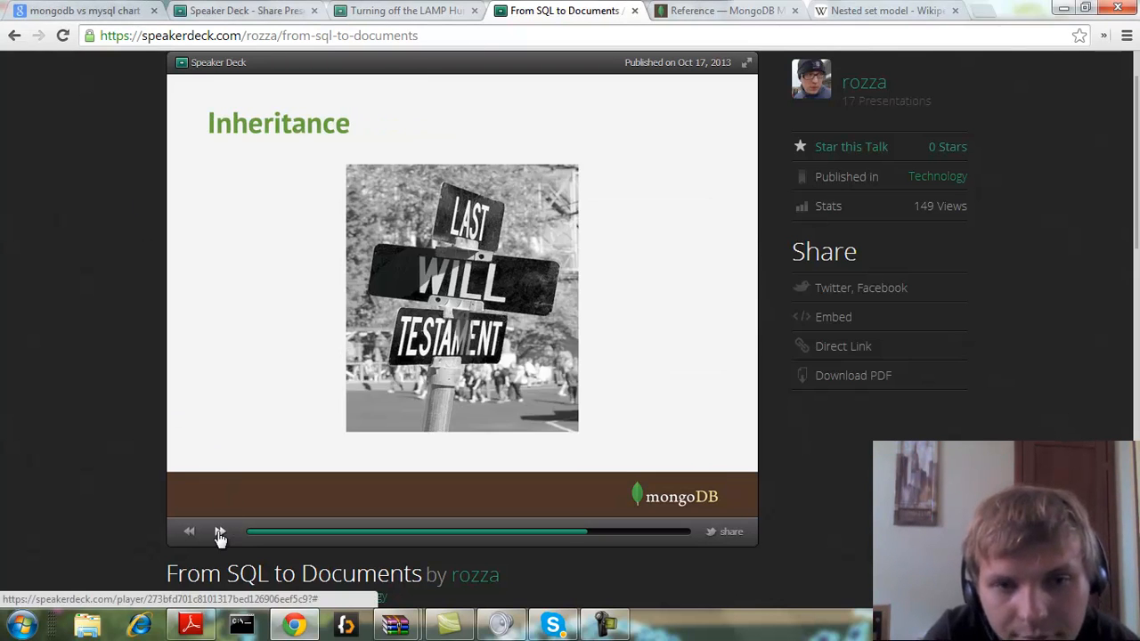
left_click(220, 531)
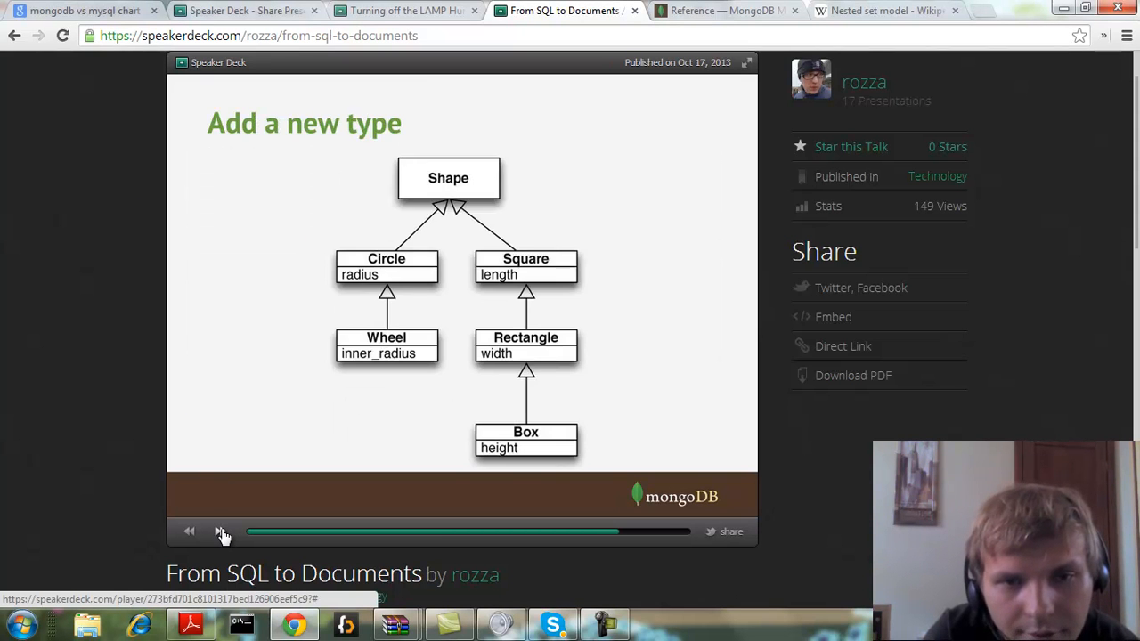
left_click(222, 531)
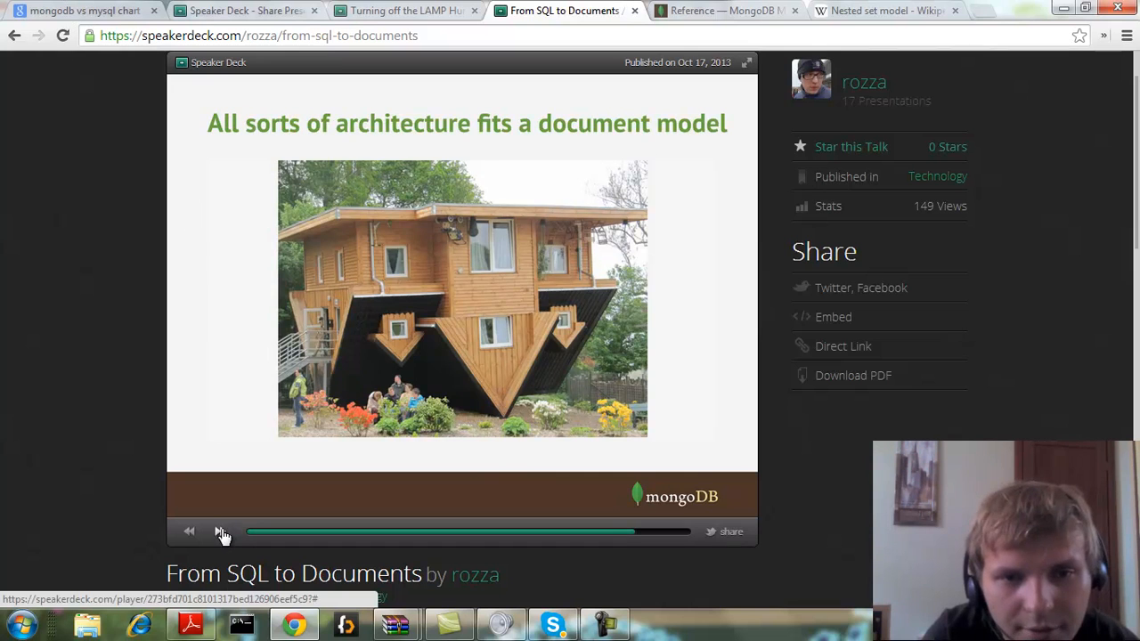
left_click(221, 532)
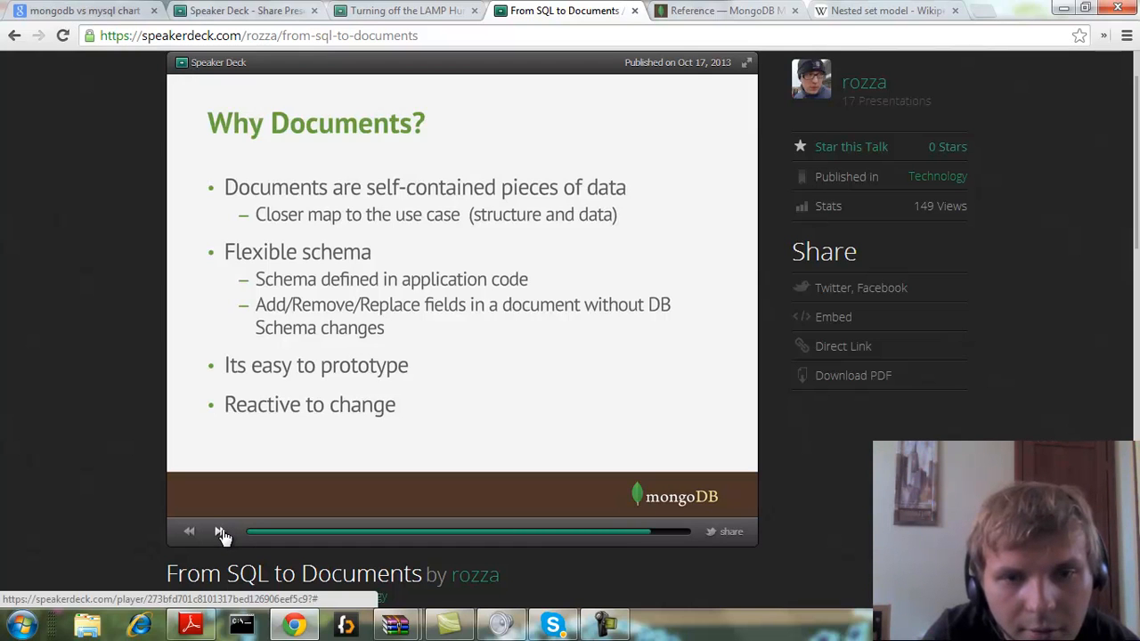
left_click(220, 532)
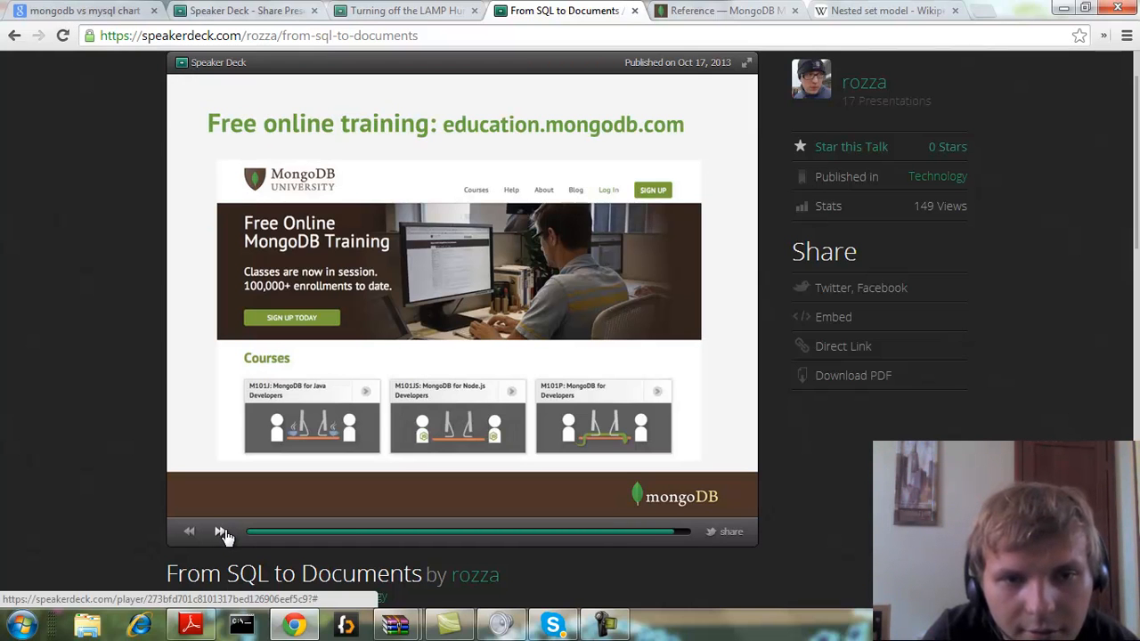
left_click(220, 531)
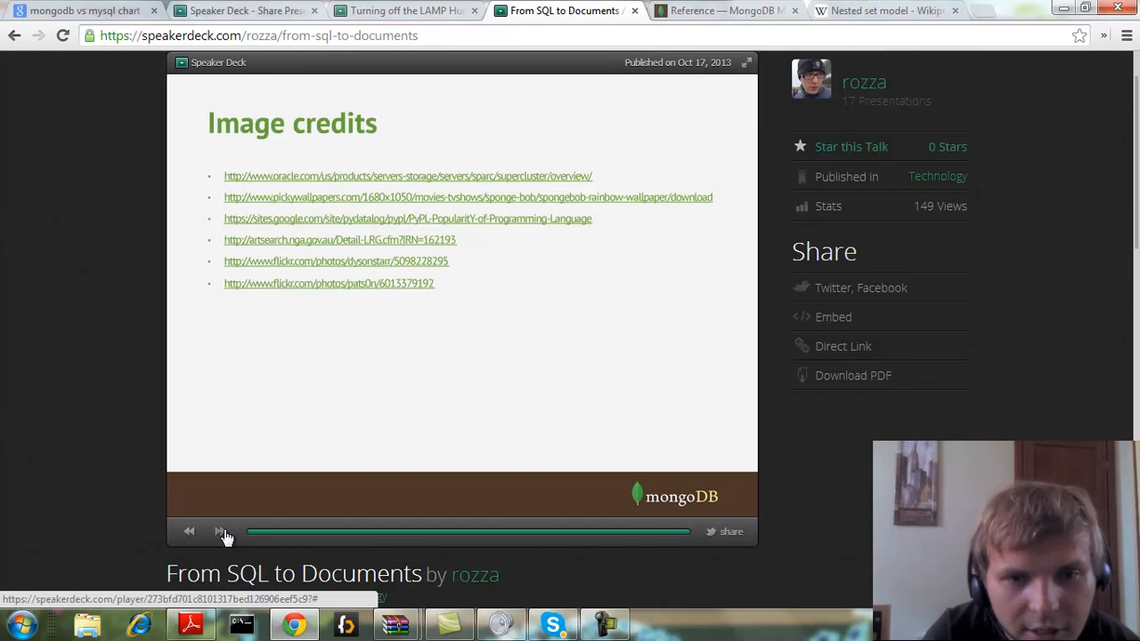
left_click(189, 531)
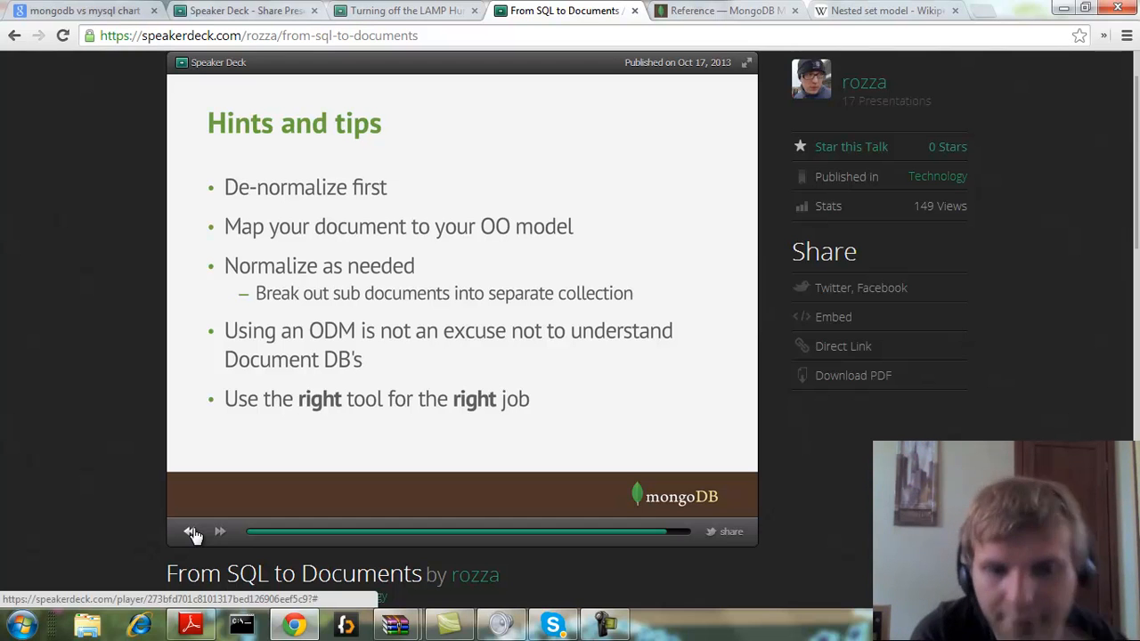
mouse_move(661, 146)
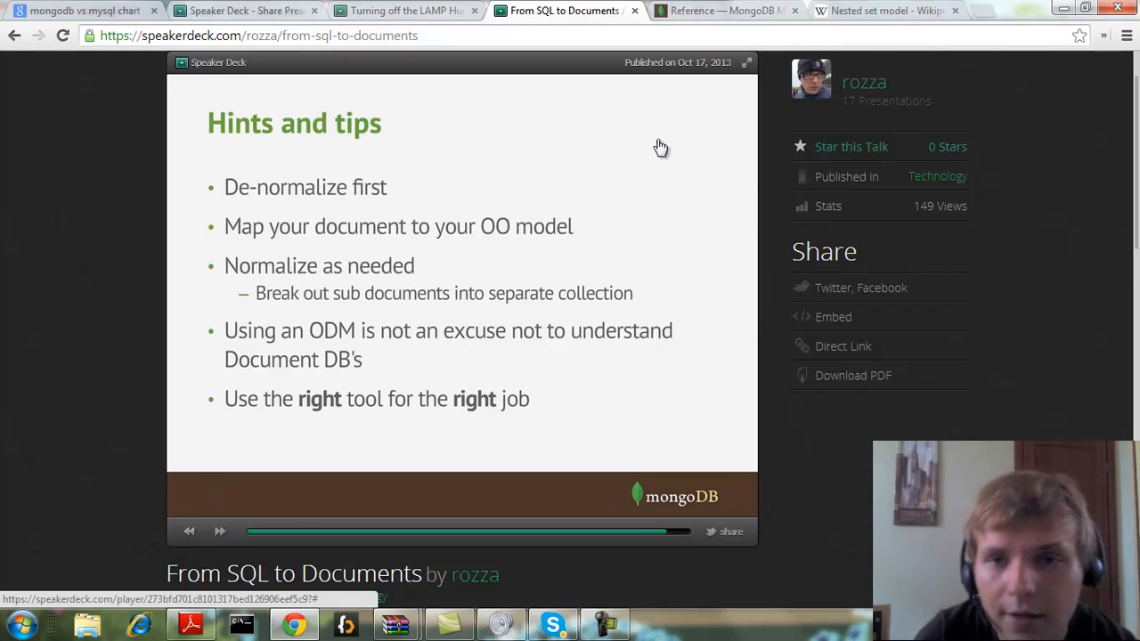
left_click(721, 10)
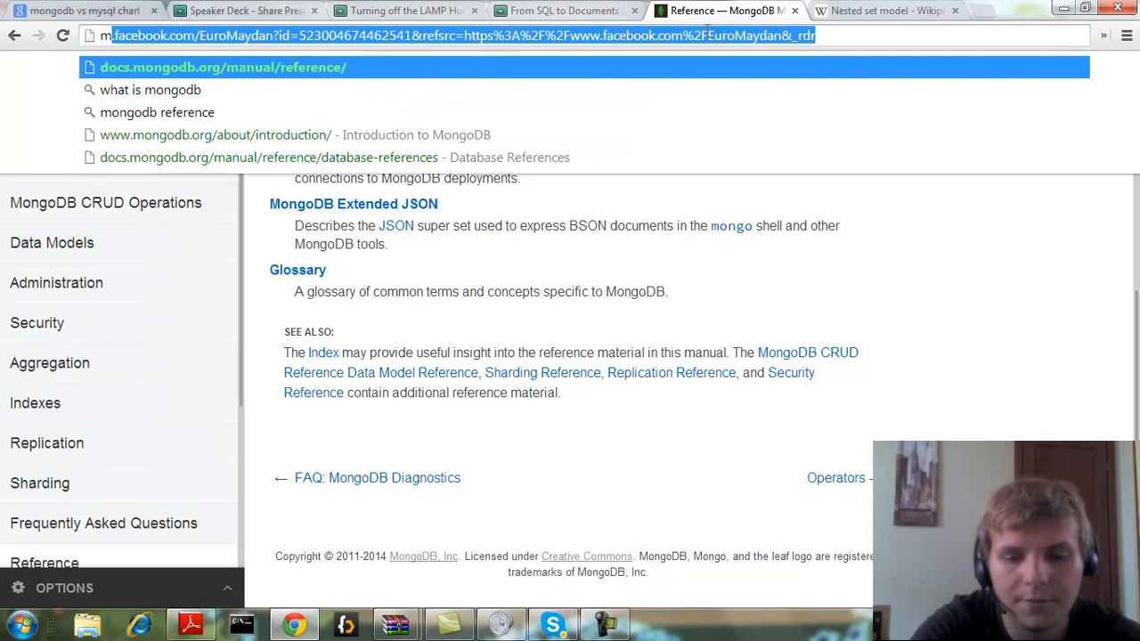
- Search 'mongodb projection' and open the '$ (projection) — MongoDB Manual 2.6.1' result
type("mongodb proje")
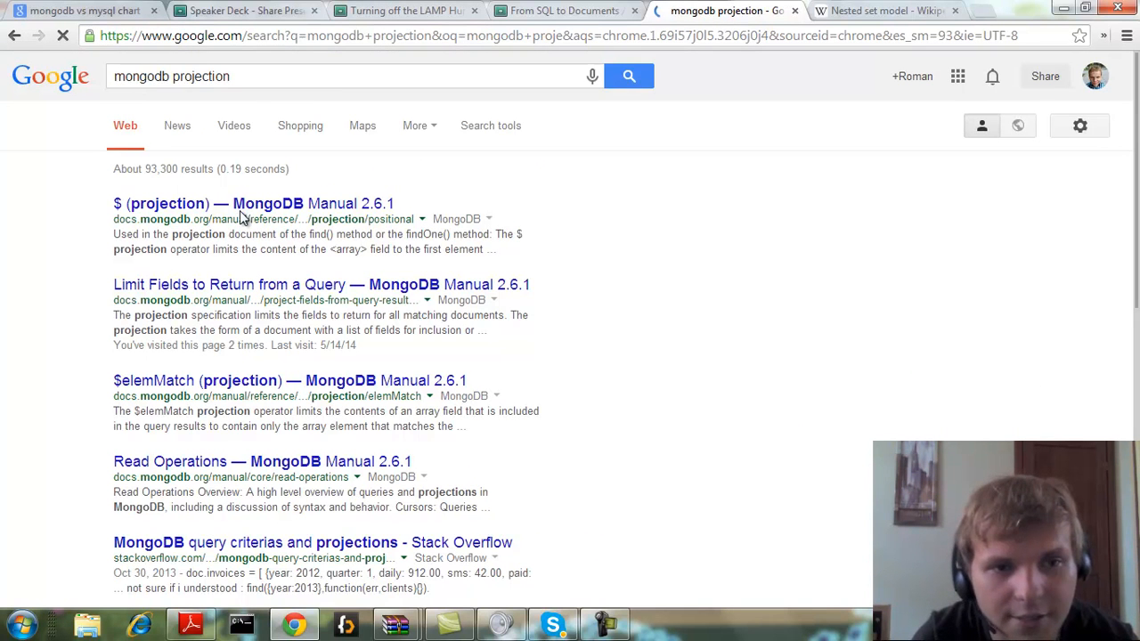
left_click(252, 203)
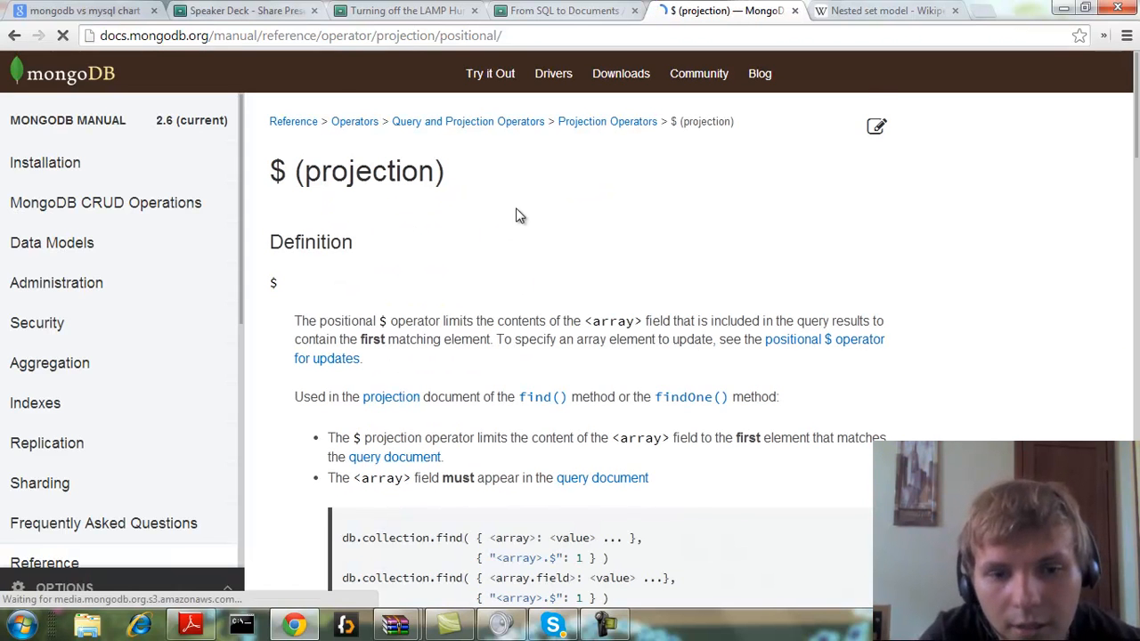
scroll("down", 3)
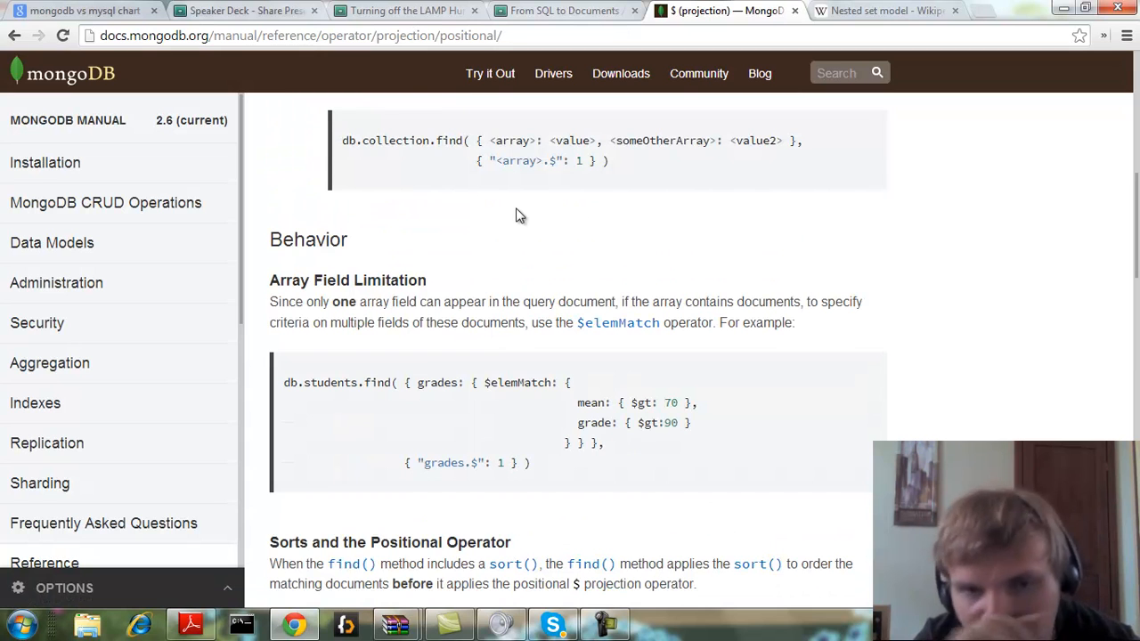
scroll("down", 3)
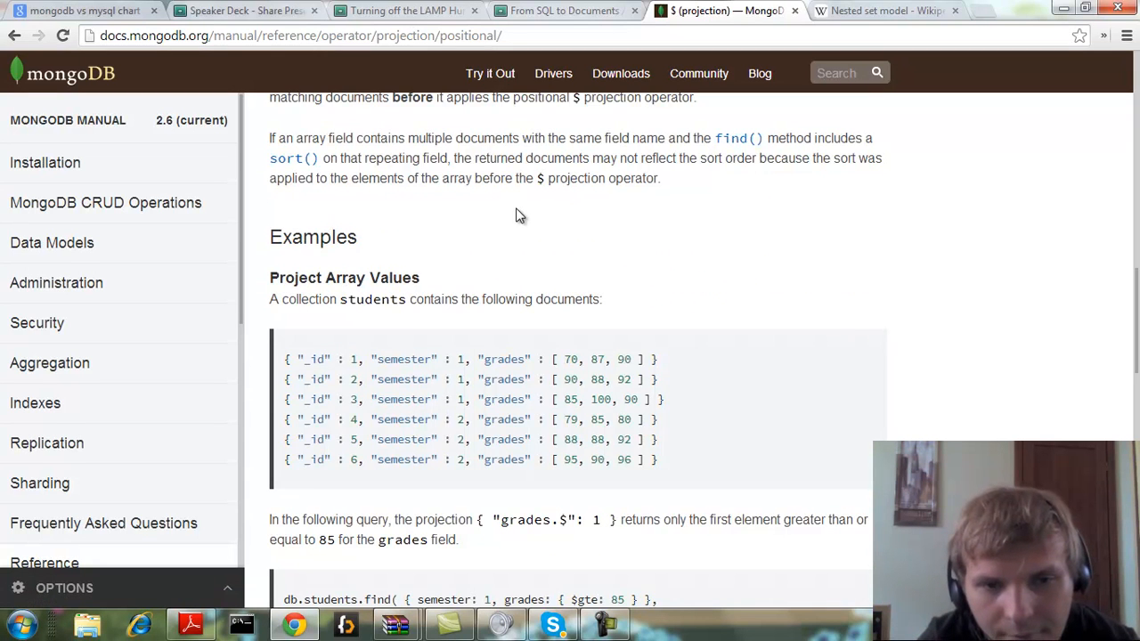
scroll("down", 3)
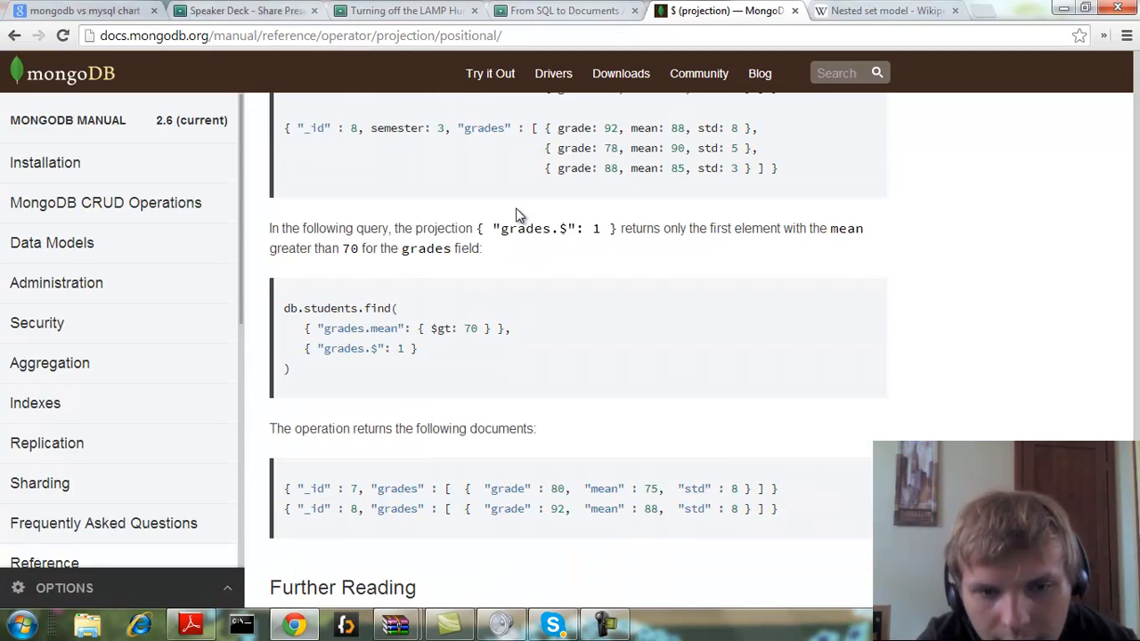
scroll("down", 3)
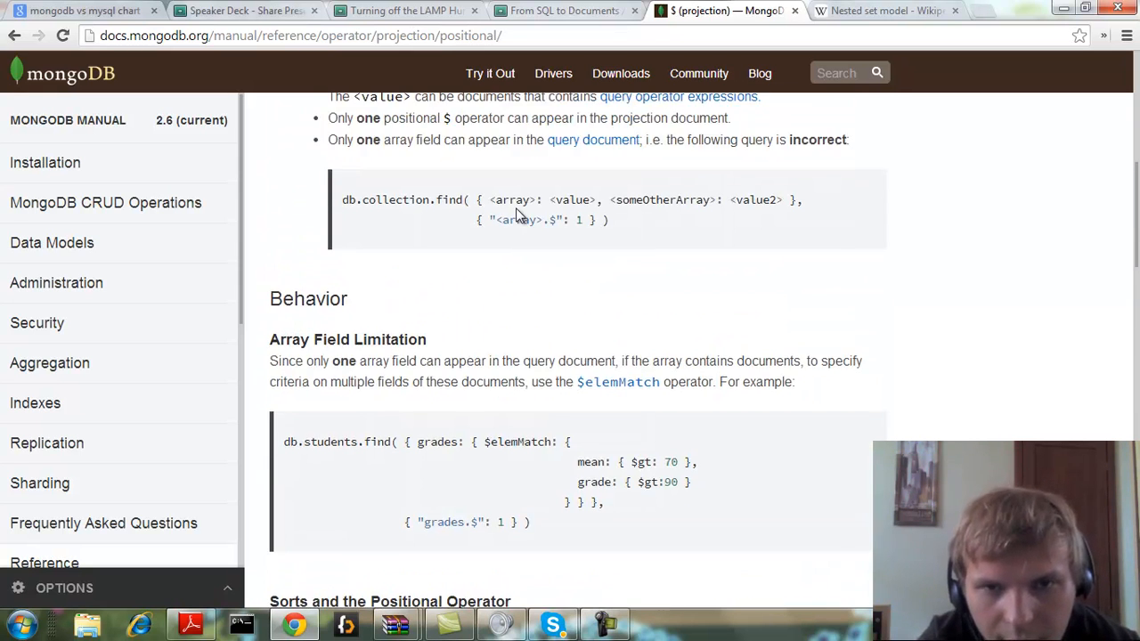
scroll("up", 3)
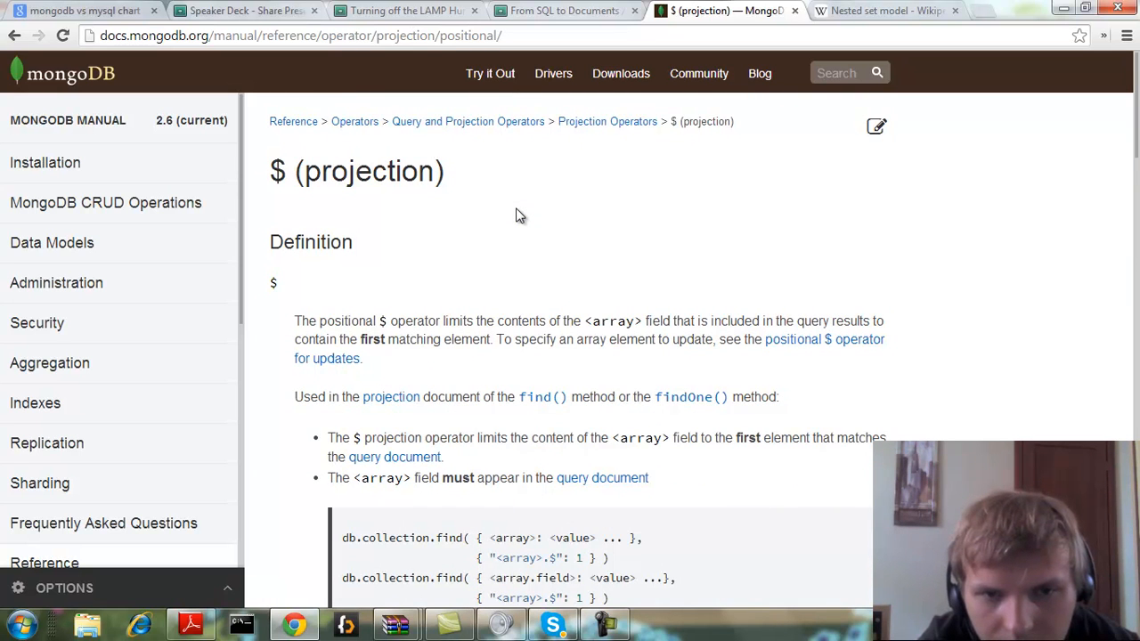
scroll("down", 3)
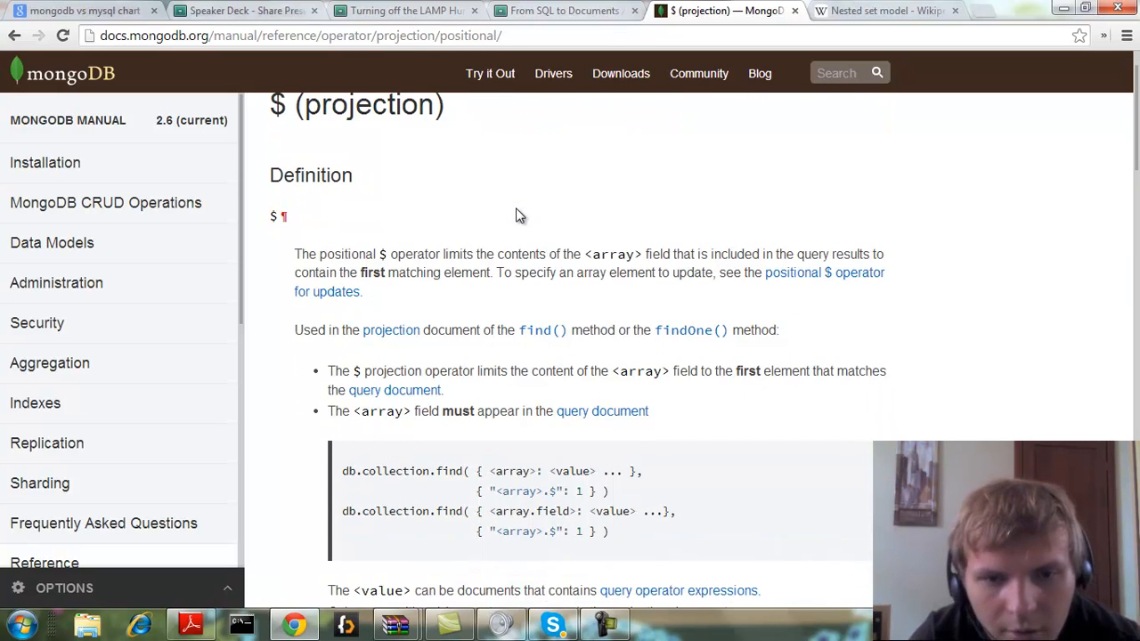
scroll("down", 3)
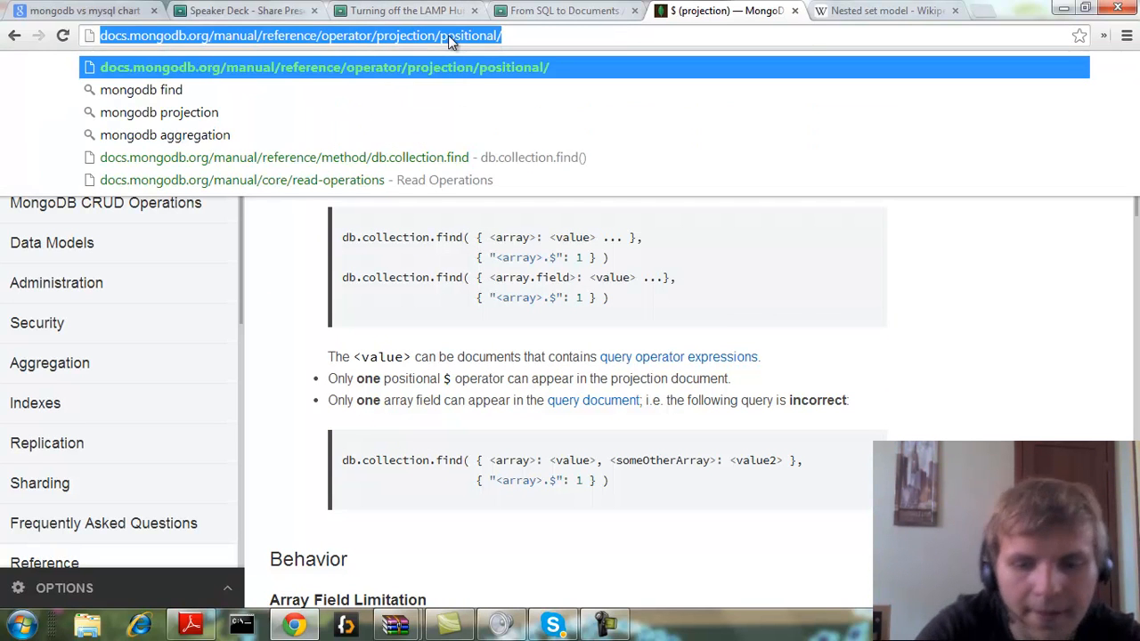
- Search 'mongodb select fields' and read through the Limit Fields to Return from a Query tutorial
type("mongodb")
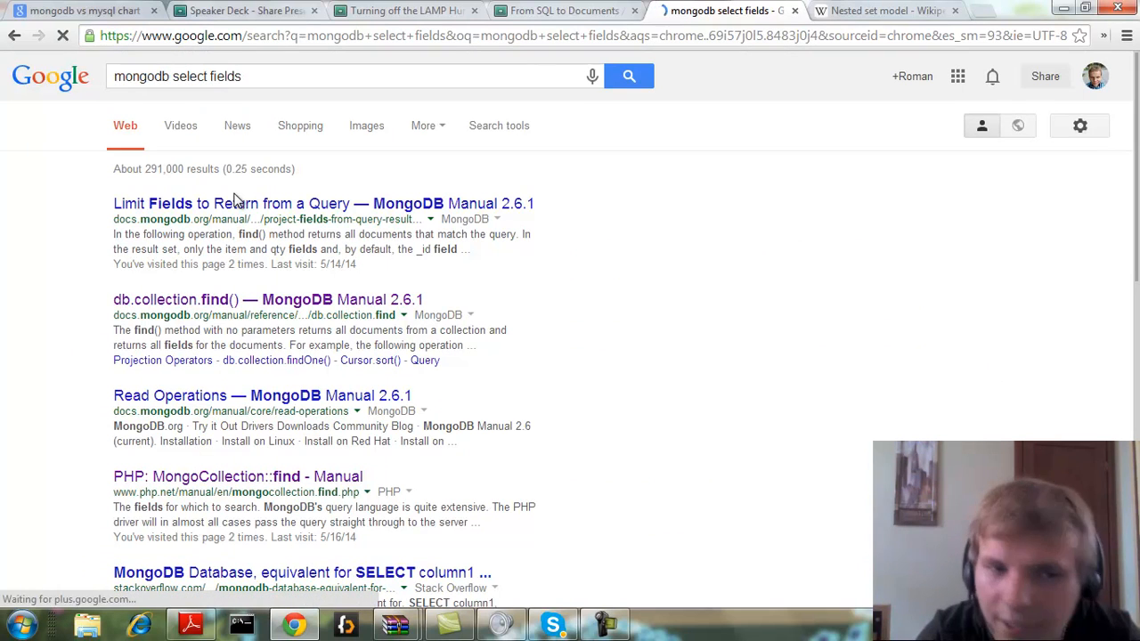
left_click(323, 203)
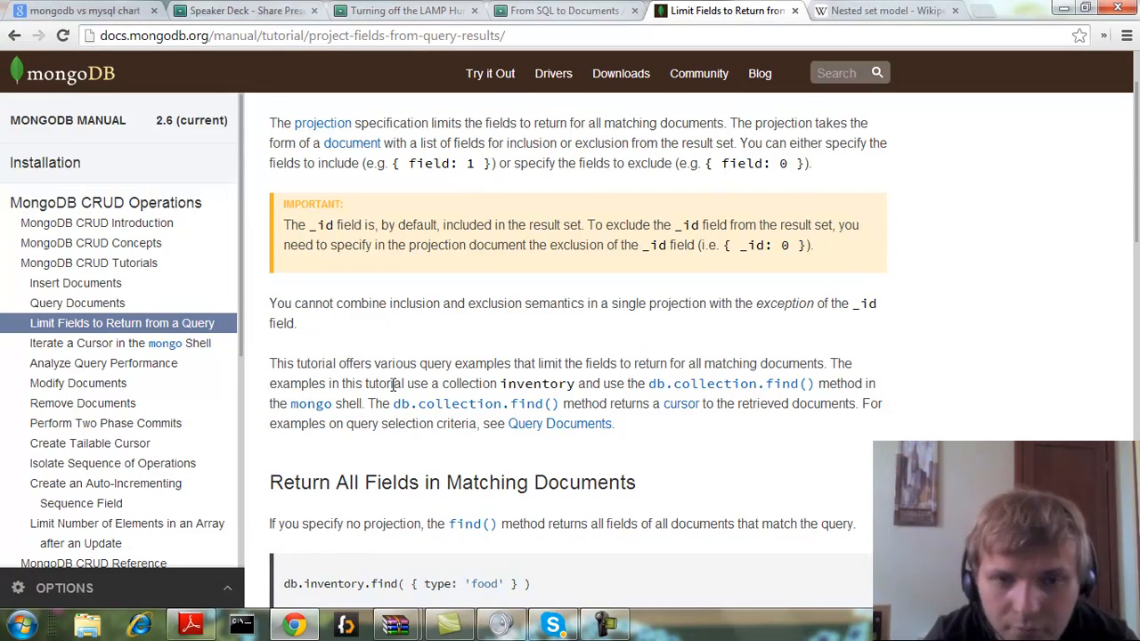
scroll("down", 3)
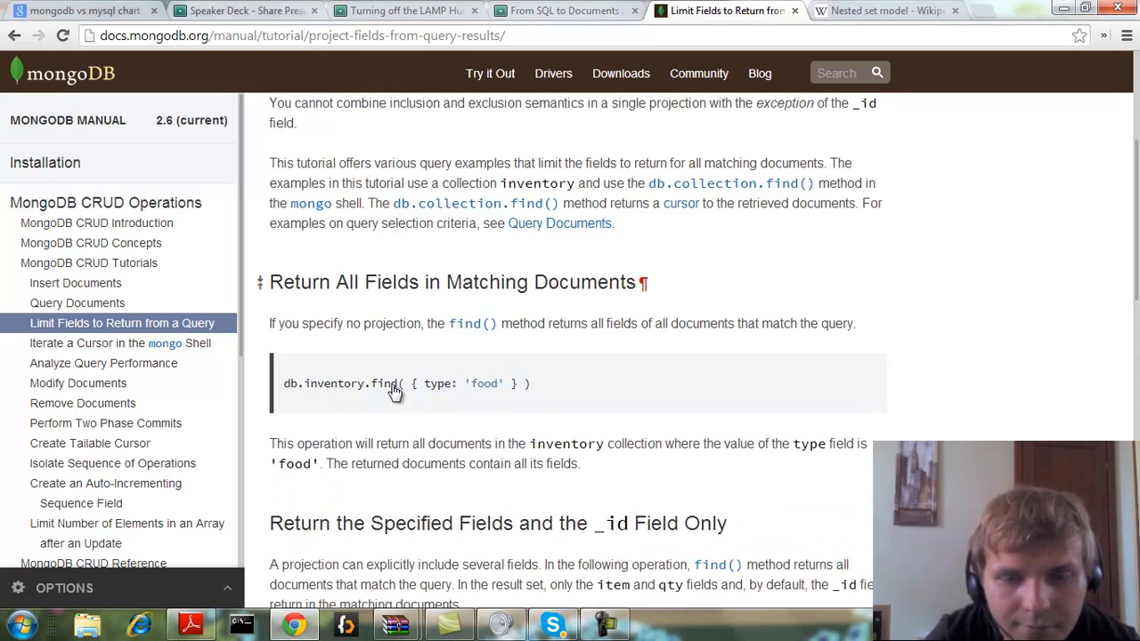
scroll("down", 3)
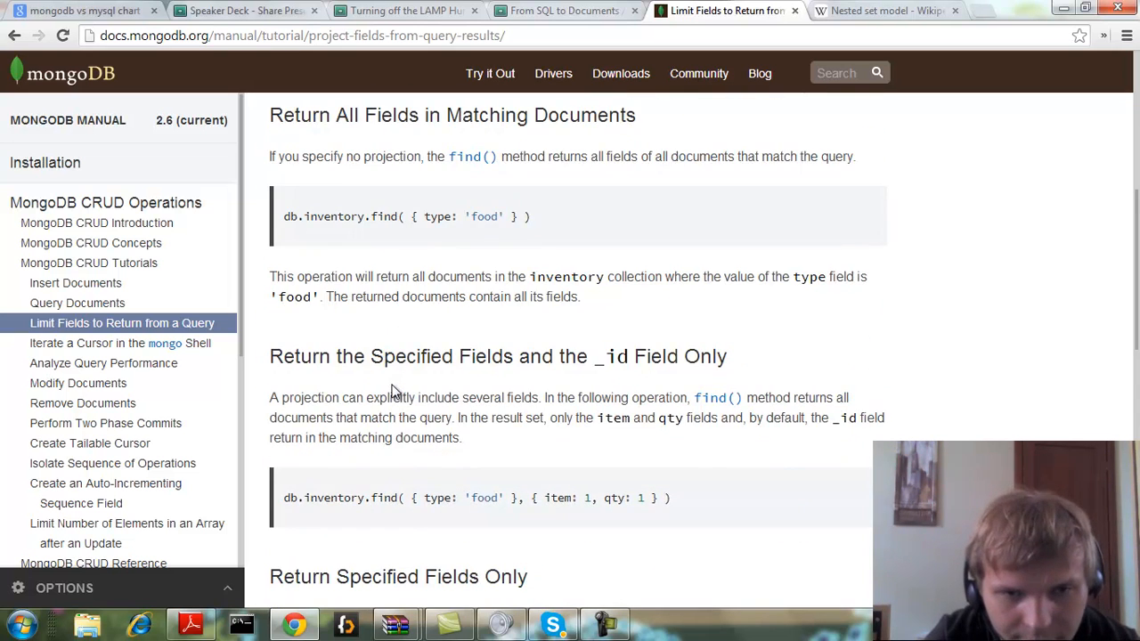
scroll("down", 3)
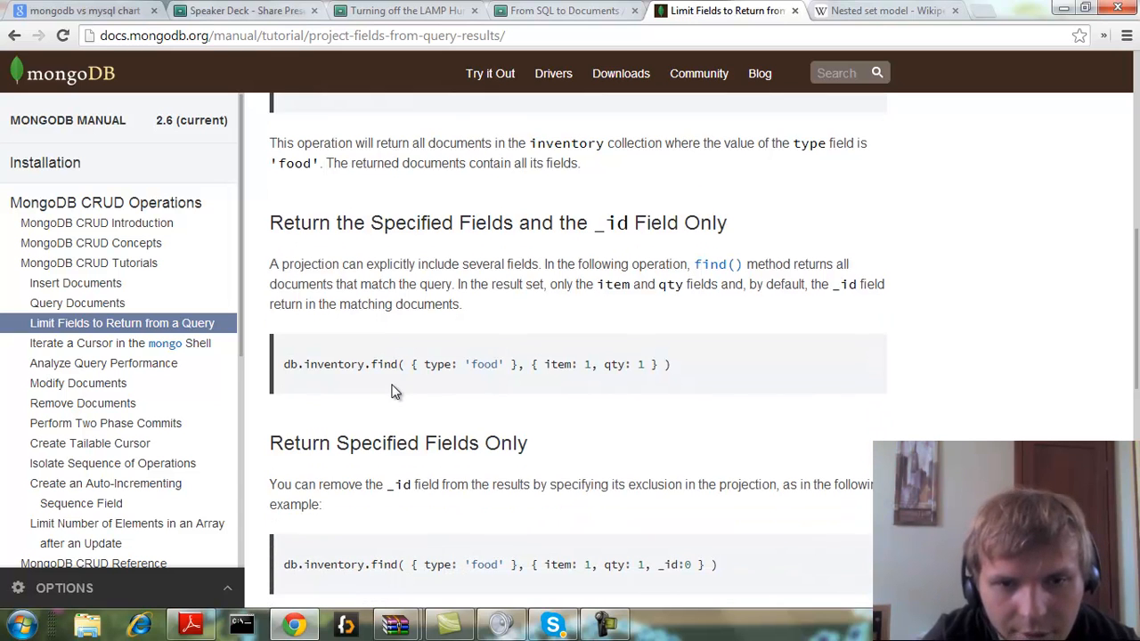
scroll("down", 3)
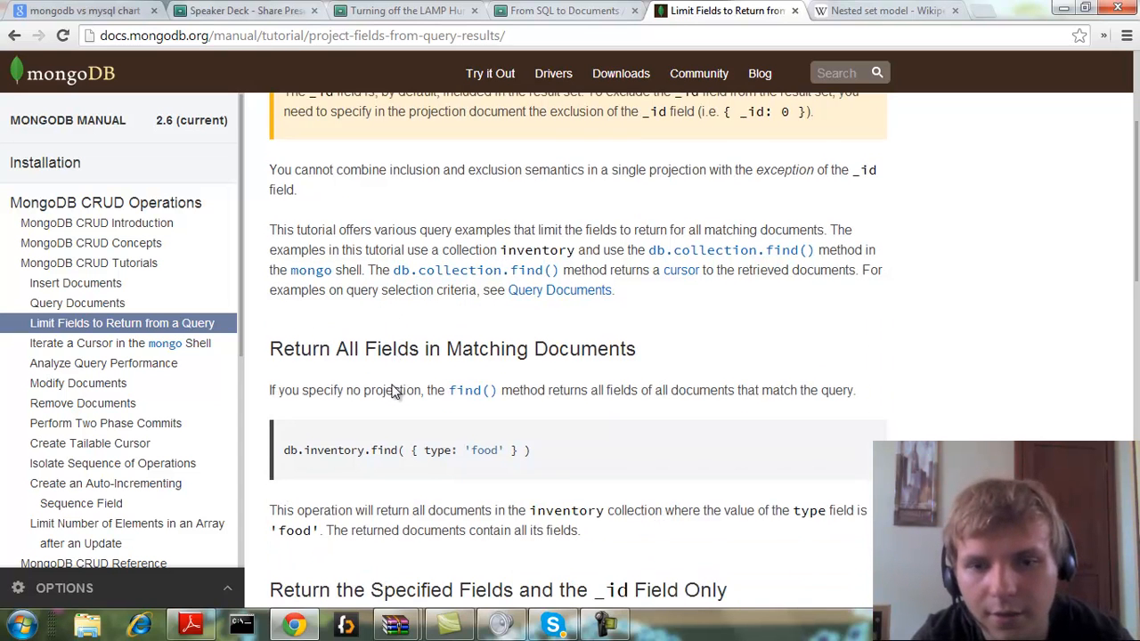
scroll("down", 3)
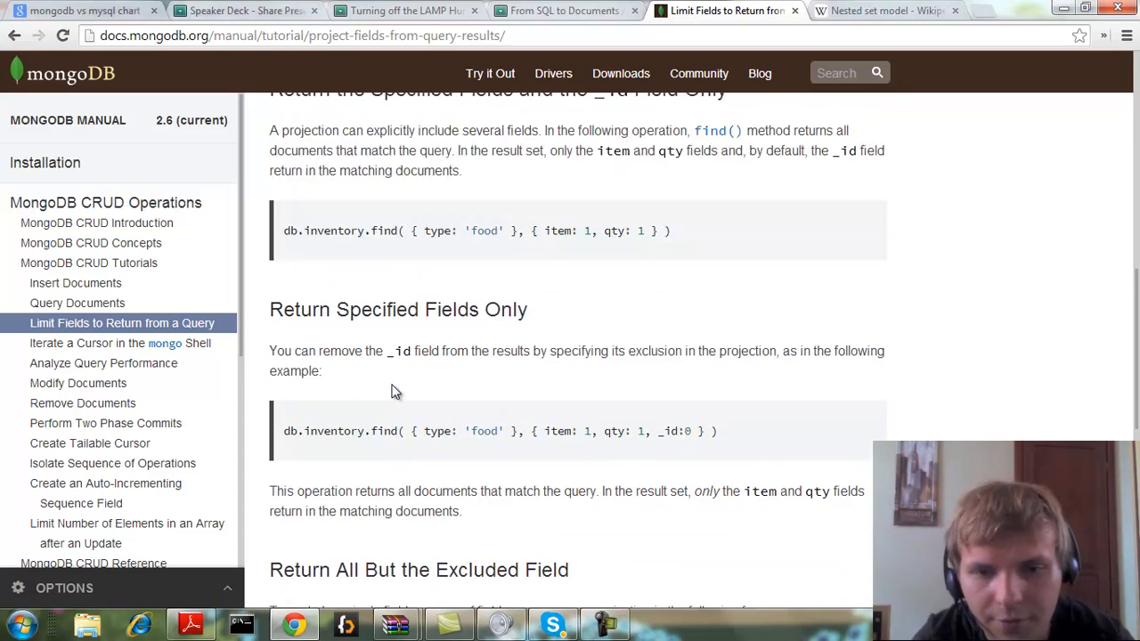
scroll("down", 3)
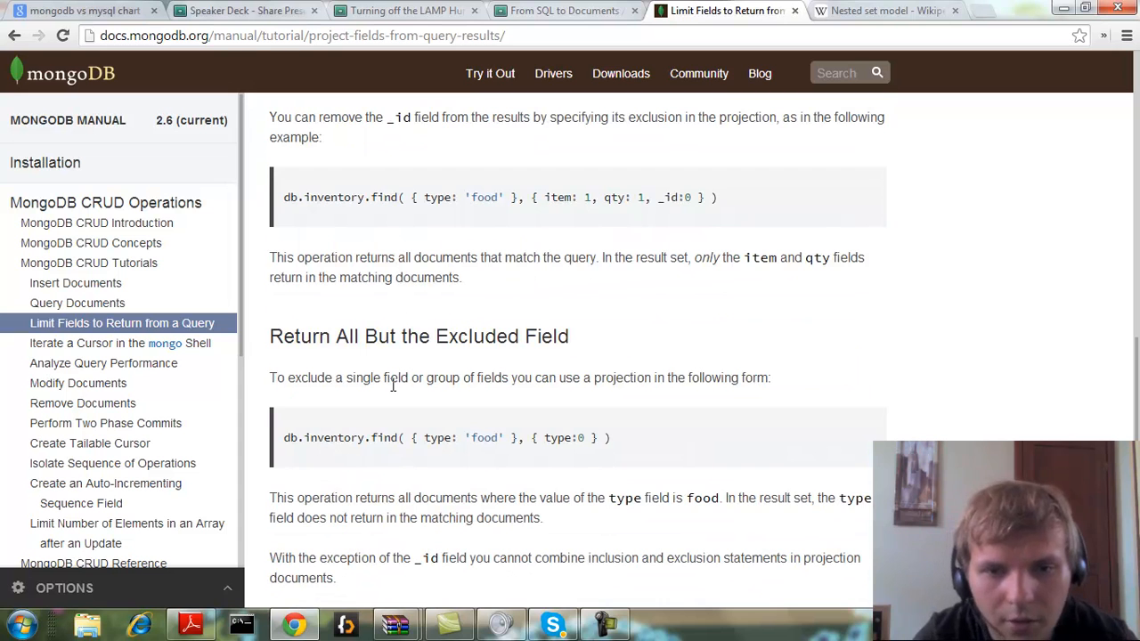
scroll("down", 3)
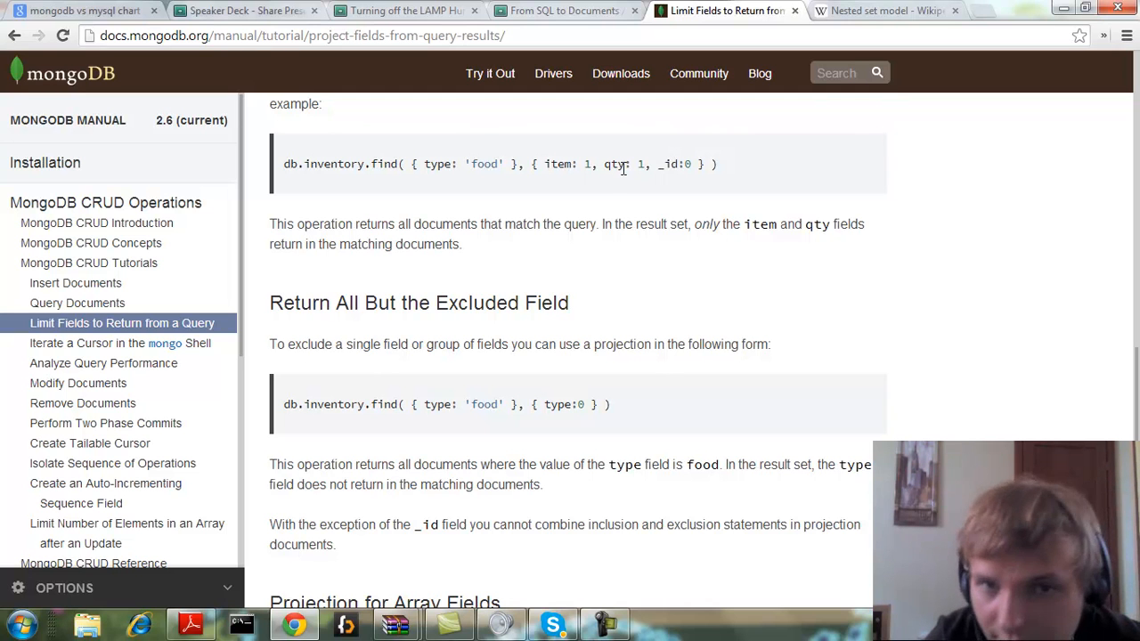
- Mark qty in the db.inventory.find projection example, then return to the Nested set model tab
left_click(626, 164)
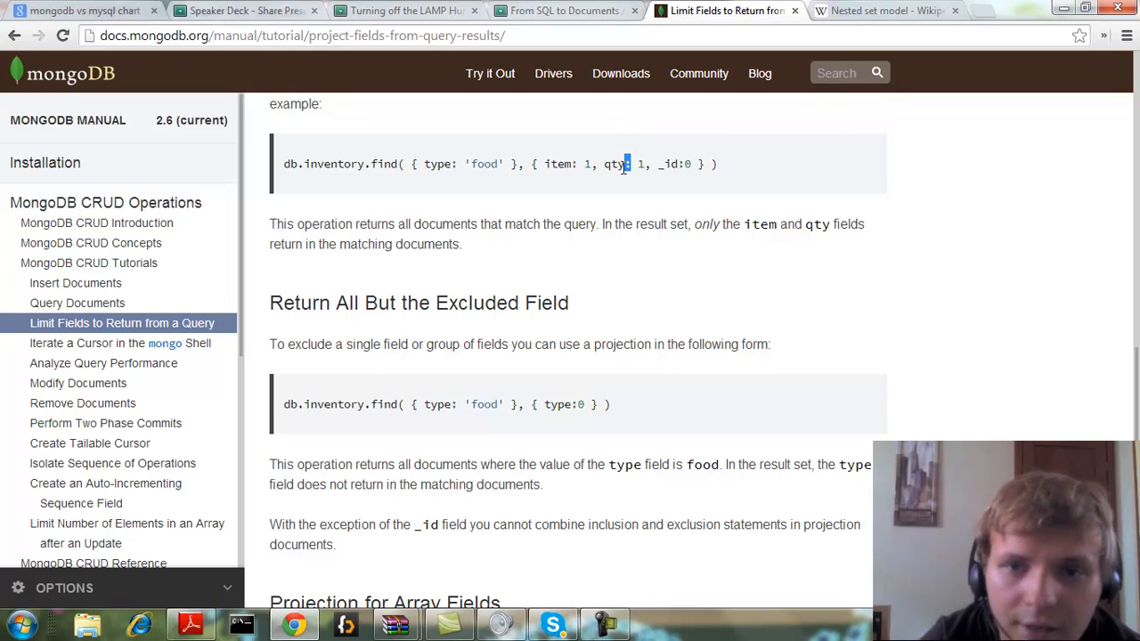
mouse_move(730, 66)
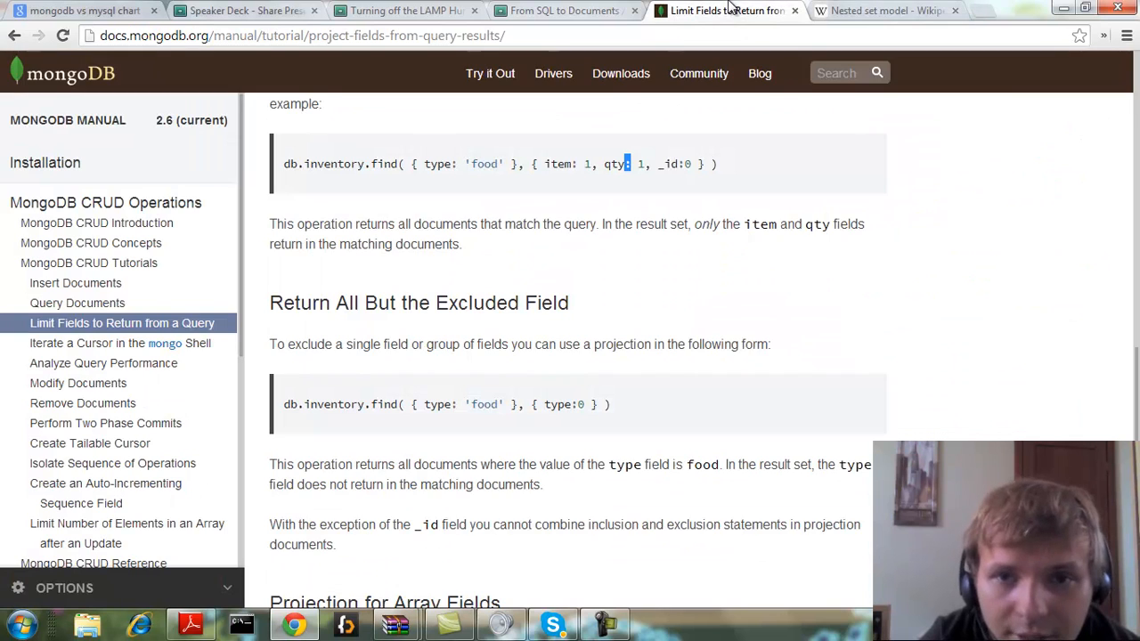
left_click(881, 10)
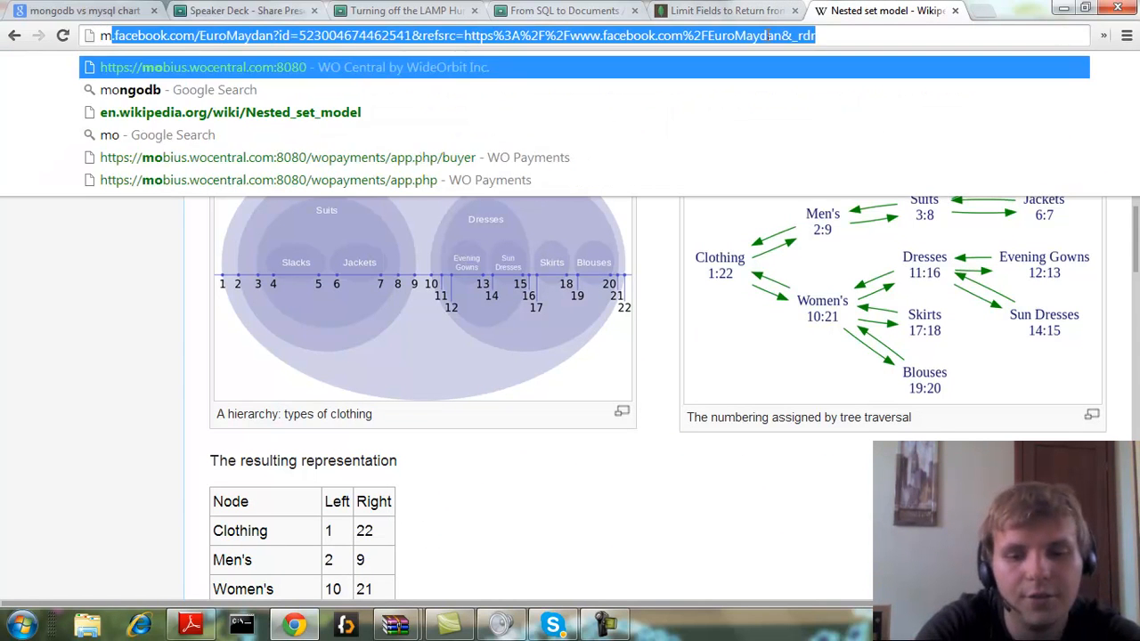
- Run a Google search for 'mongodb console', then return to the Limit Fields tutorial tab
type("mongodb c")
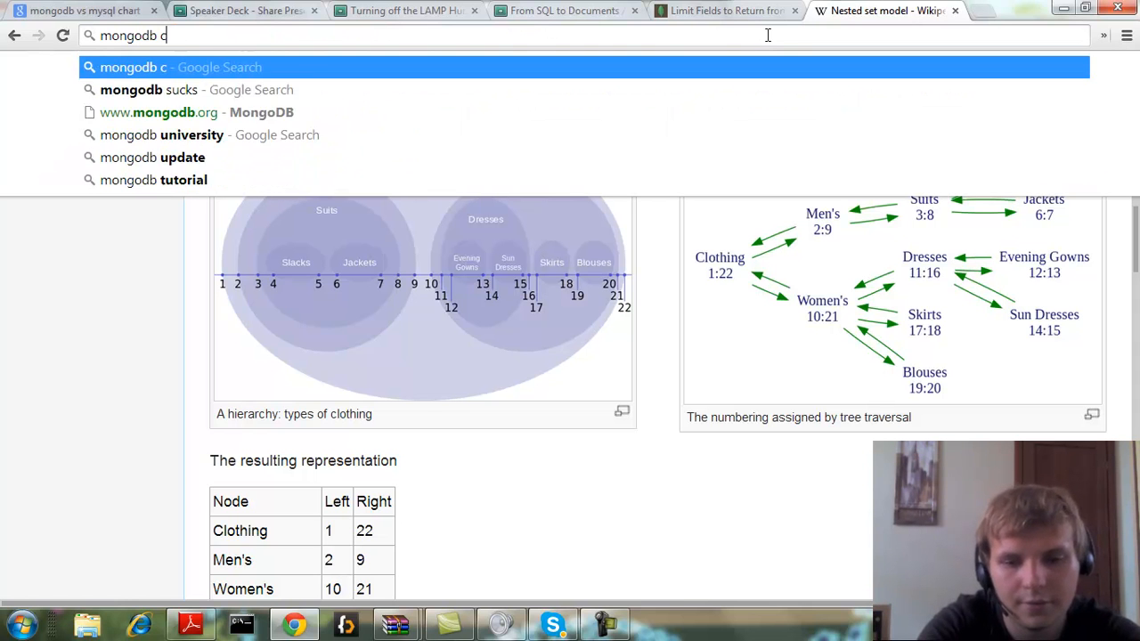
type("ons")
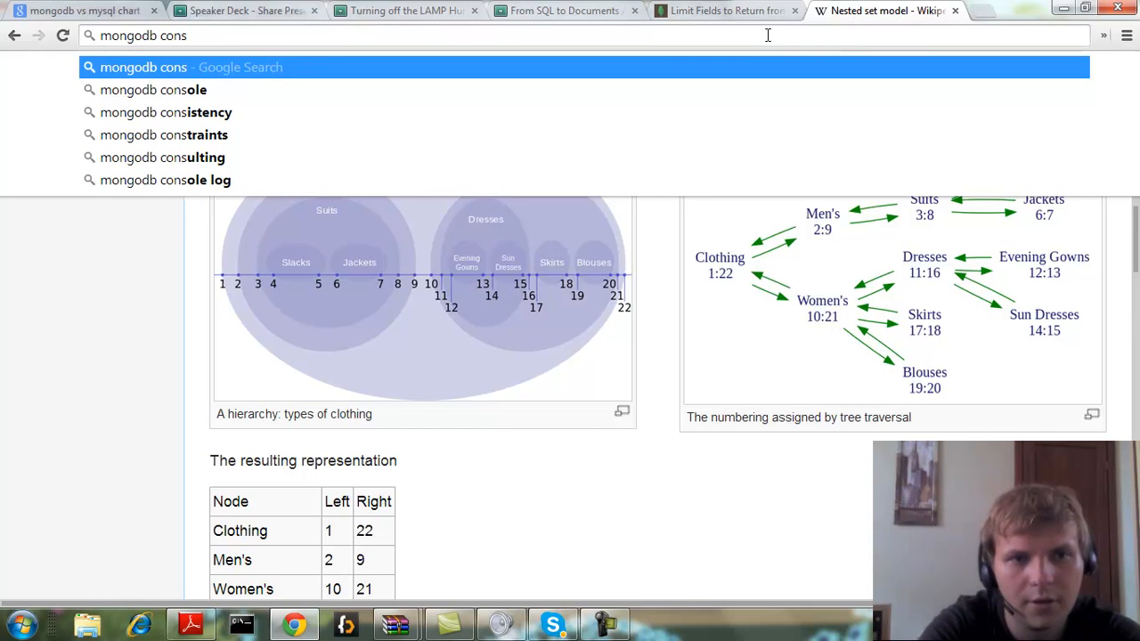
left_click(152, 89)
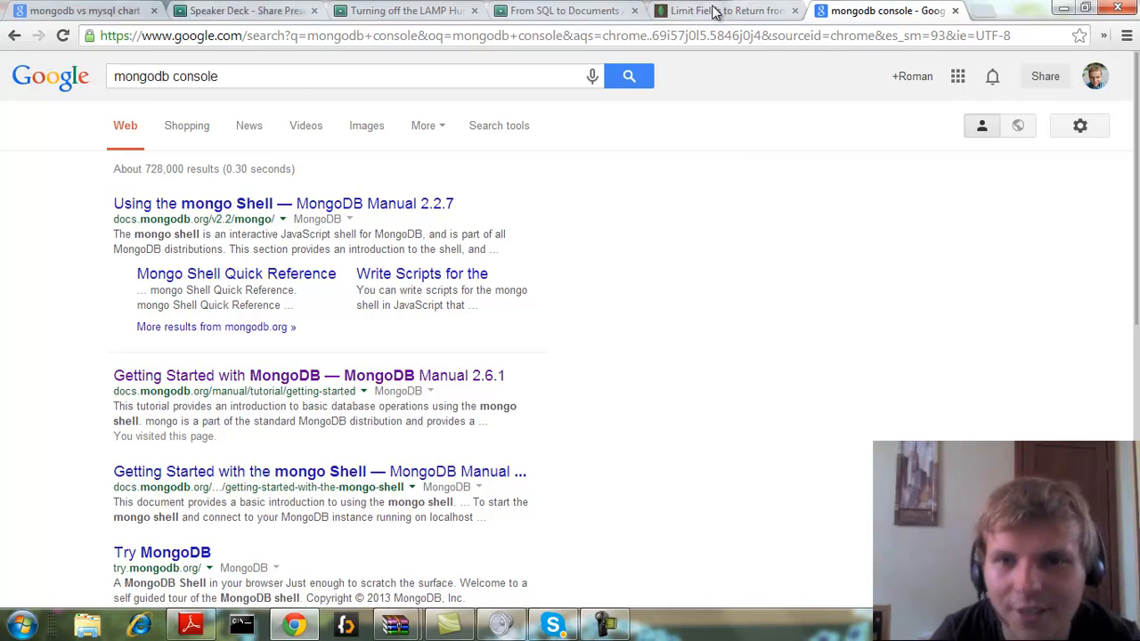
left_click(721, 11)
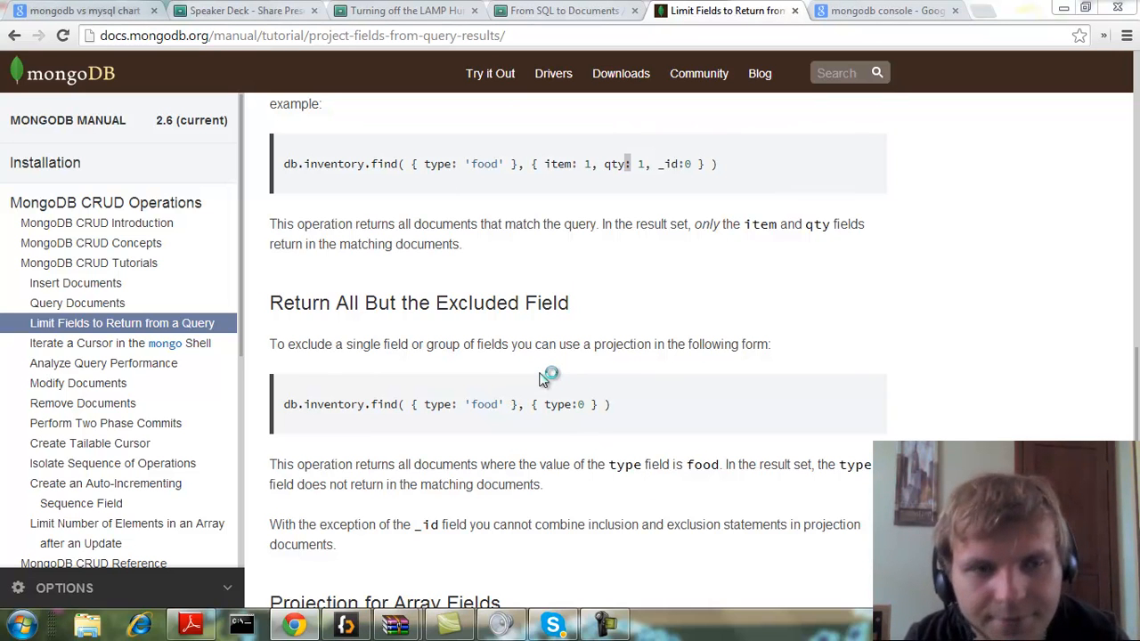
mouse_move(543, 374)
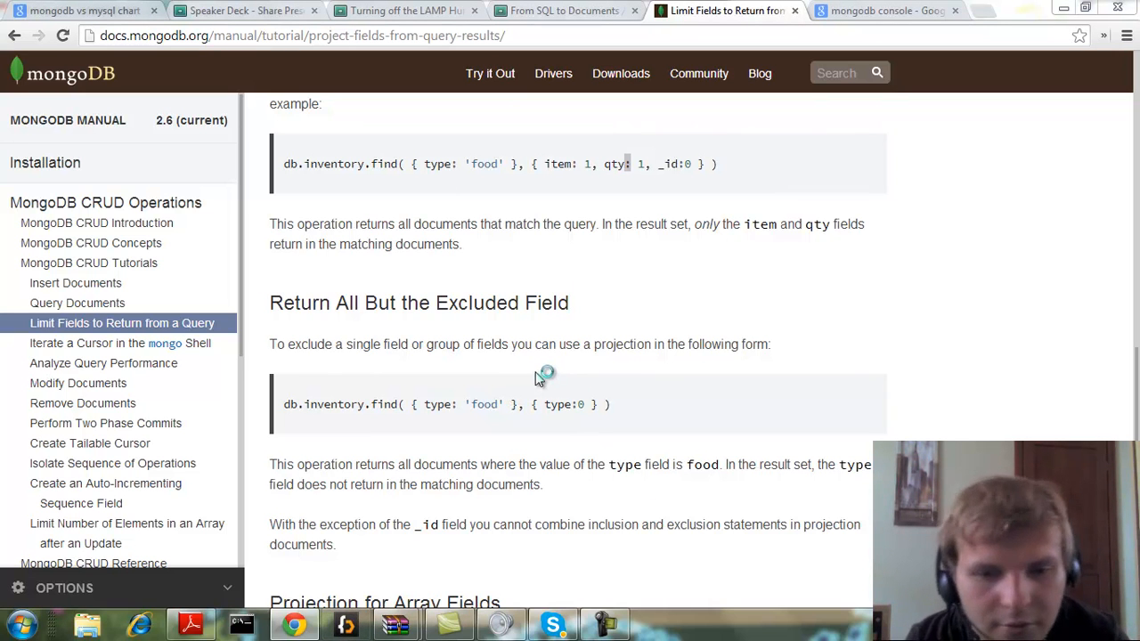
mouse_move(522, 344)
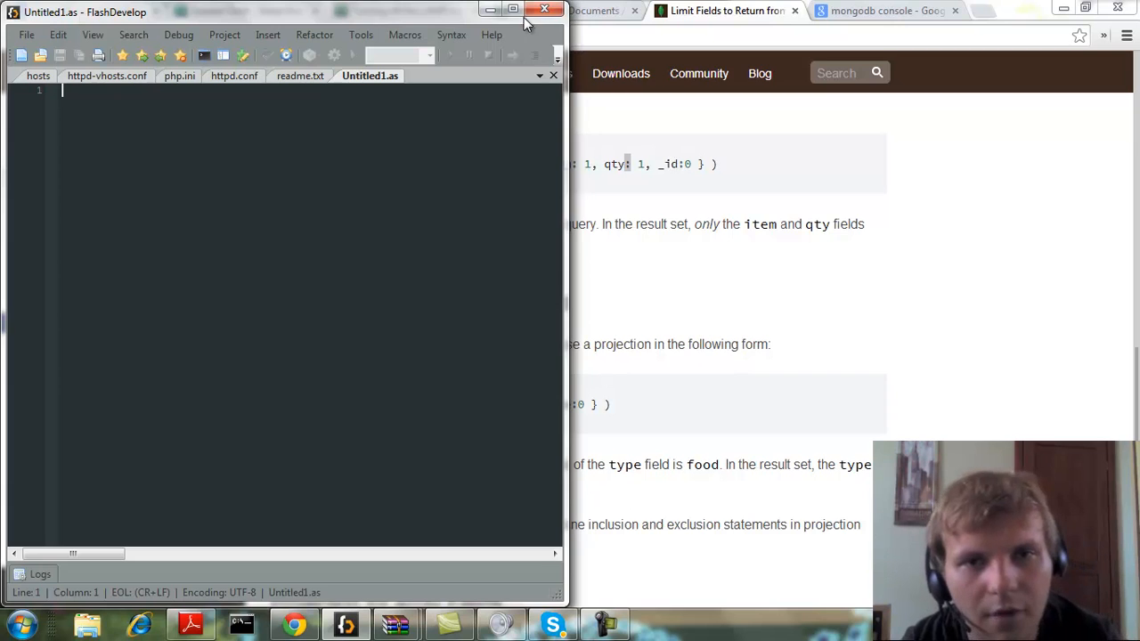
- Maximize FlashDevelop and type the first half: price = 5 OR (name = "door" and
left_click(512, 10)
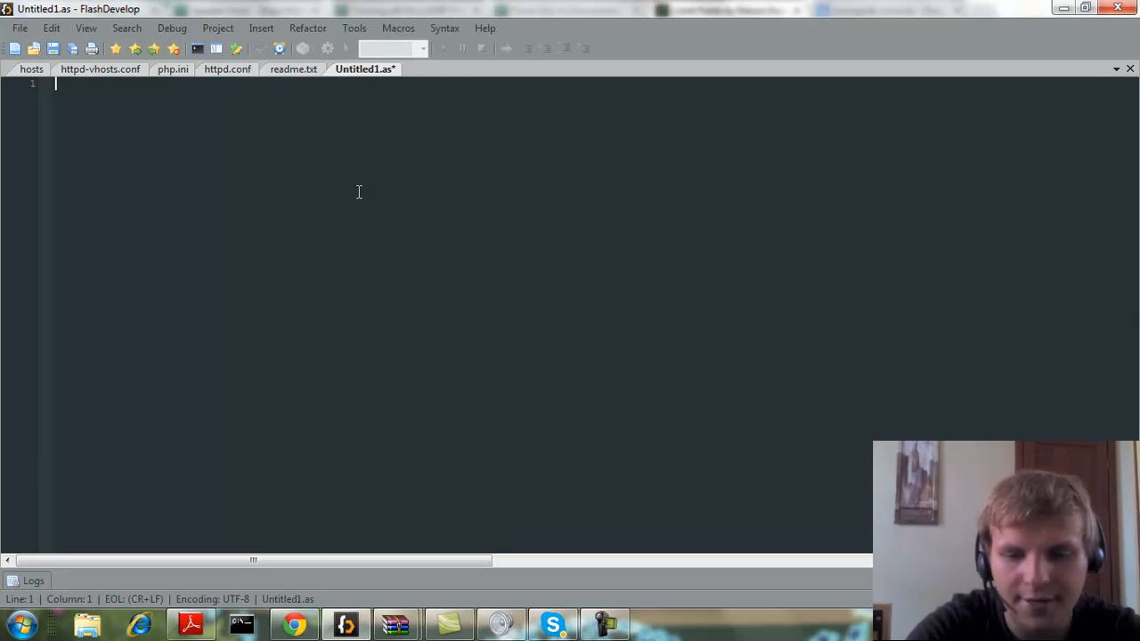
type("price = 5 OR (")
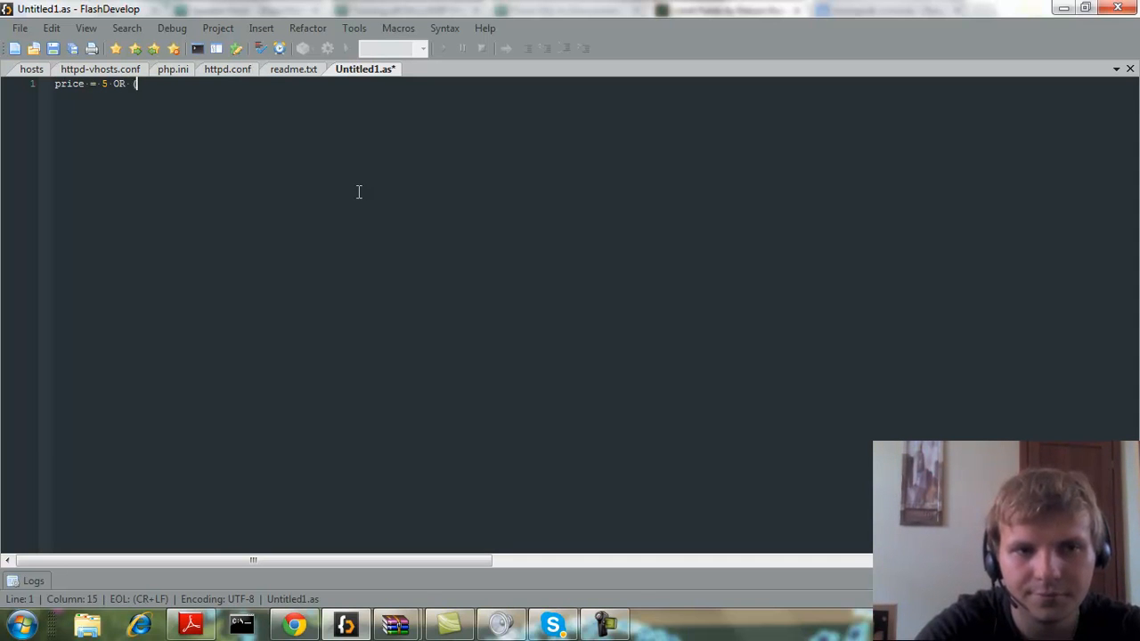
type("name")
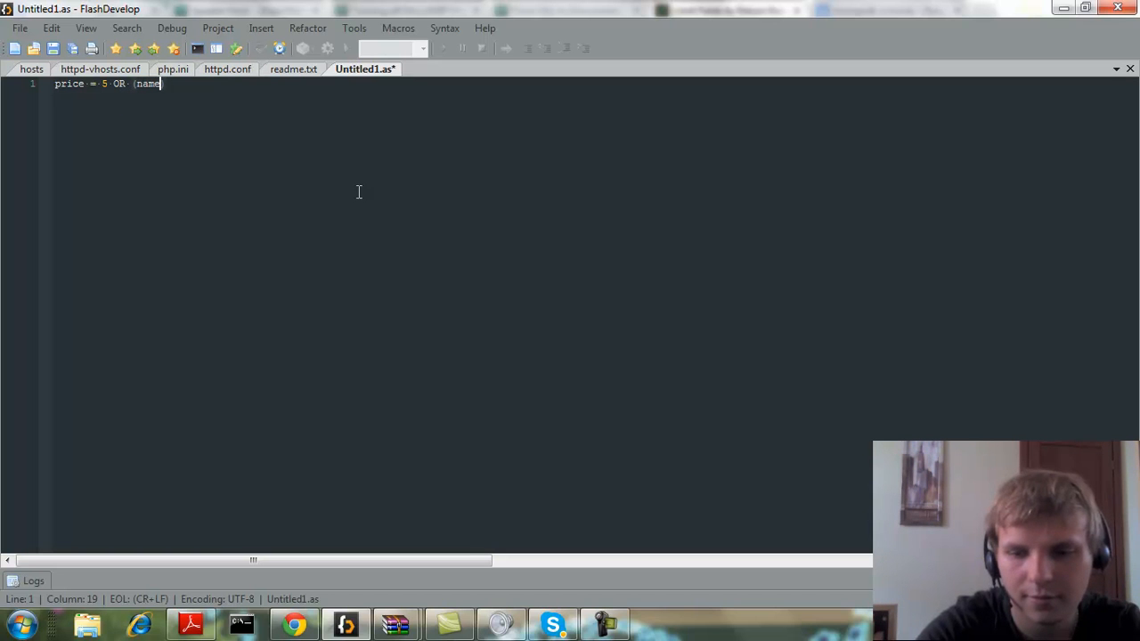
type("=\"")
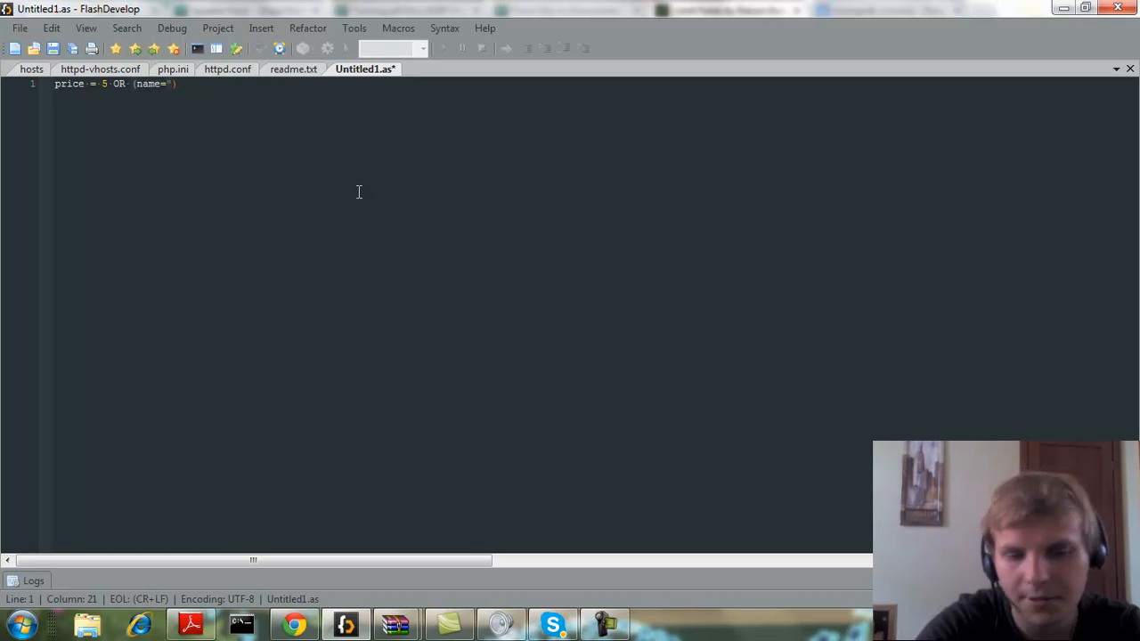
type("door")
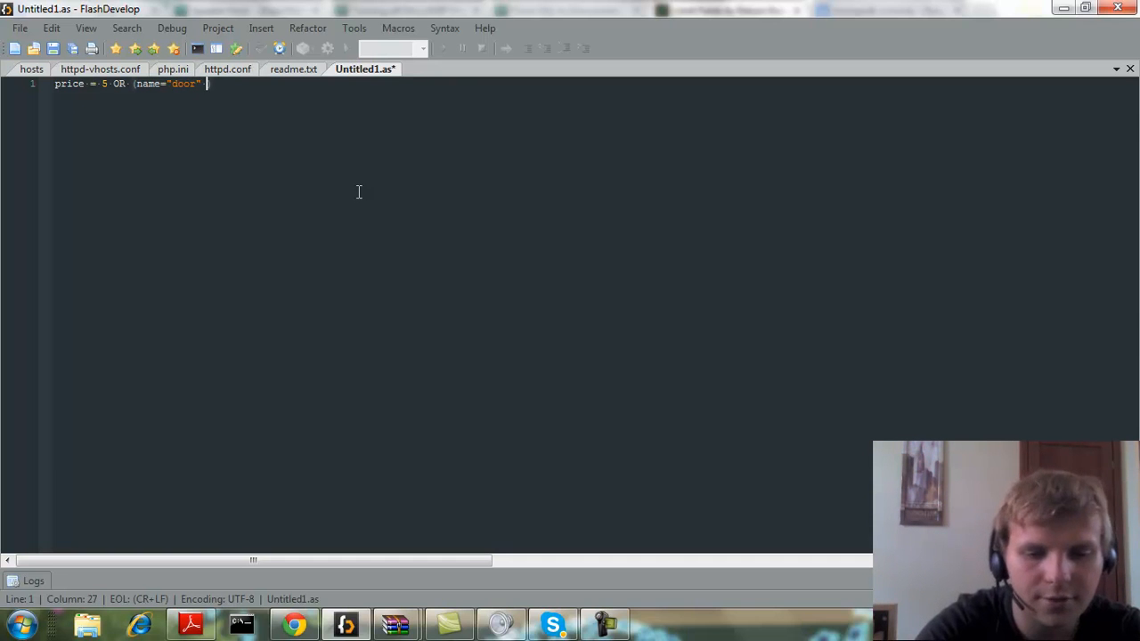
type("and  )")
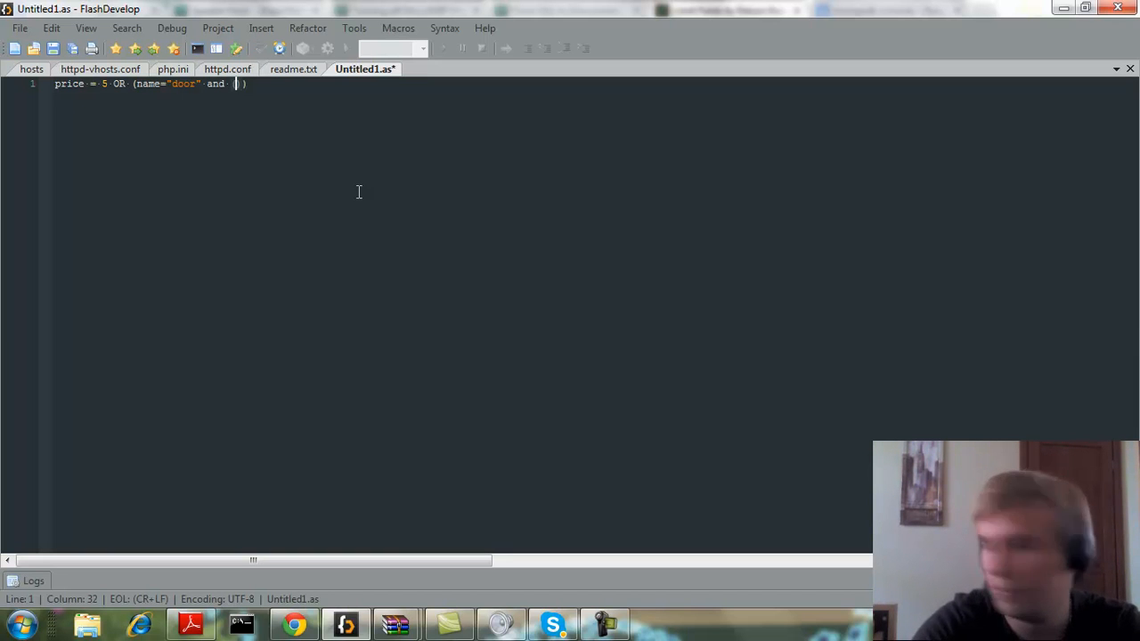
- Finish the line with the nested clause (price > 8 or weight < 100))
type("(price")
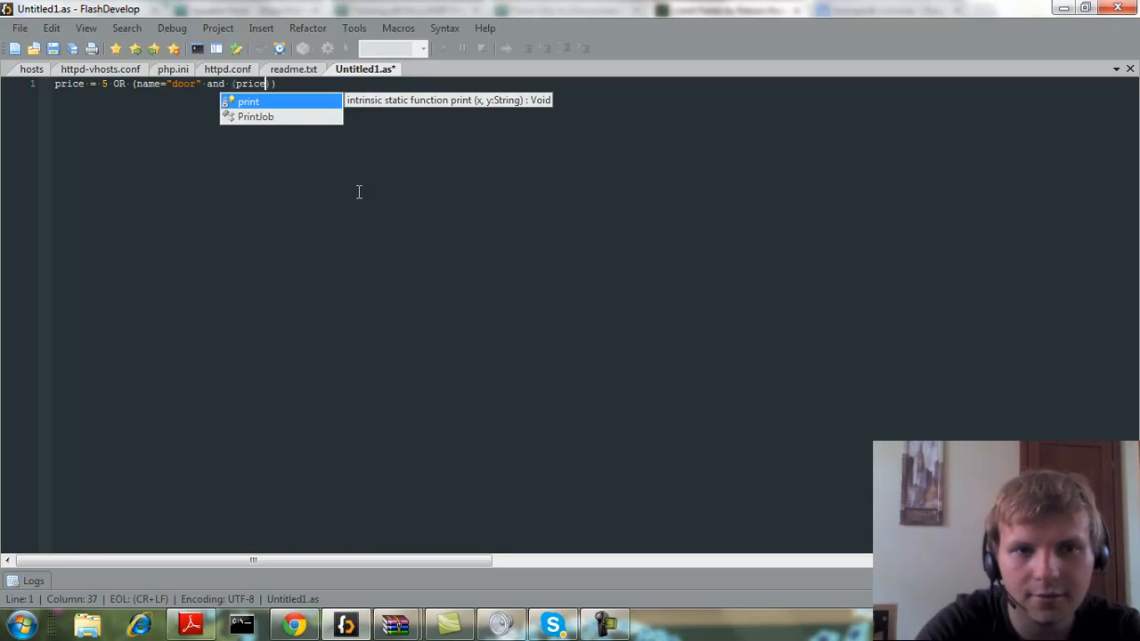
type("> 8")
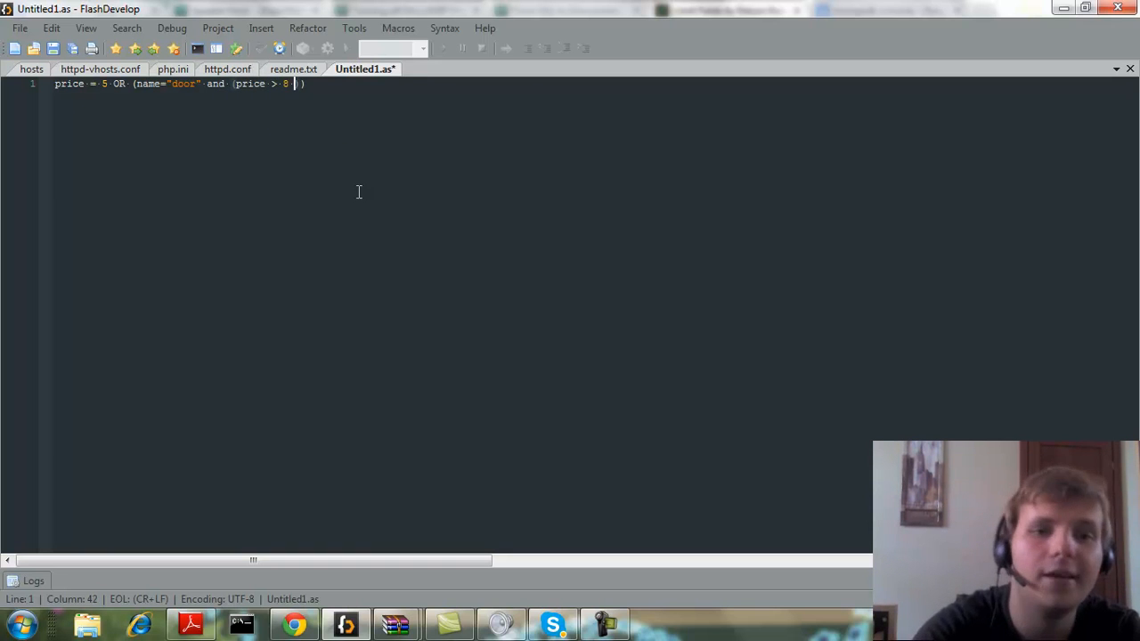
type("or")
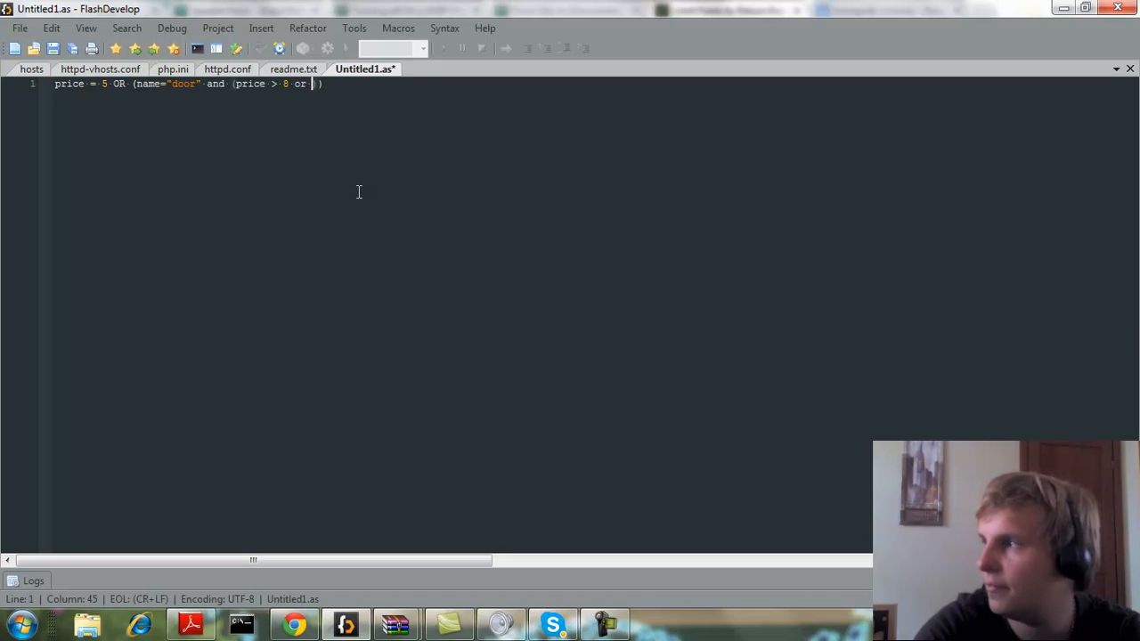
type("weig")
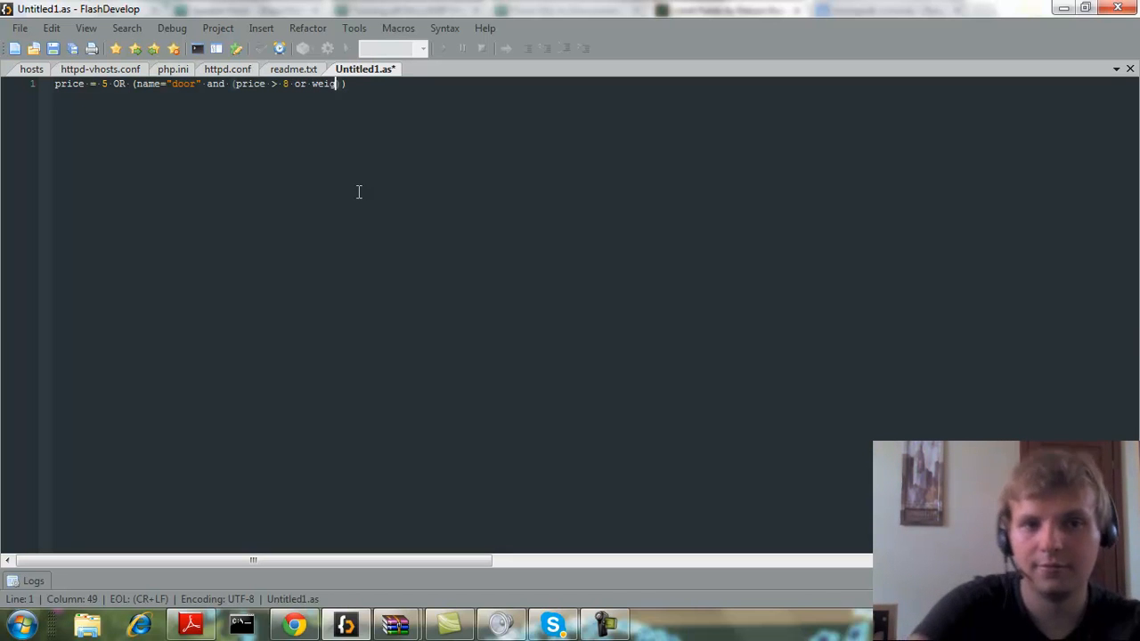
type("ht")
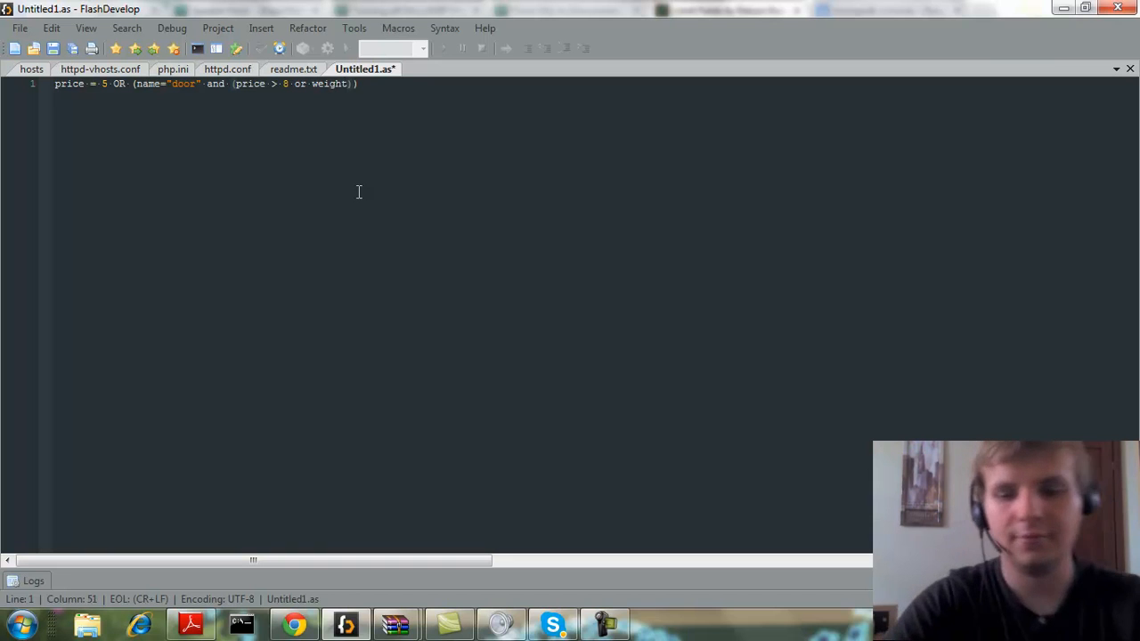
type("<100")
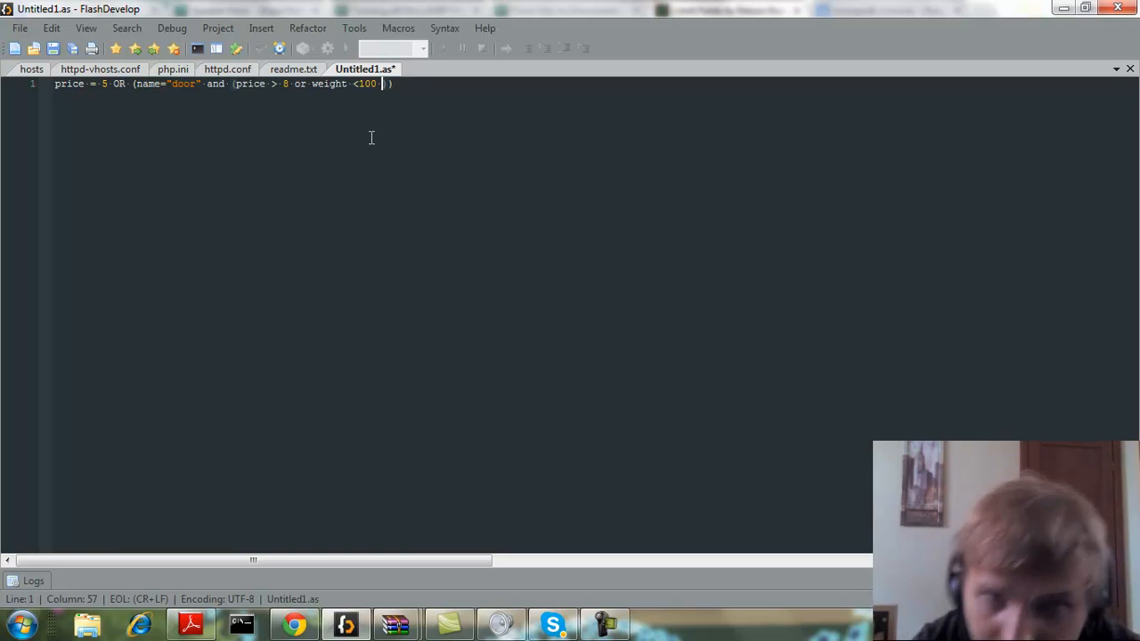
type(")")
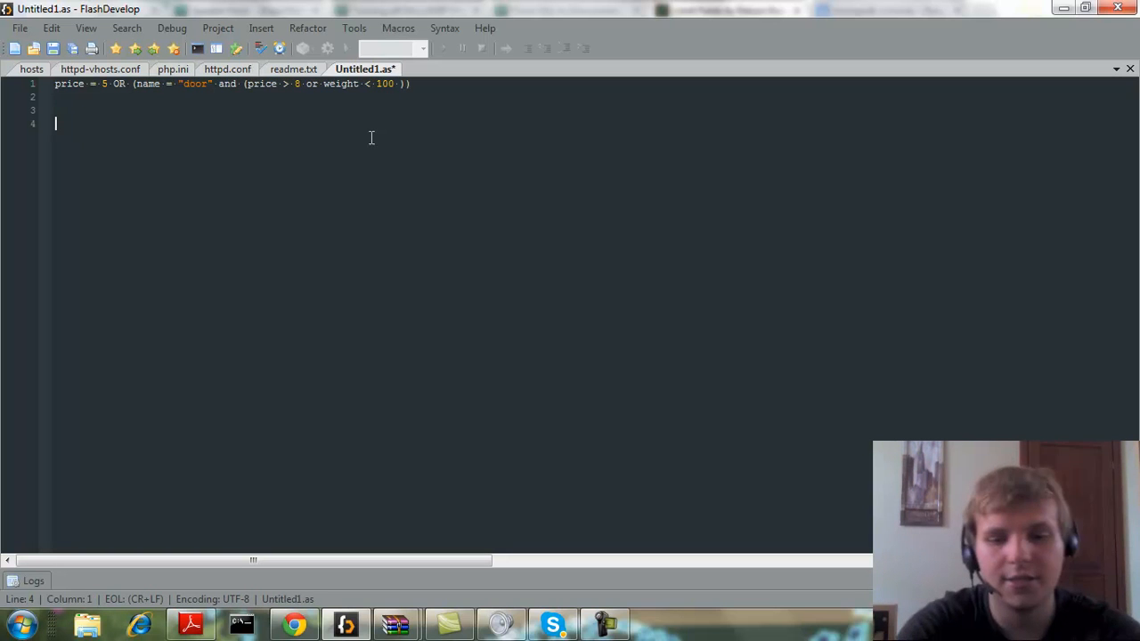
type("p")
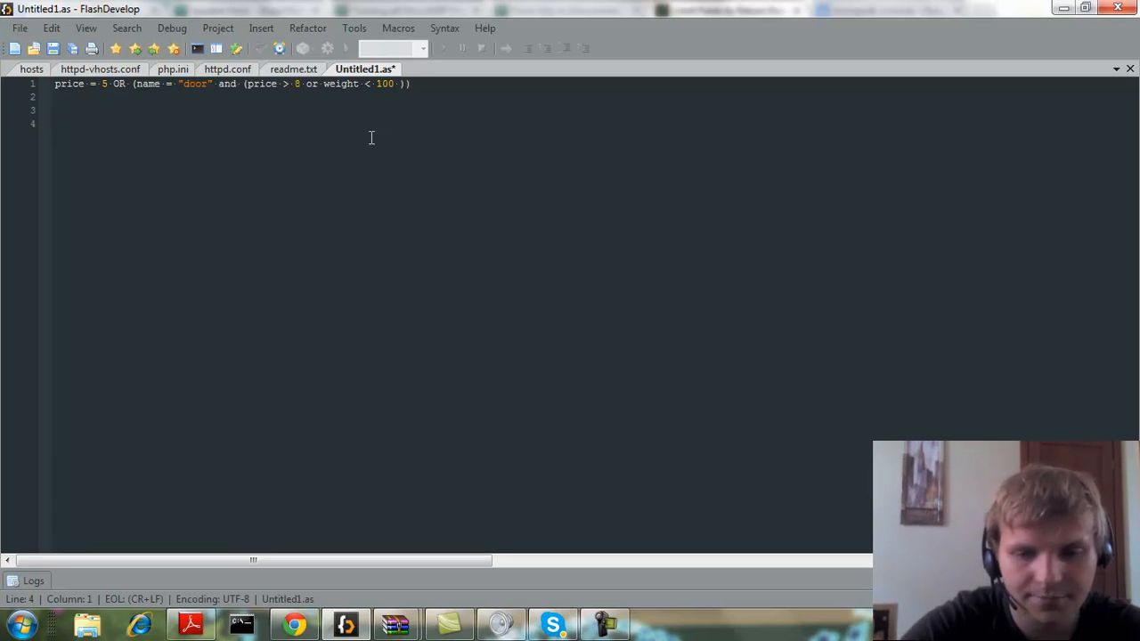
type("() ord")
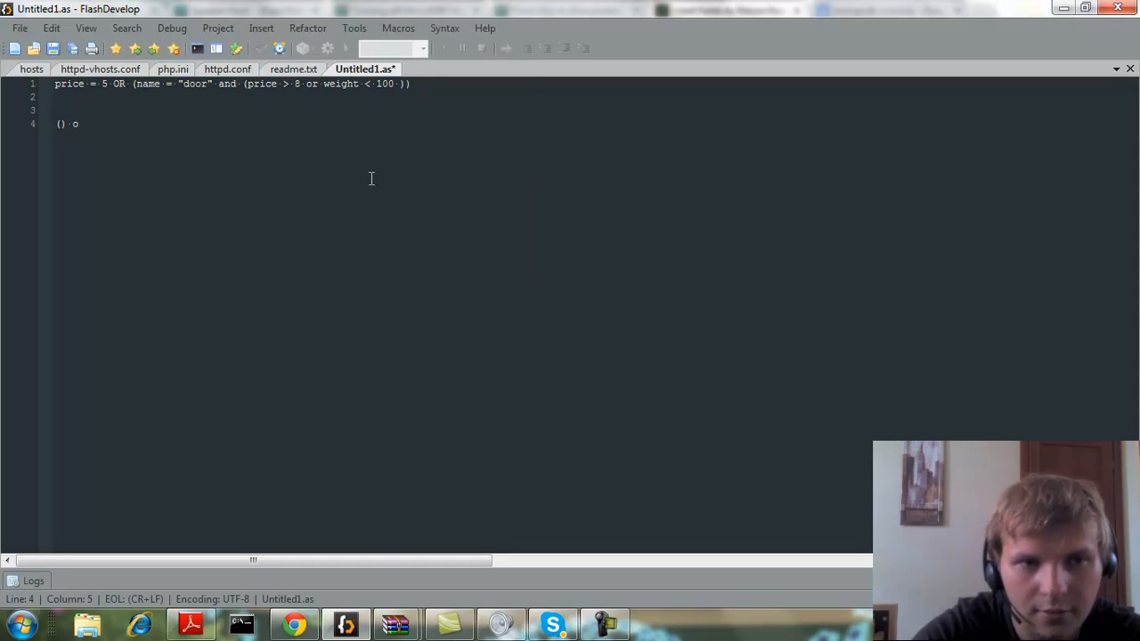
type("OR")
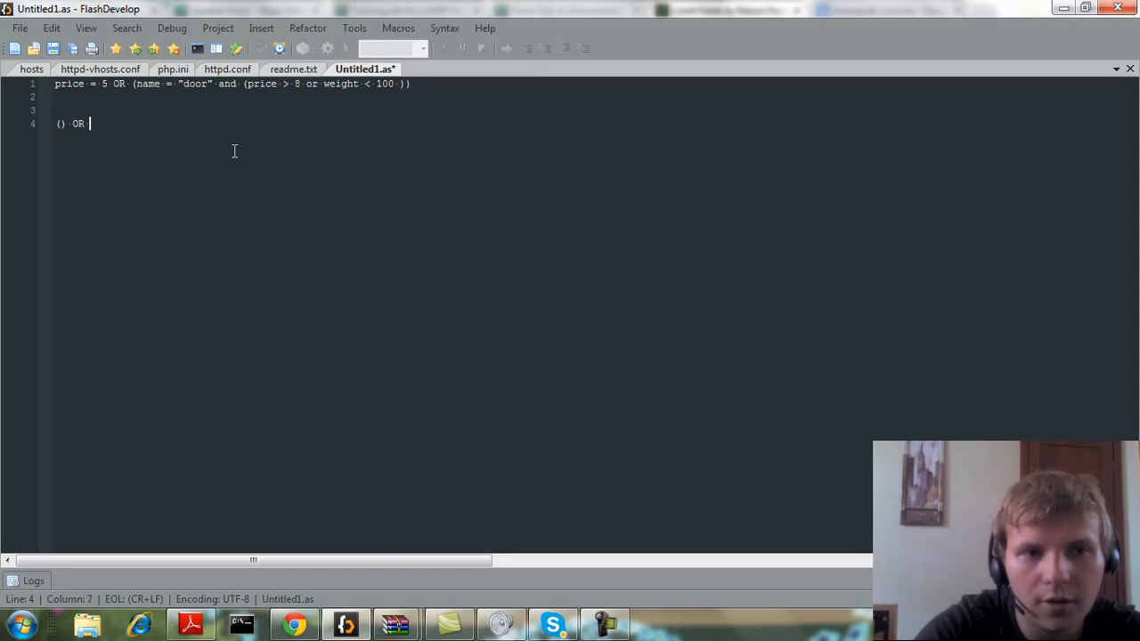
type("() OR (")
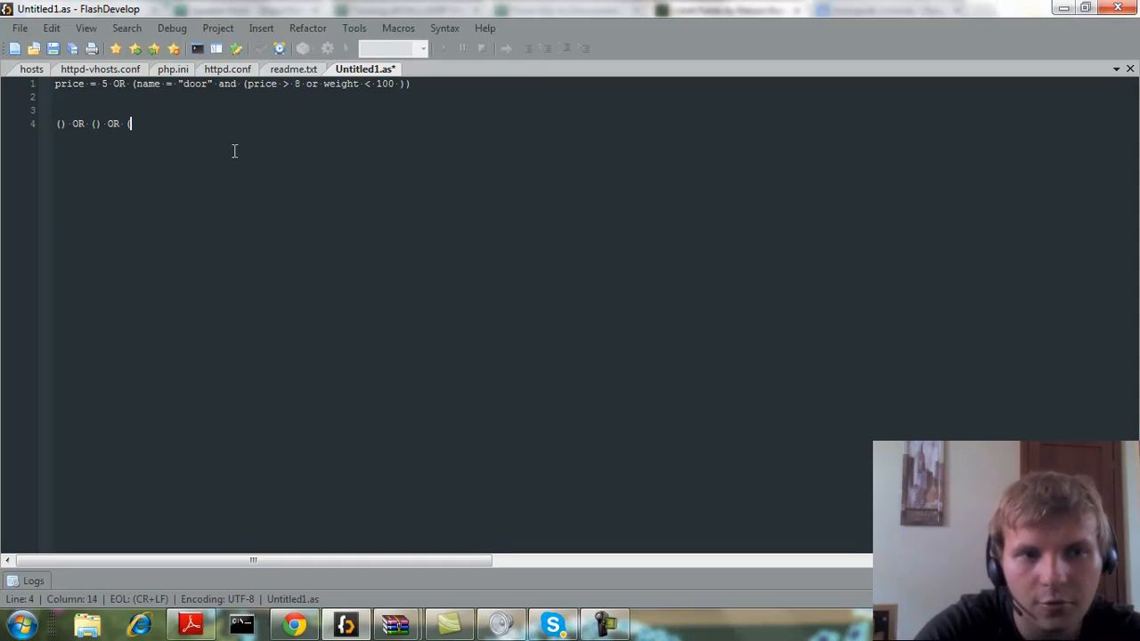
type("a")
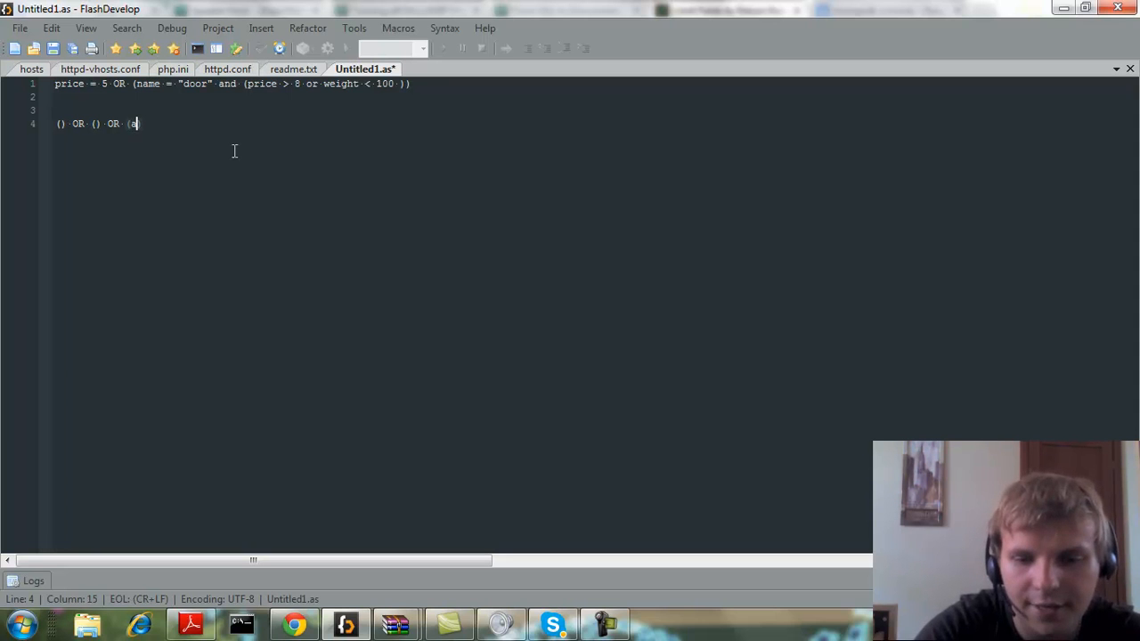
type("=5 AND")
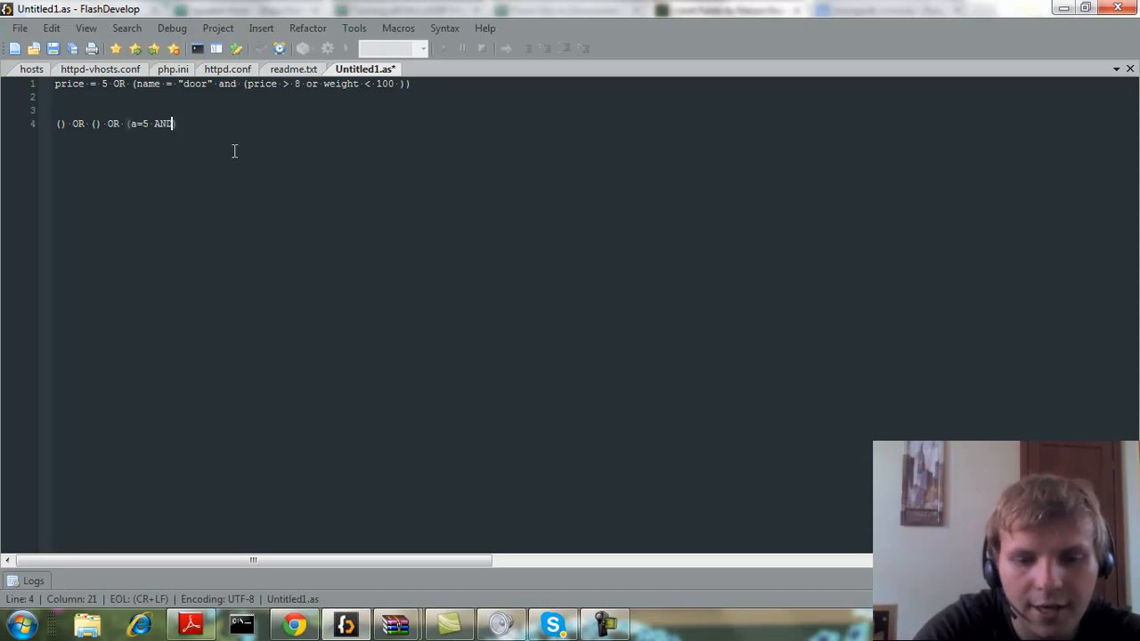
type("c=")
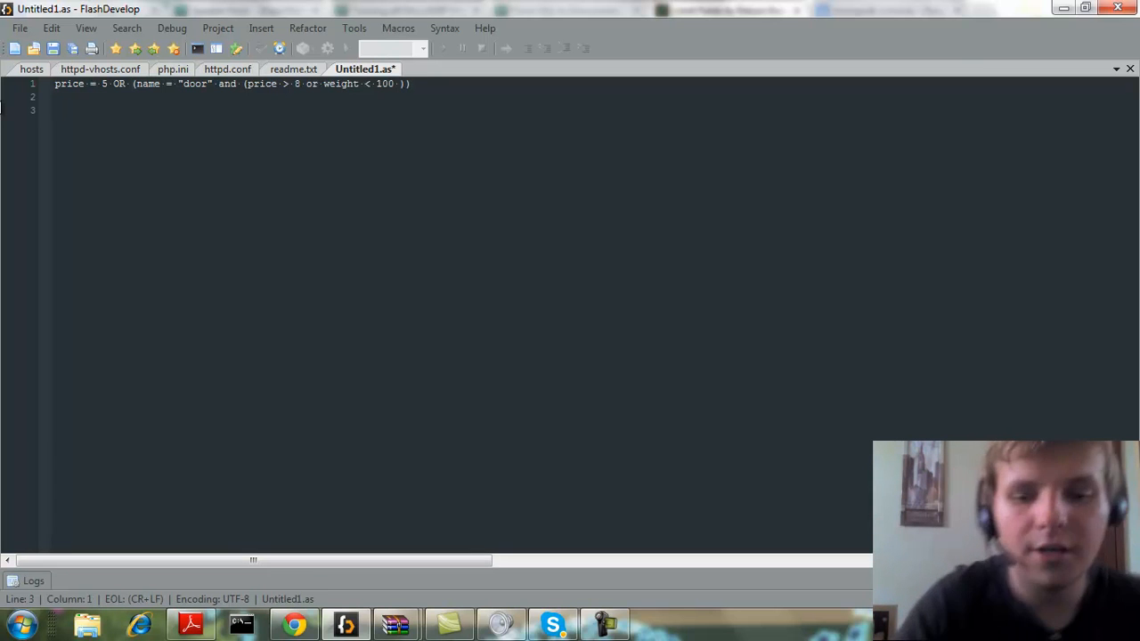
- Type line 3: (price =5) OR (name = door and price > 8) Or (name=door and weight <100)
type("(price =5")
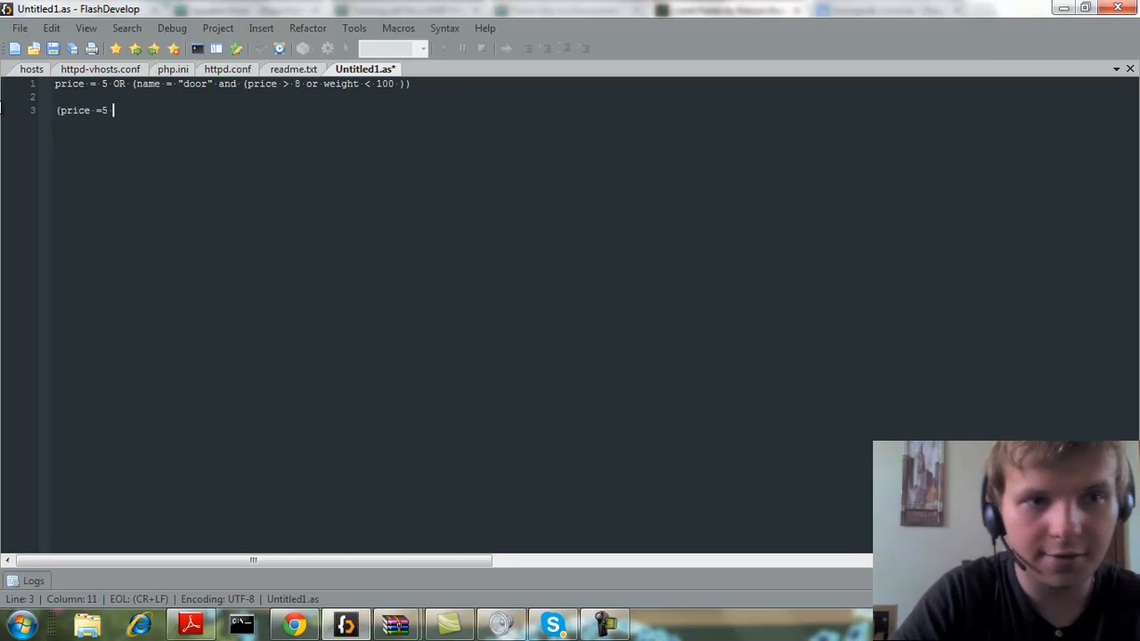
key("backspace")
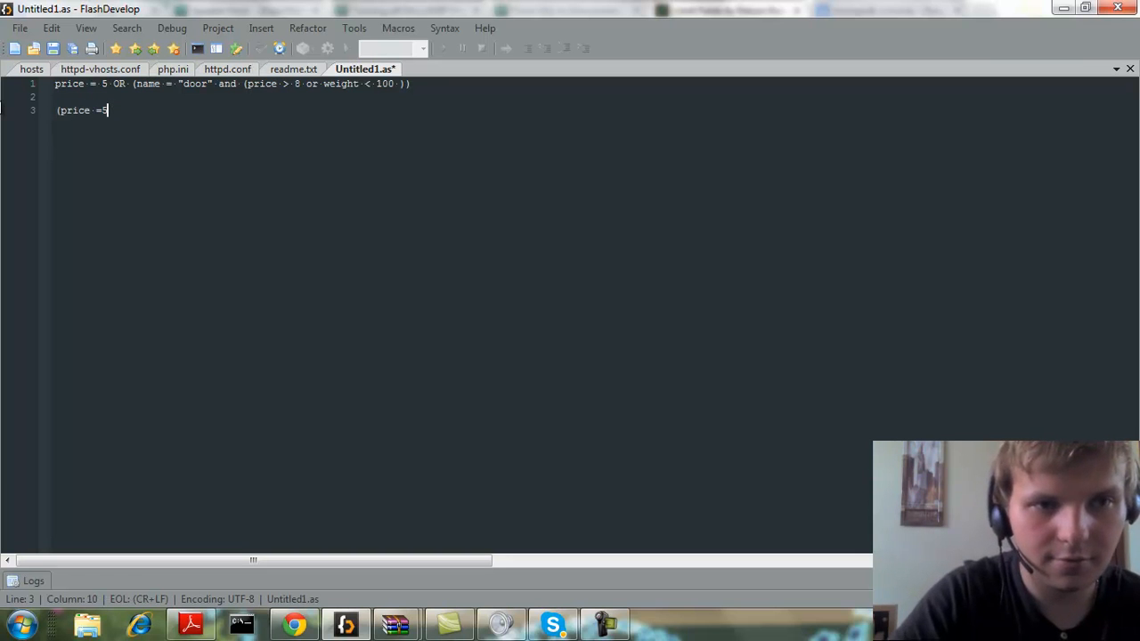
type(") OR ()")
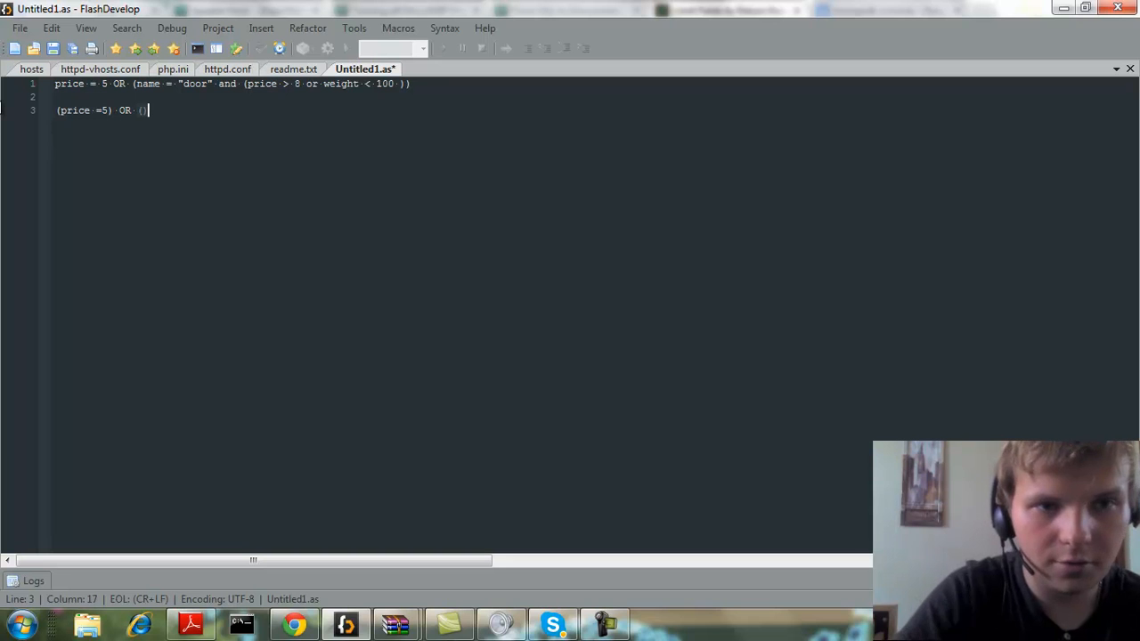
type("name =")
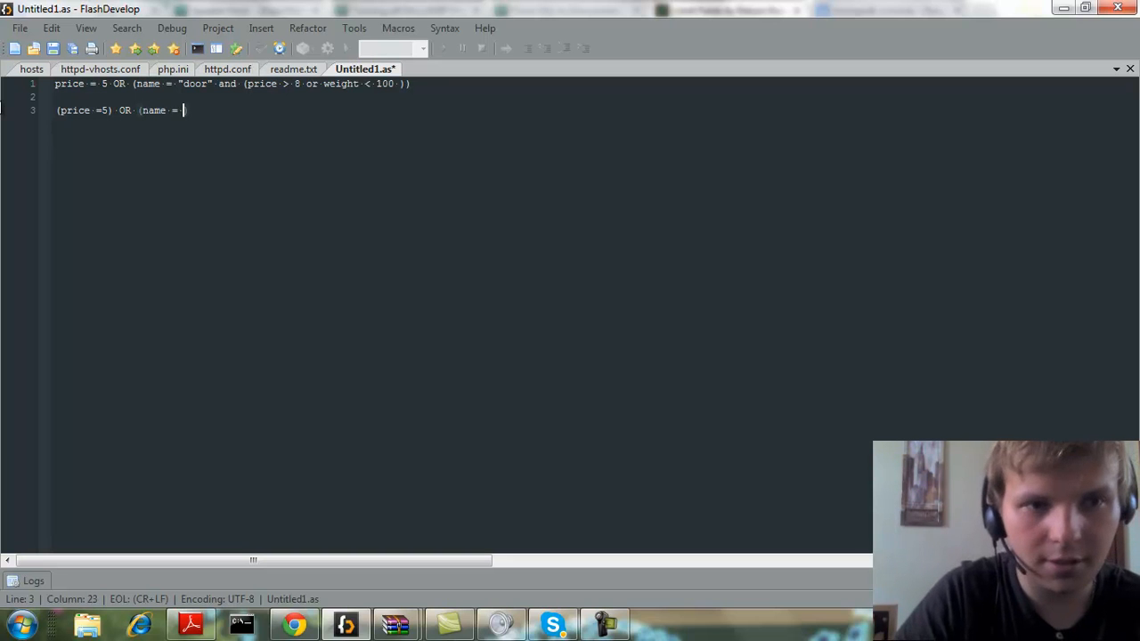
type("door and price")
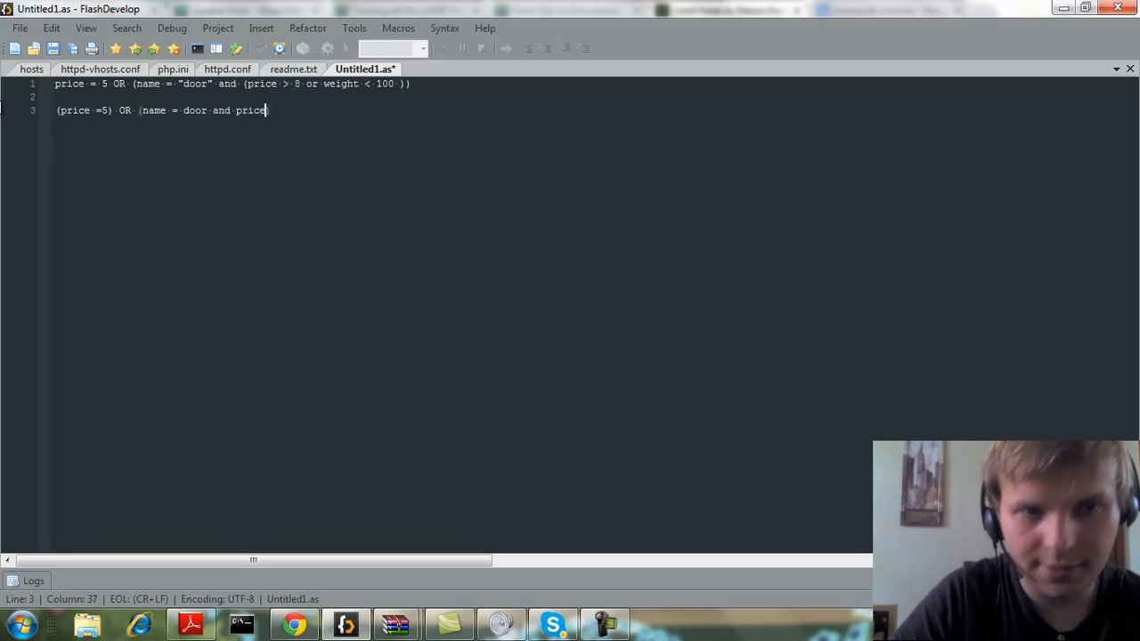
type("> 8)")
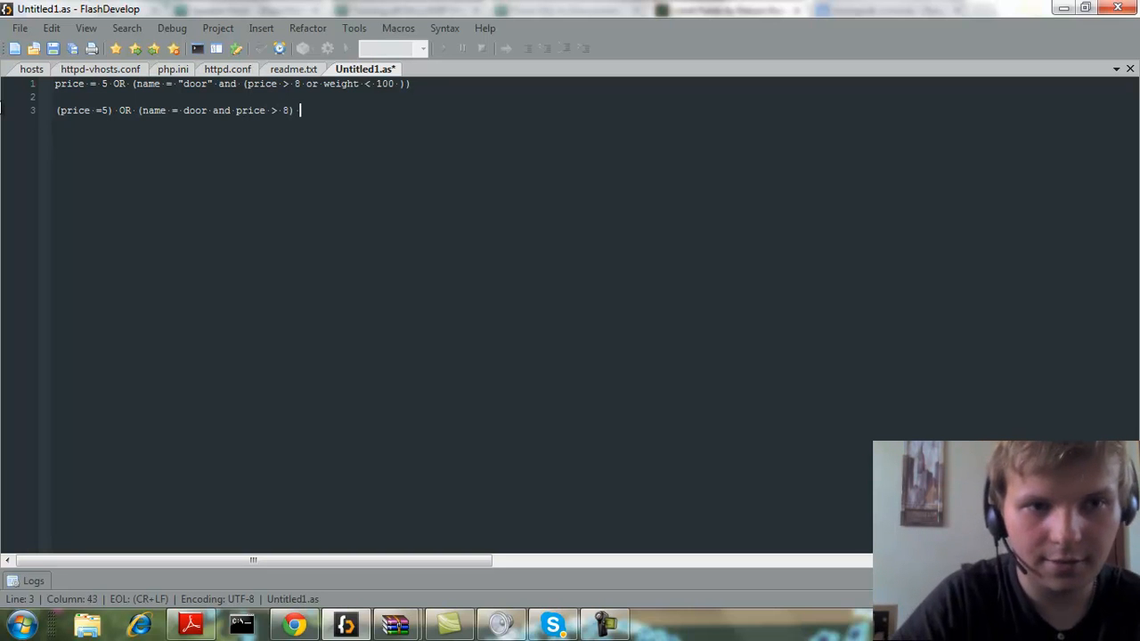
type("Or (")
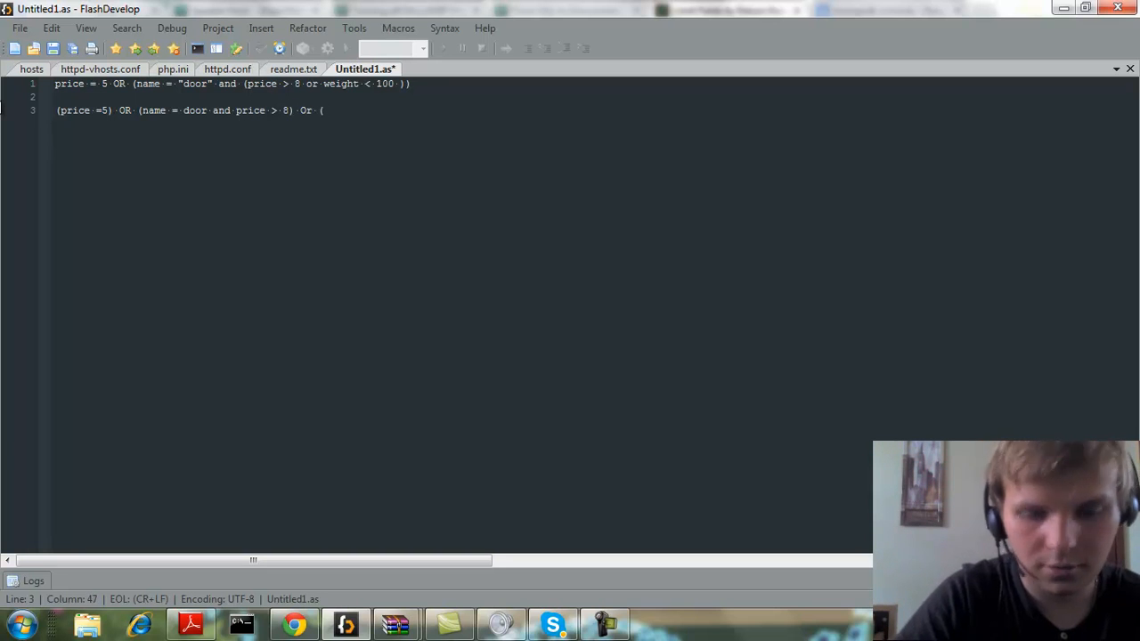
type("name=door")
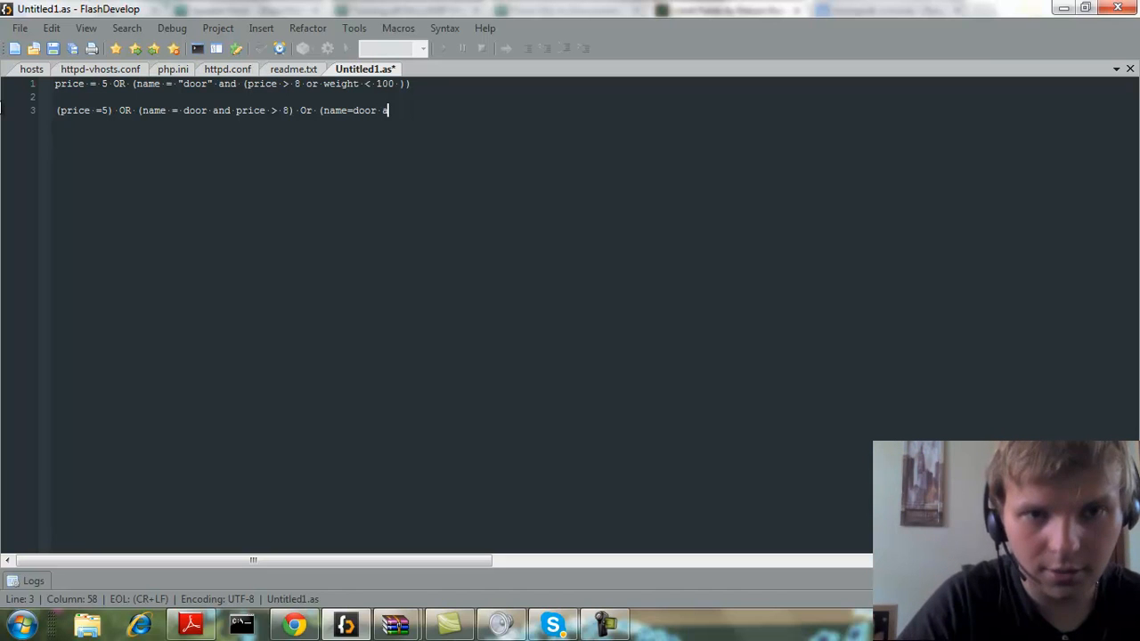
type("and we")
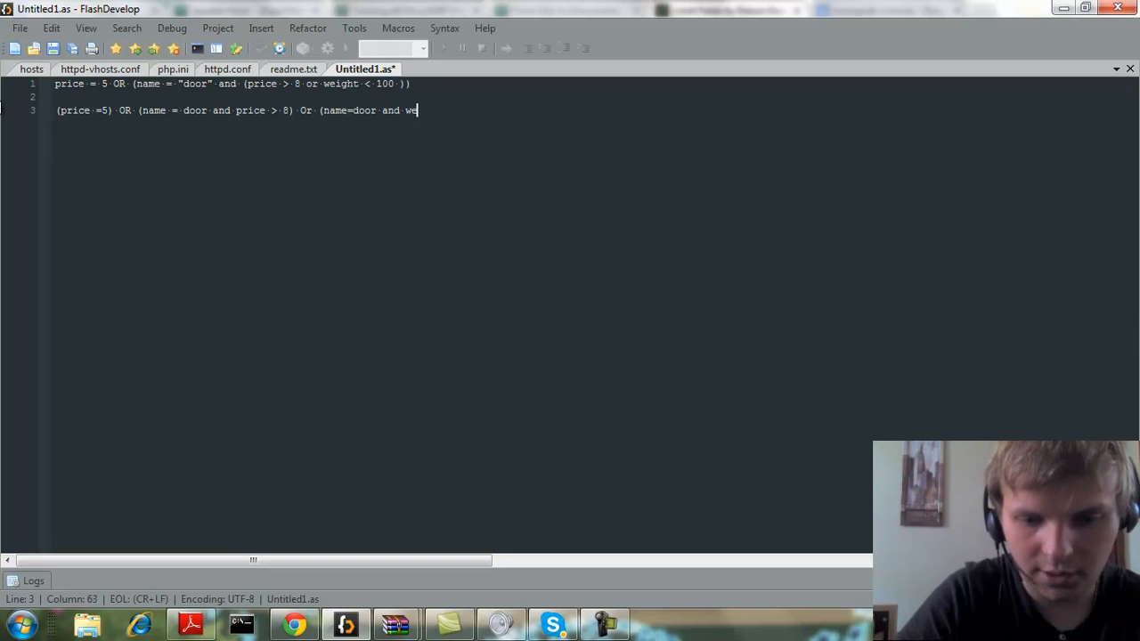
type("ight <100")
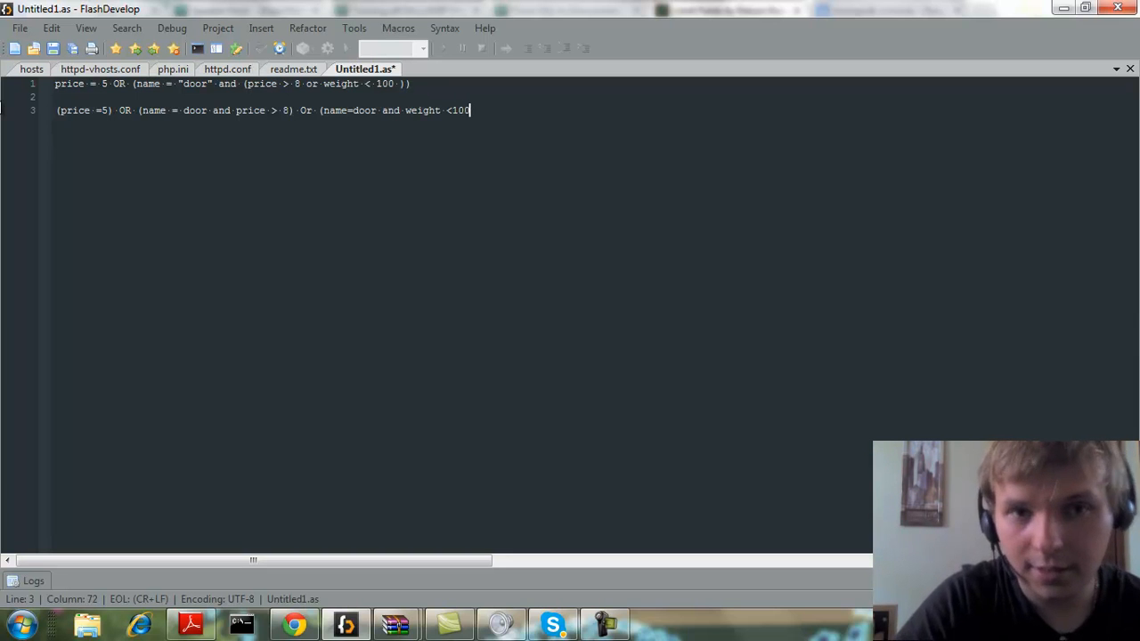
type(")")
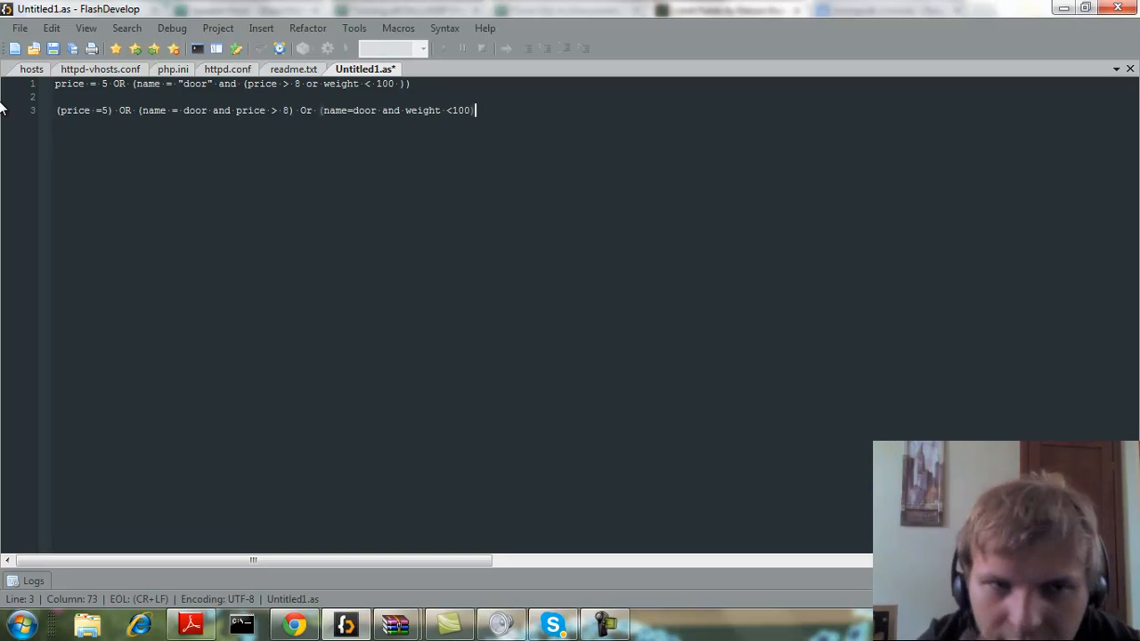
mouse_move(331, 113)
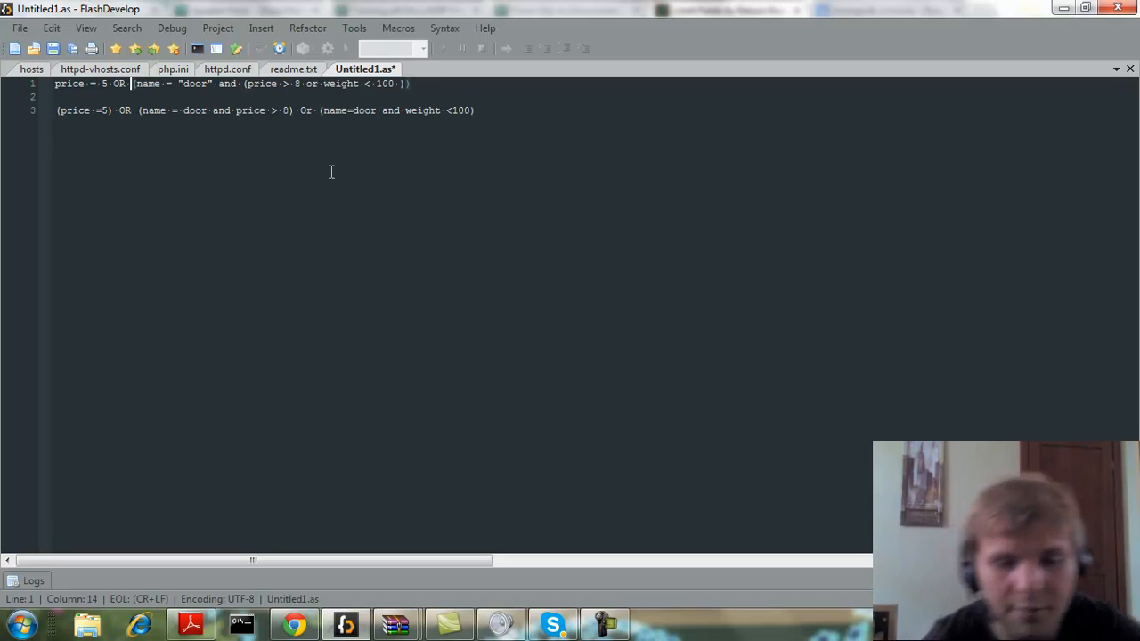
- Add 'not' to the door condition, select all text, and start typing not(a
type("not (")
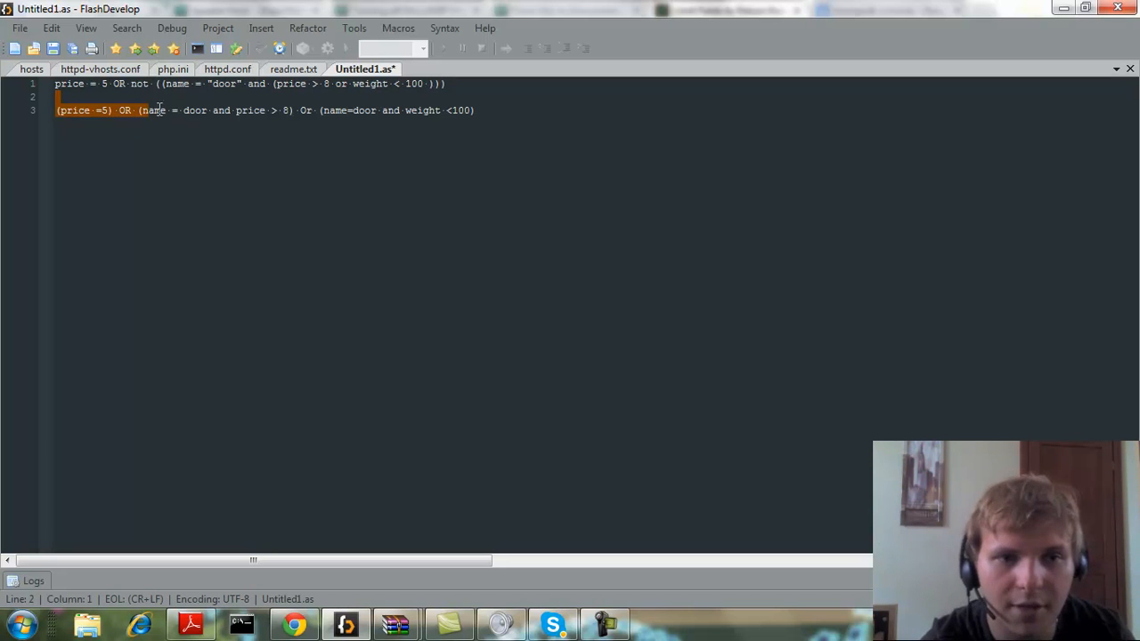
key("ctrl+a")
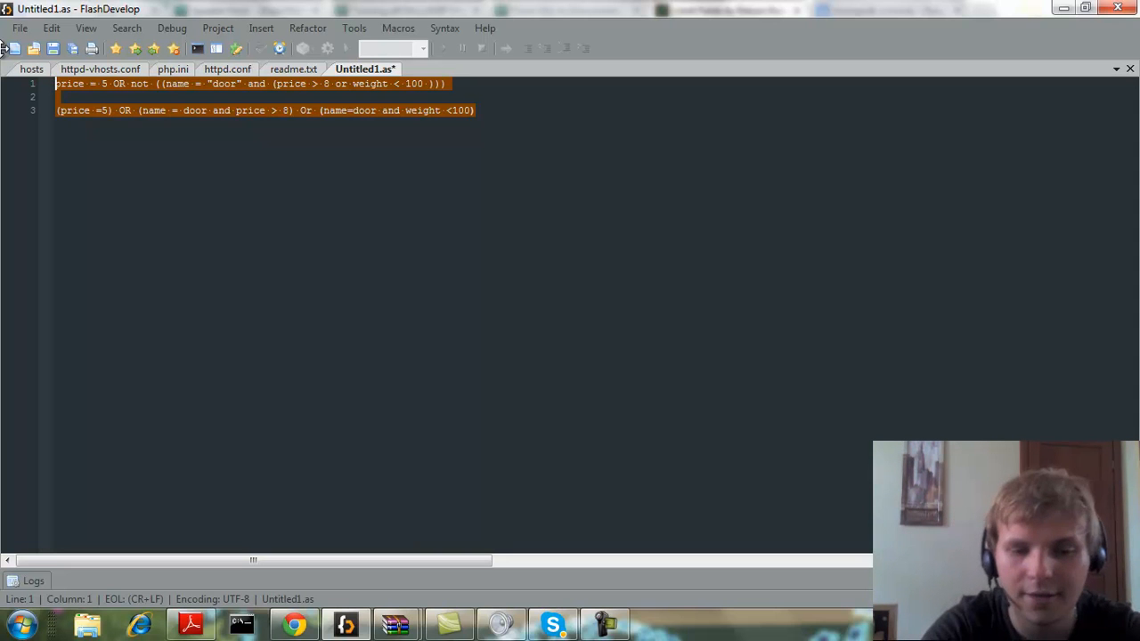
type("not(a and b) = not")
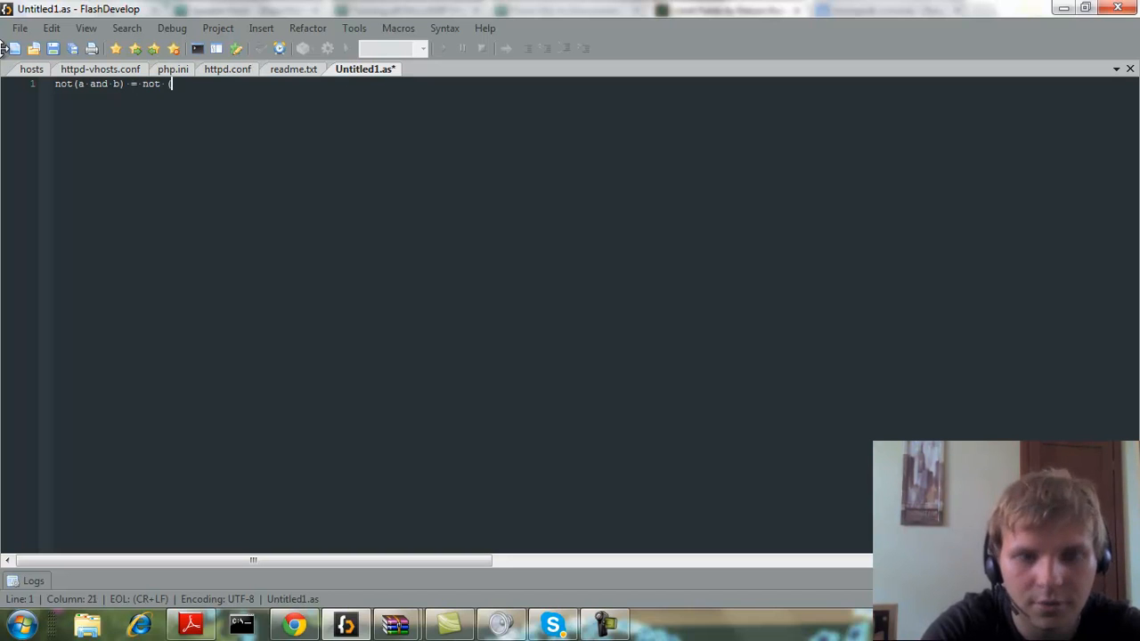
- Continue the identity with '(not a or' on the right-hand side
type("(not a")
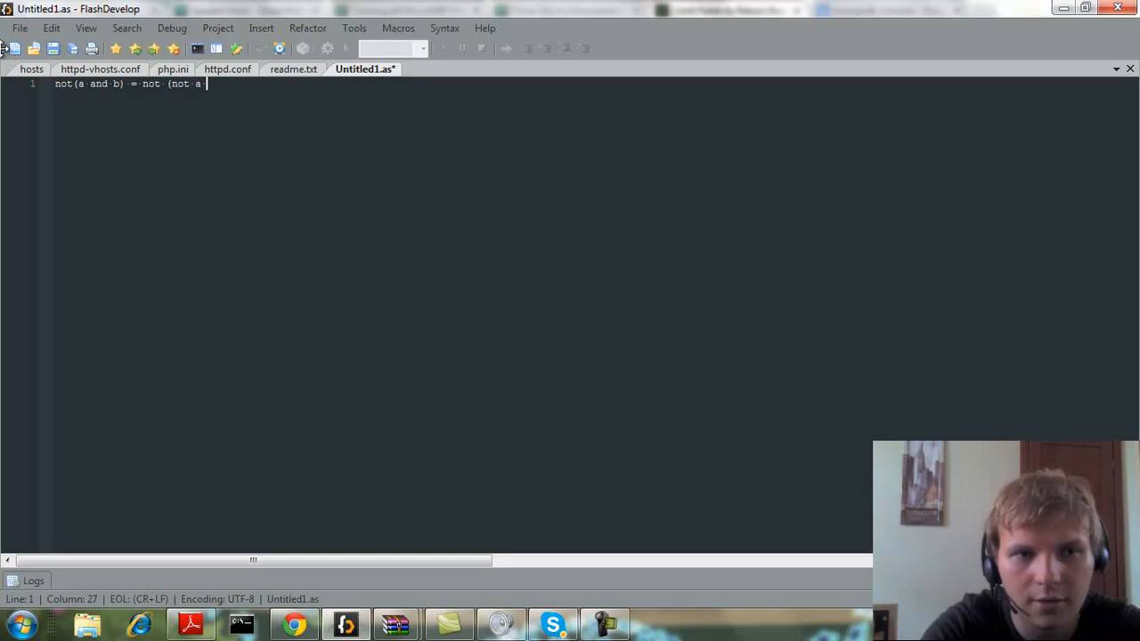
type("or")
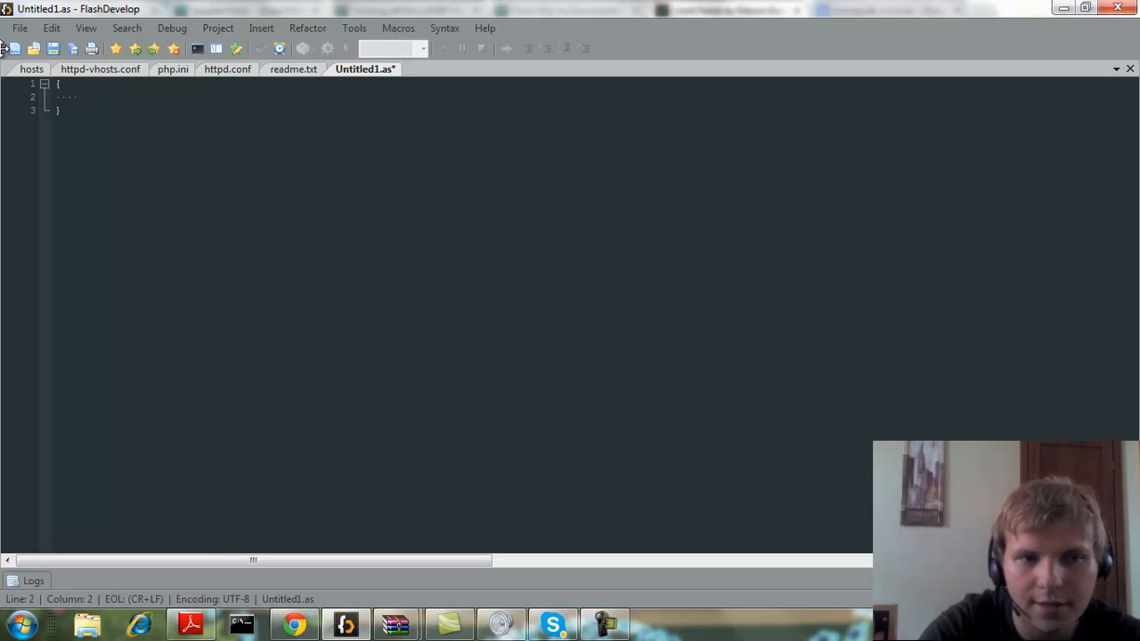
- Type a games:[ array with name entries Zelda, Mario and Luigi inside the braces
type("ca")
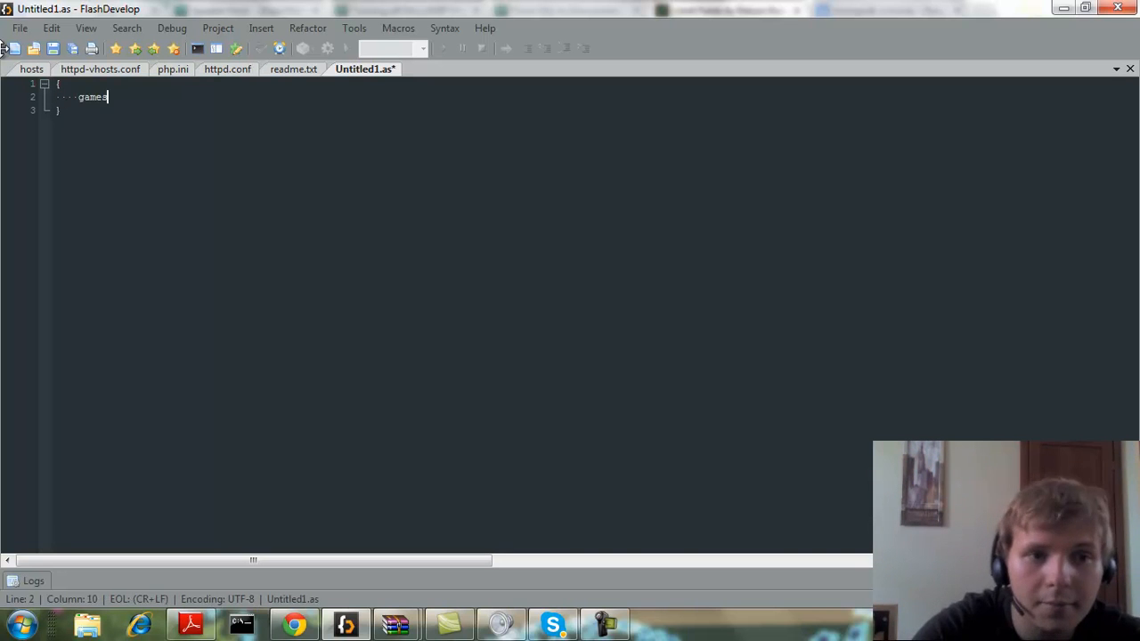
type(":")
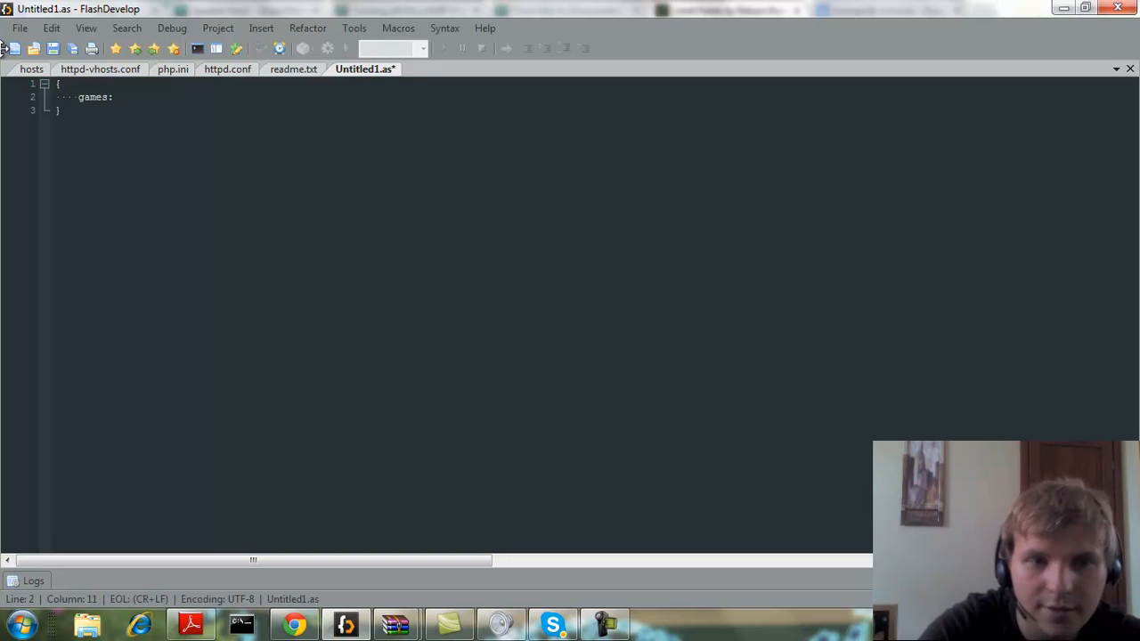
type("[")
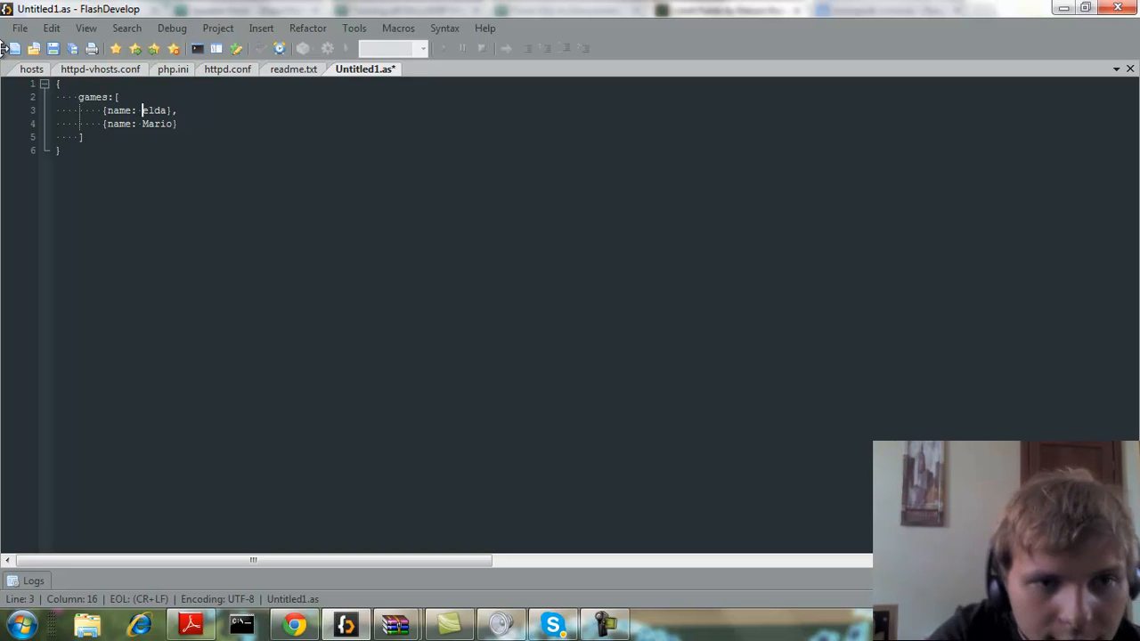
type("Z")
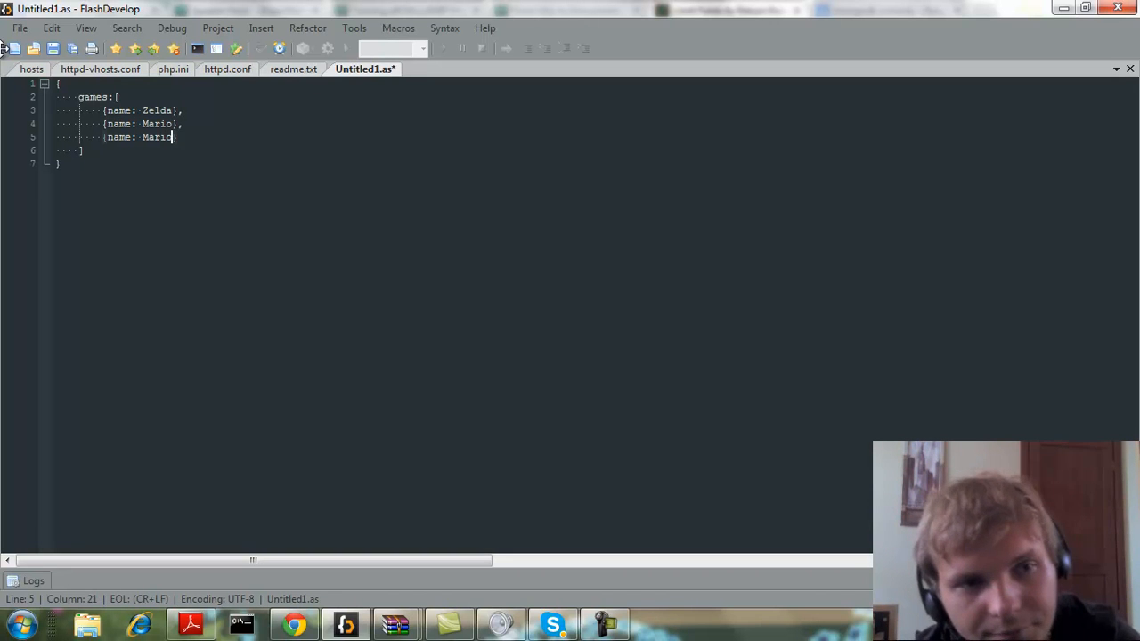
key("BackSpace")
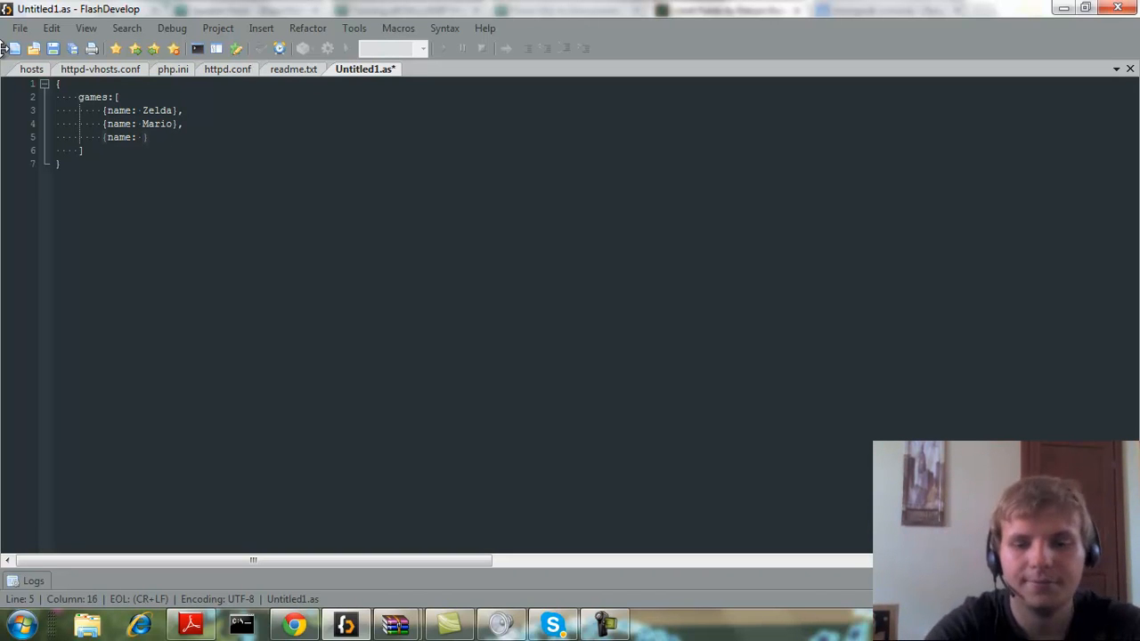
type("Luigi")
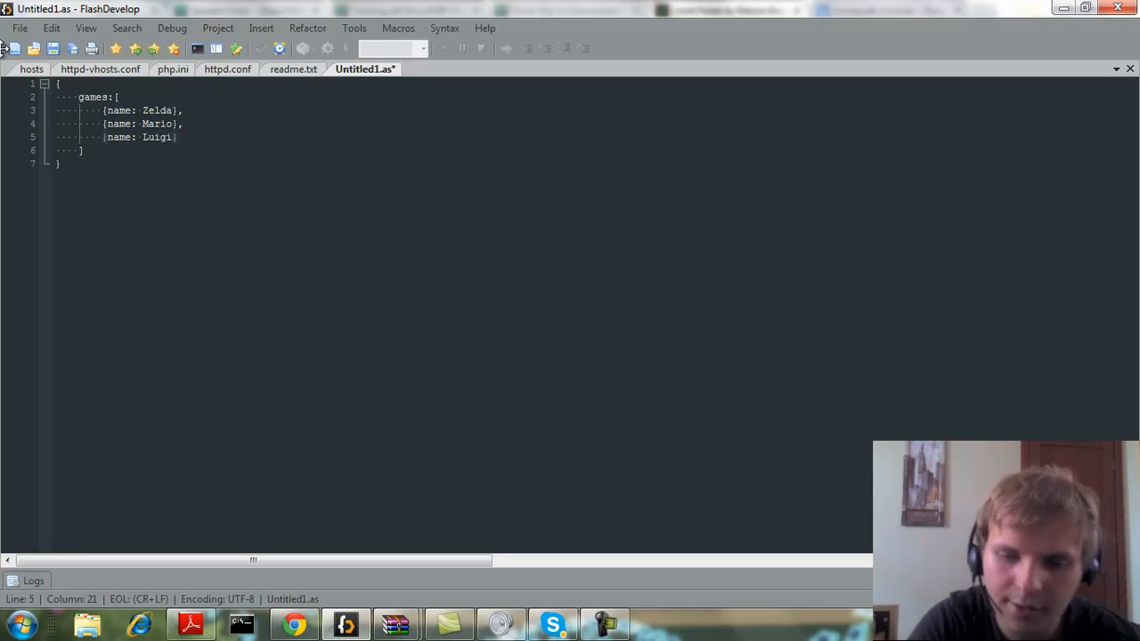
left_click(171, 122)
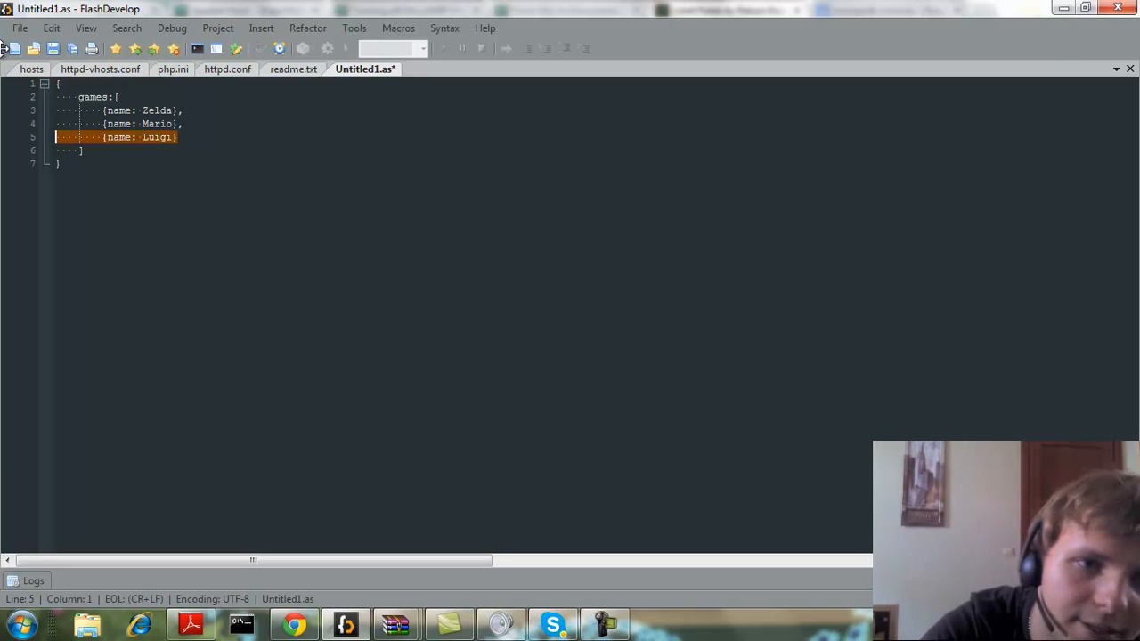
key("Delete")
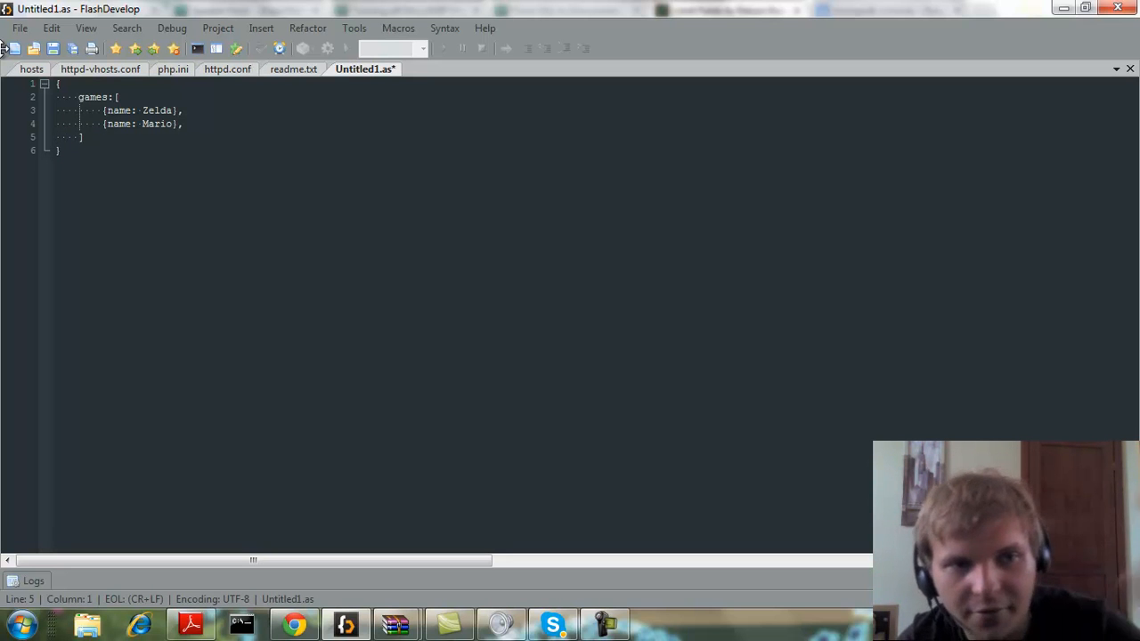
left_click(56, 136)
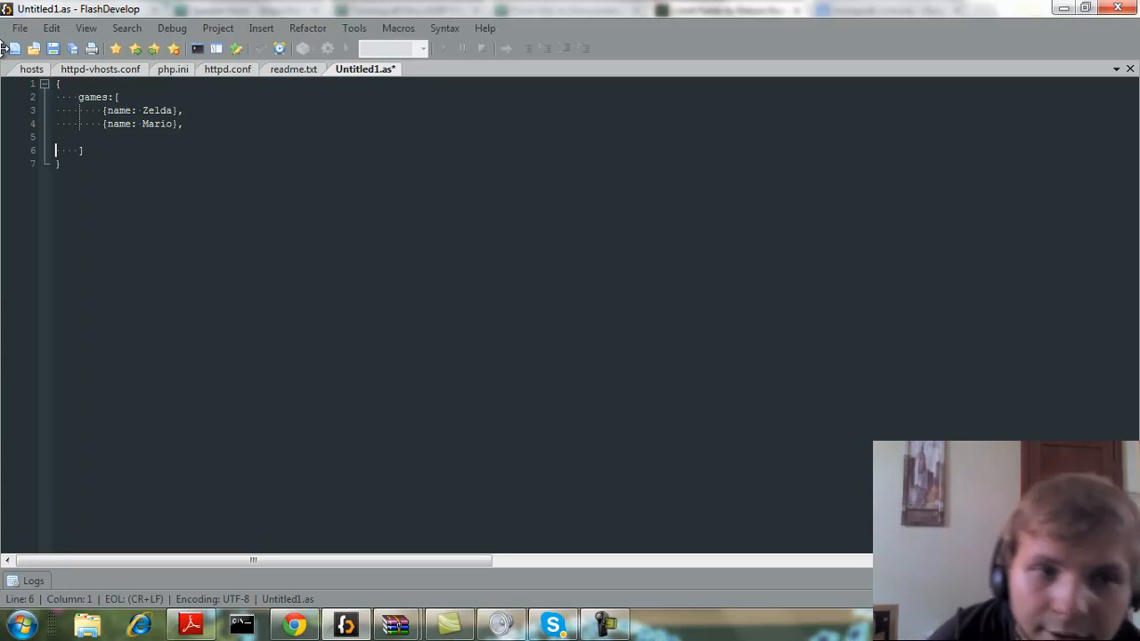
type("{name: Luigi}")
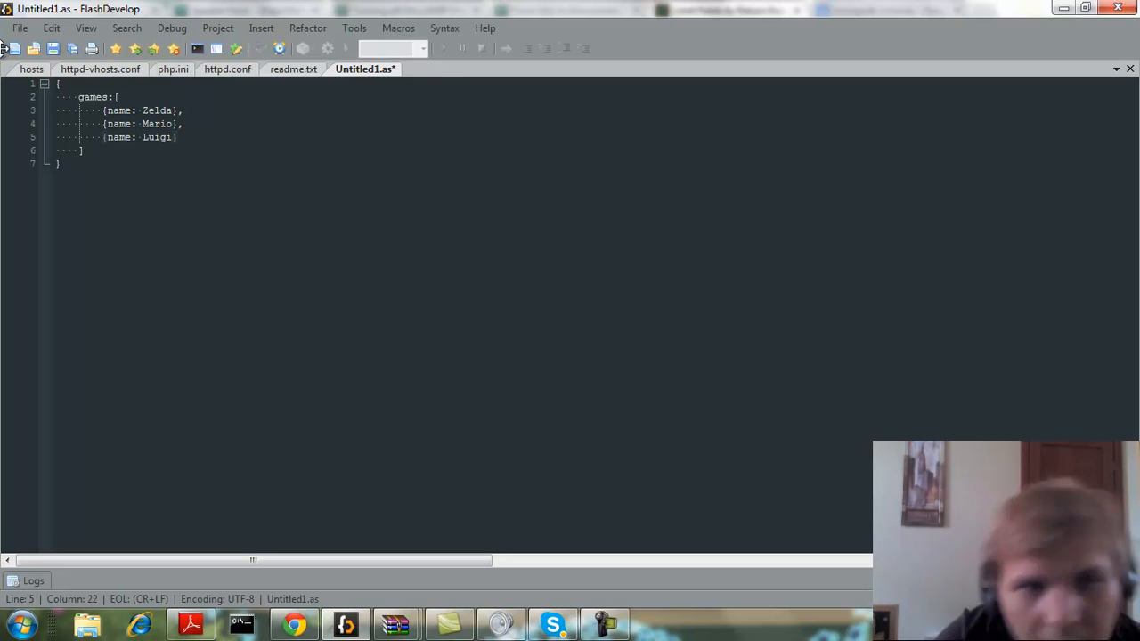